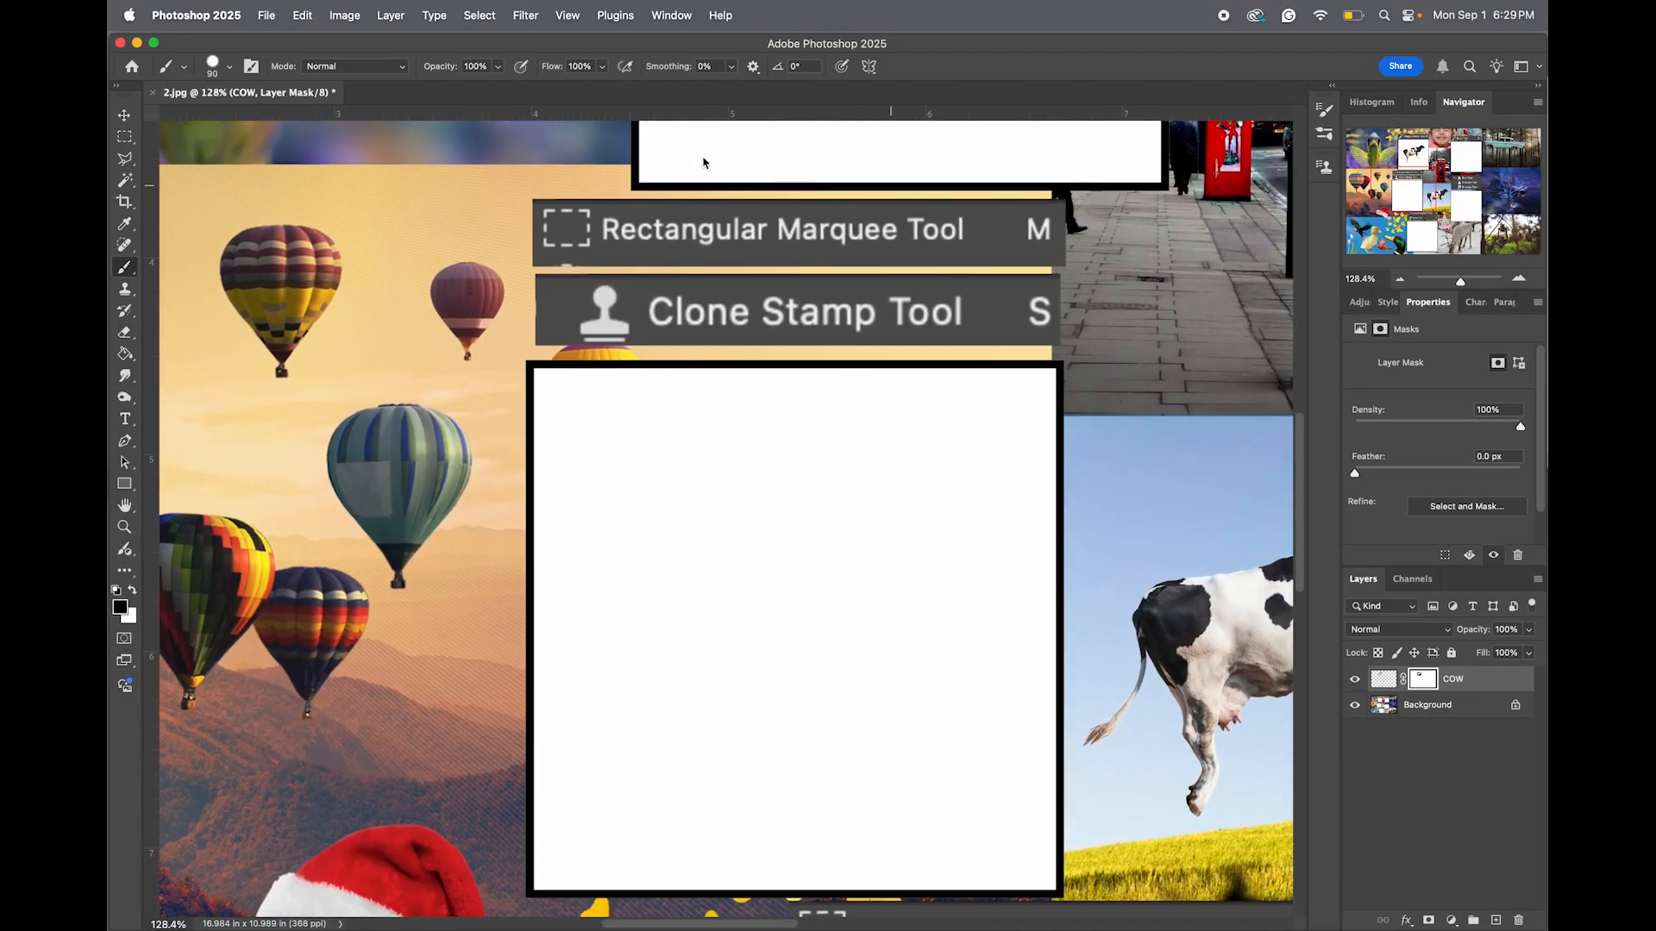
pyautogui.moveTo(718, 478)
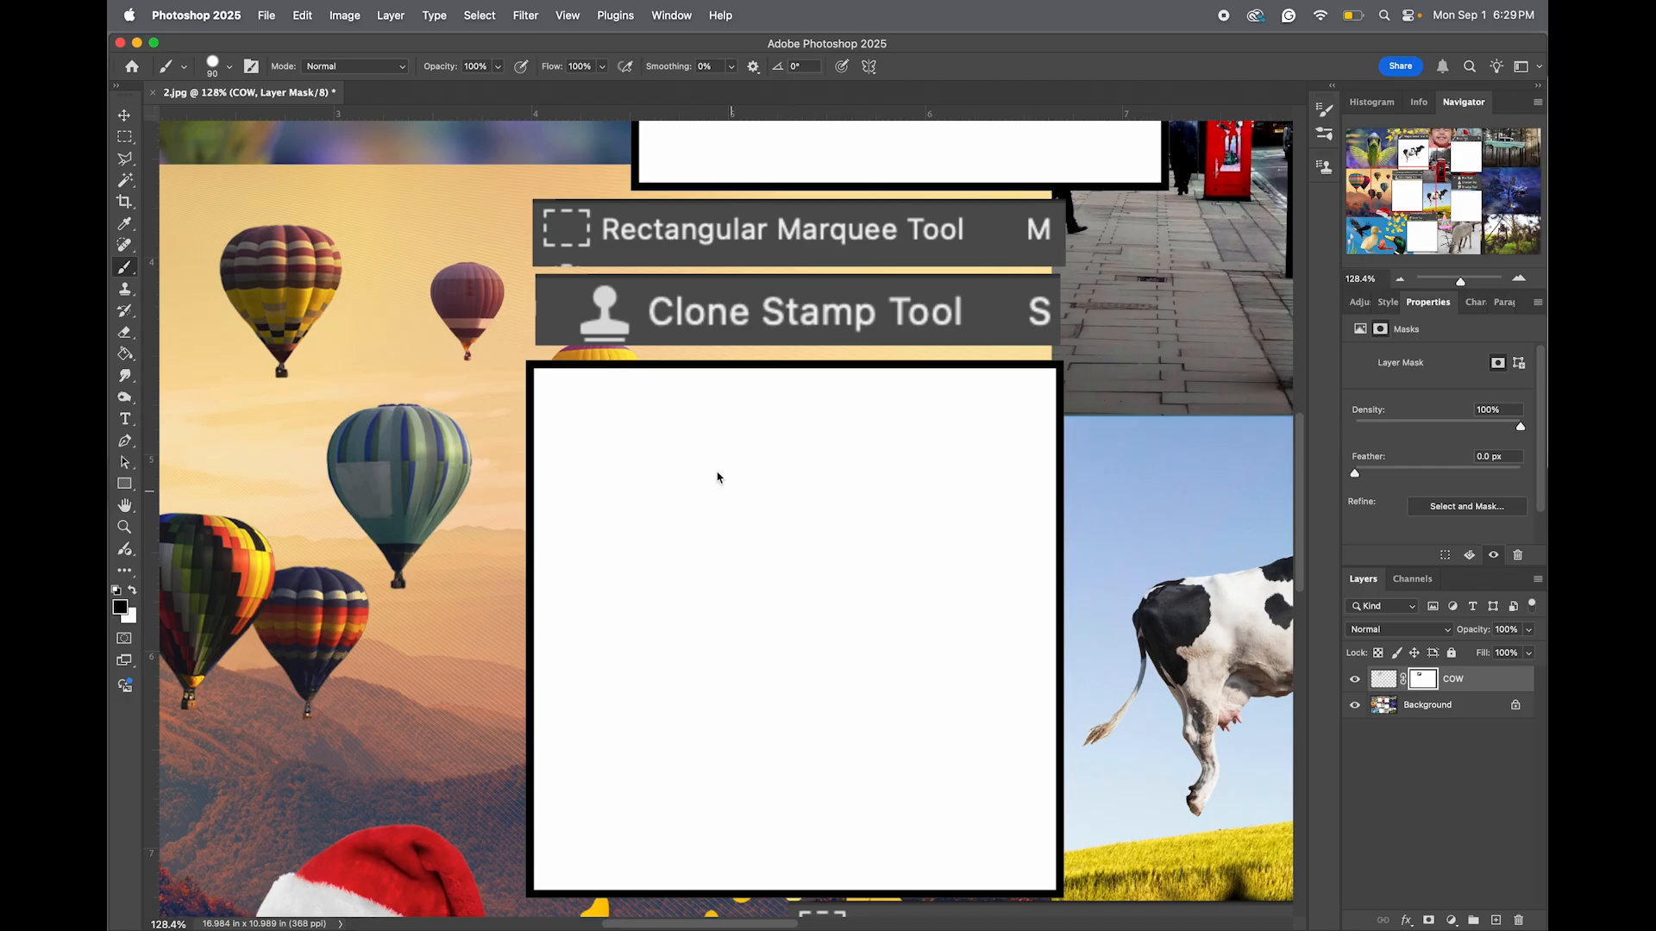
pyautogui.moveTo(645, 488)
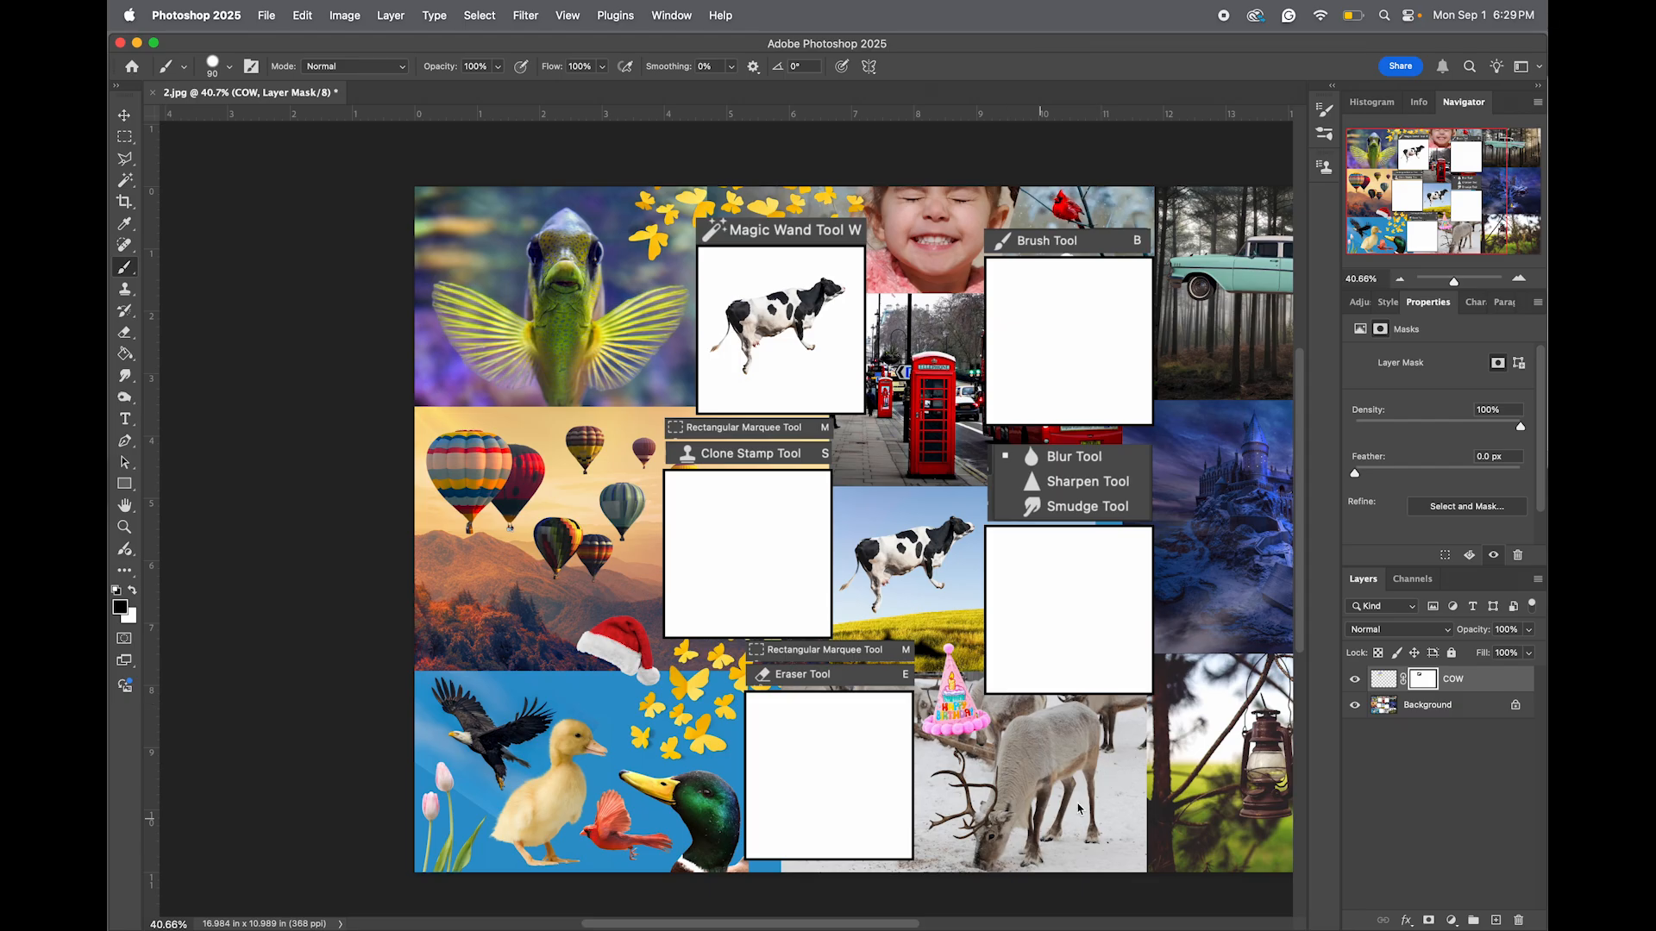
# Choose the Rectangular Marquee Tool to select the reindeer photo in the collage.
pyautogui.click(124, 138)
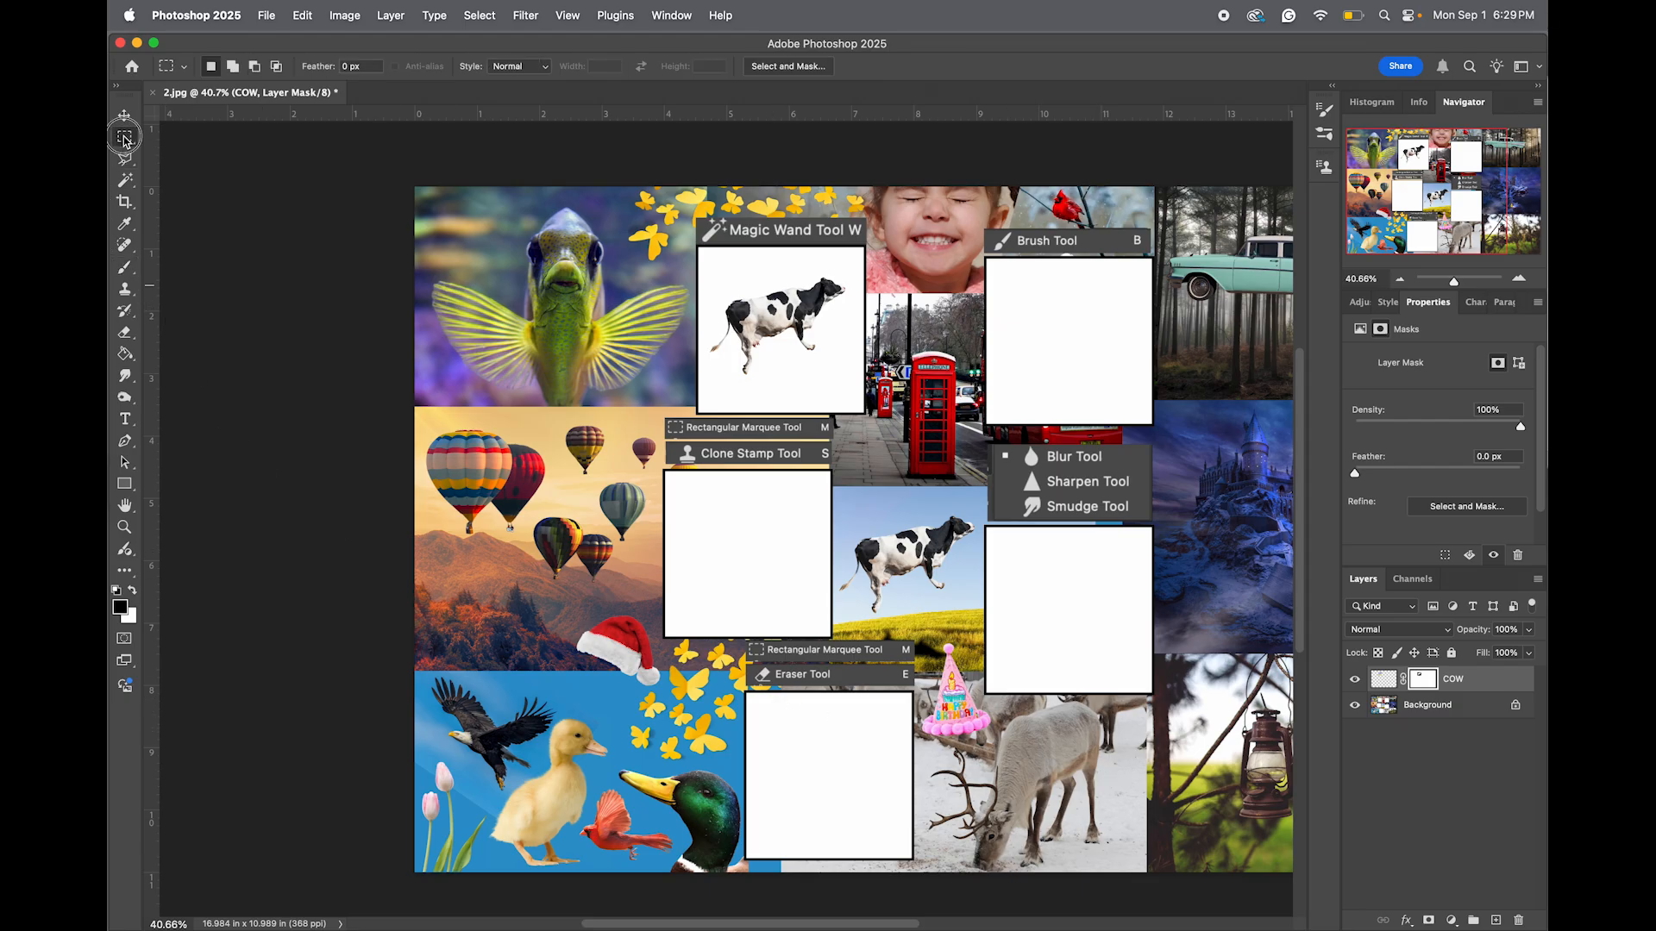
pyautogui.moveTo(1385, 745)
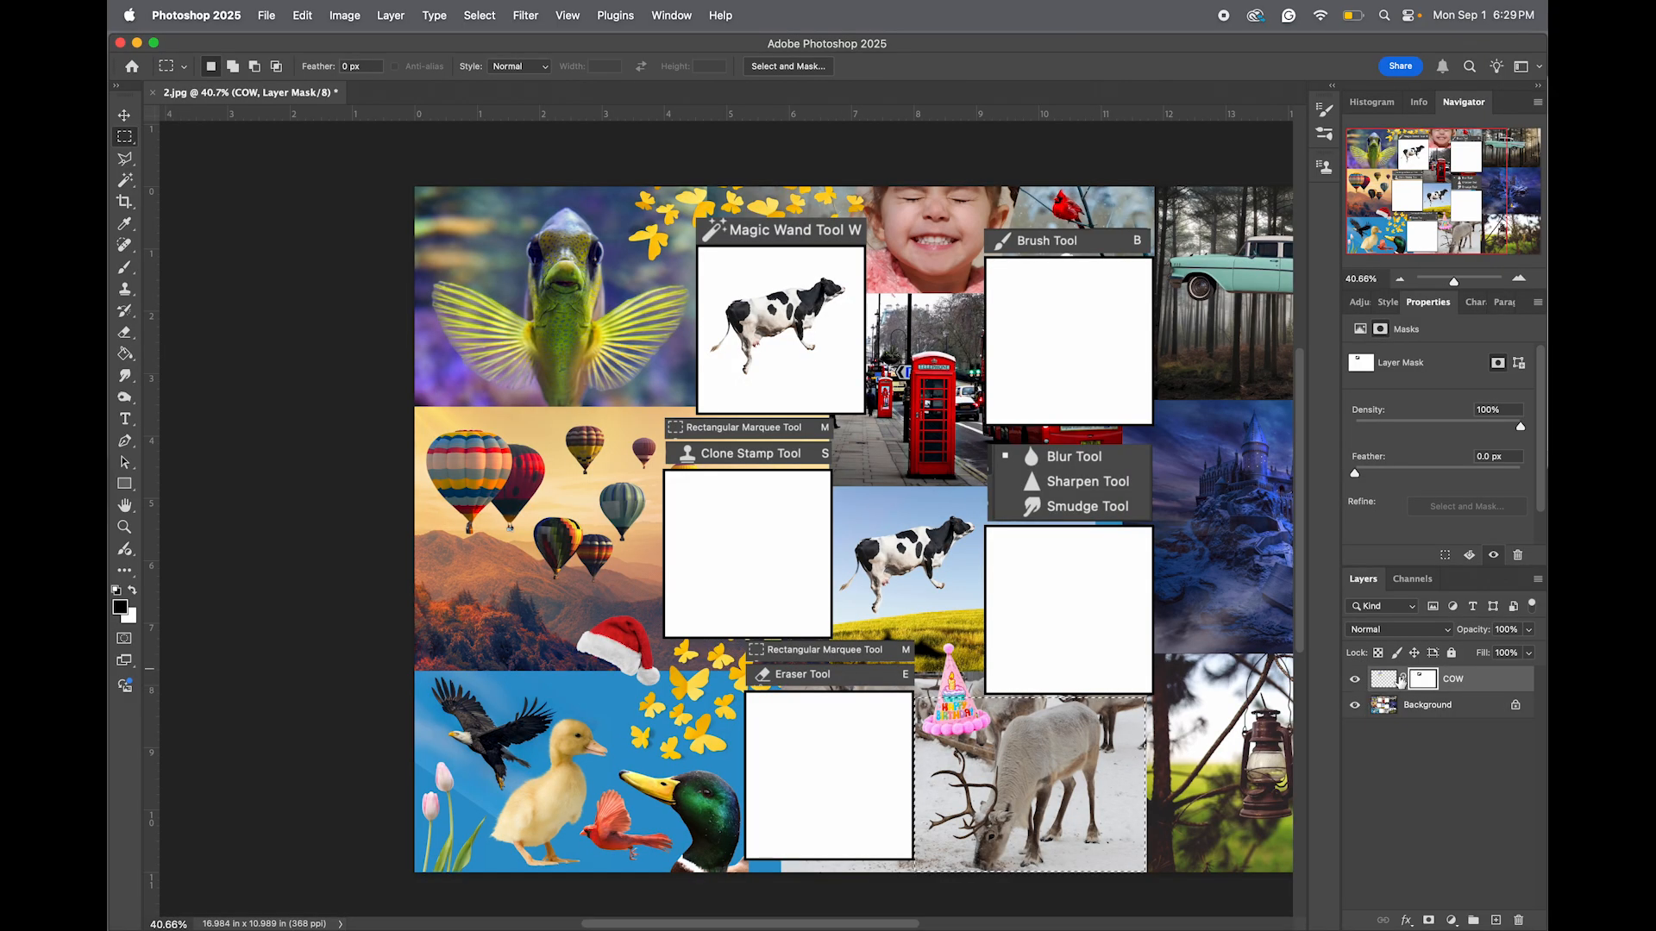
# Copy the selected reindeer area from the Background layer onto a new layer.
pyautogui.click(1388, 680)
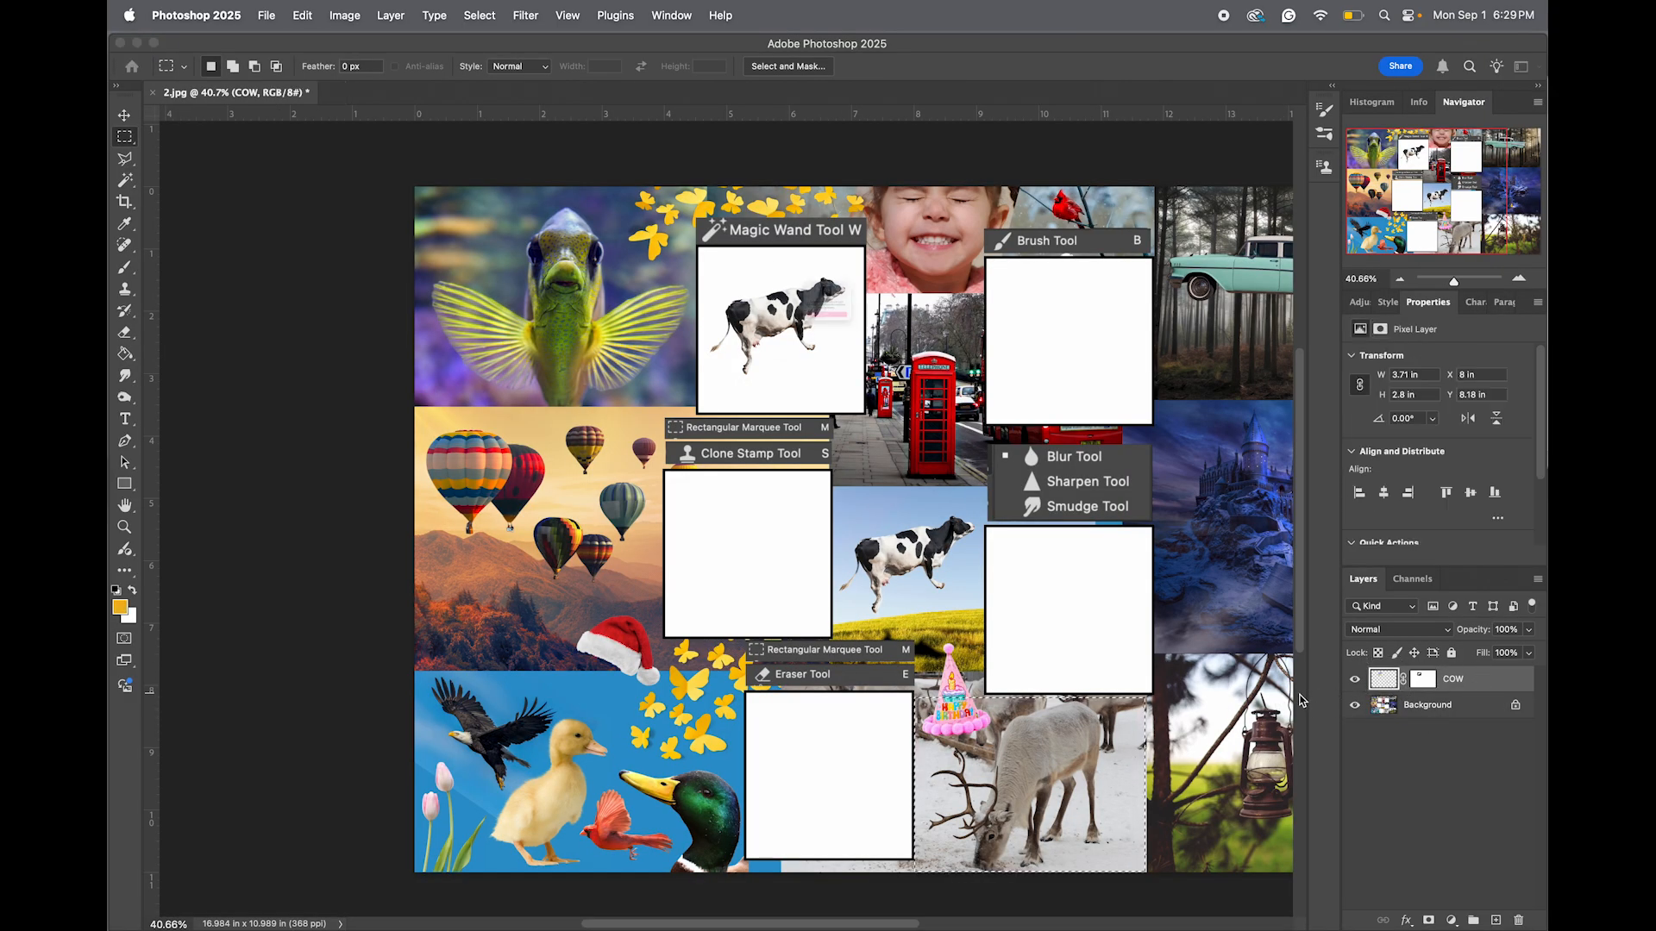
pyautogui.press('cmd+c')
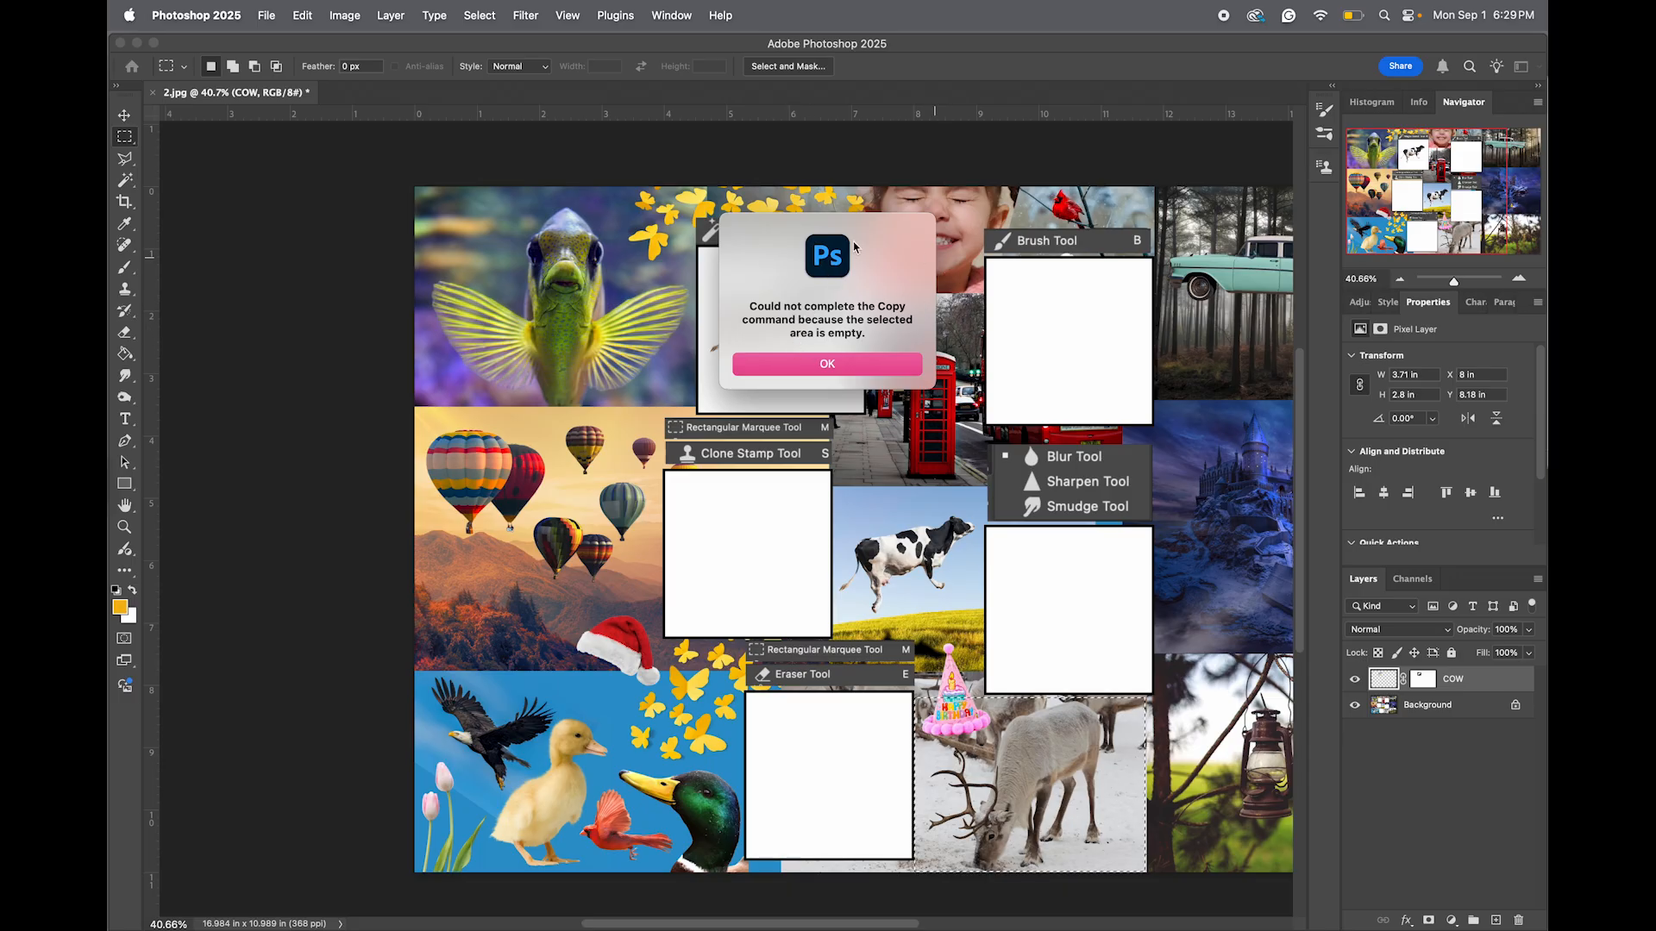
pyautogui.click(826, 364)
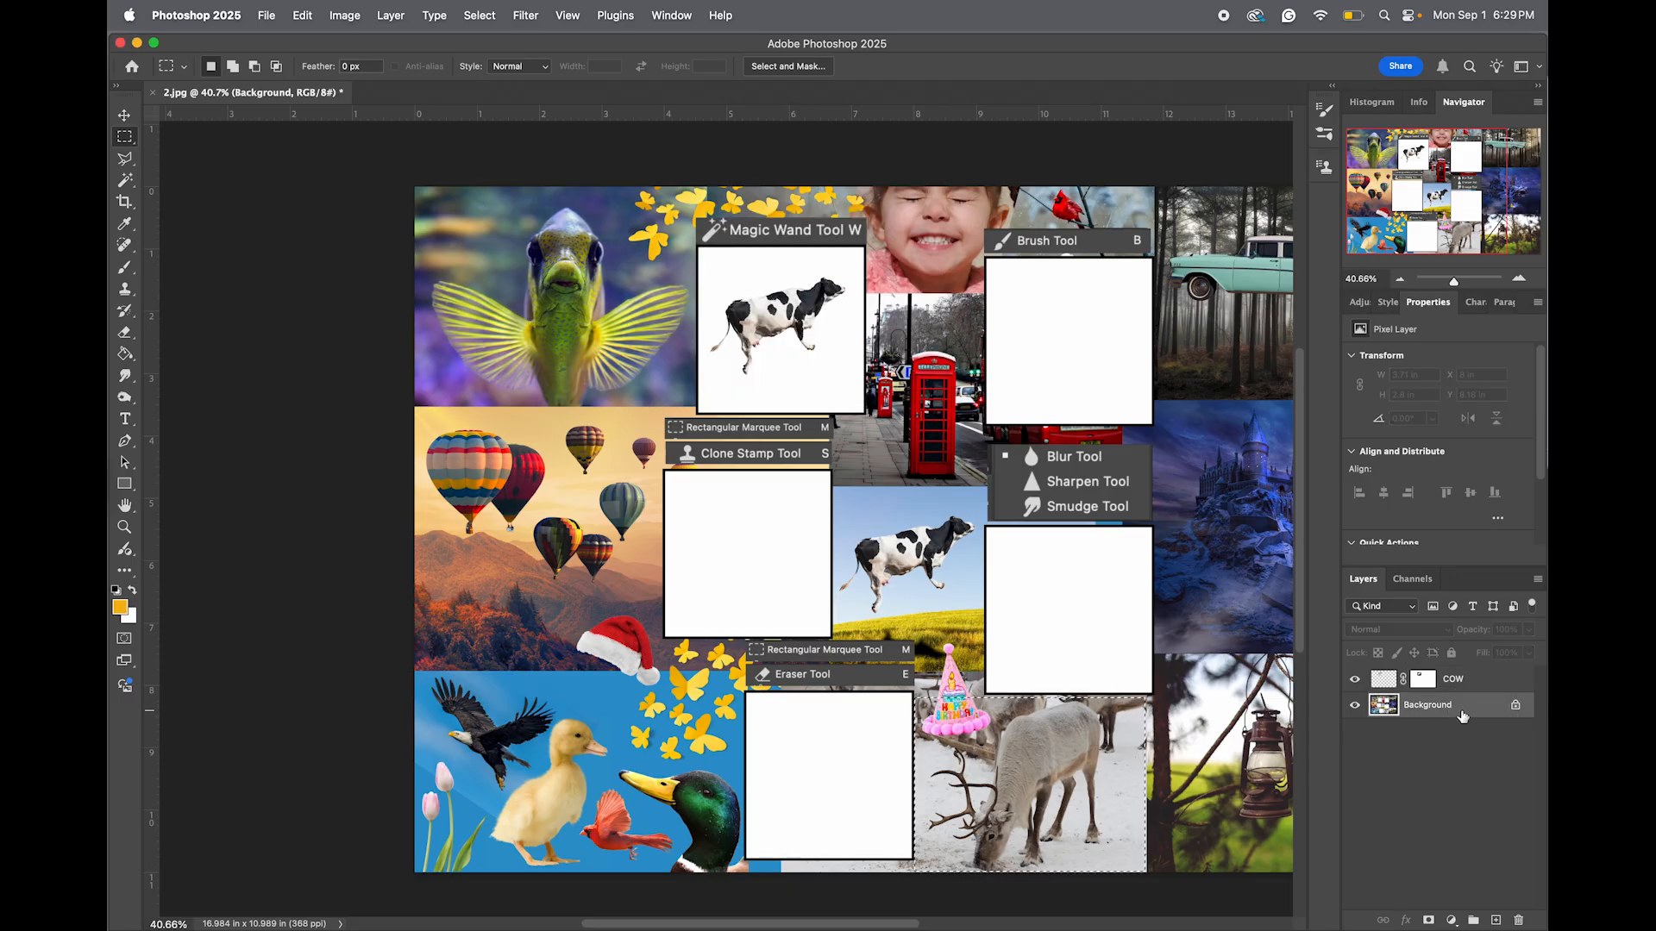
pyautogui.press('cmd+c')
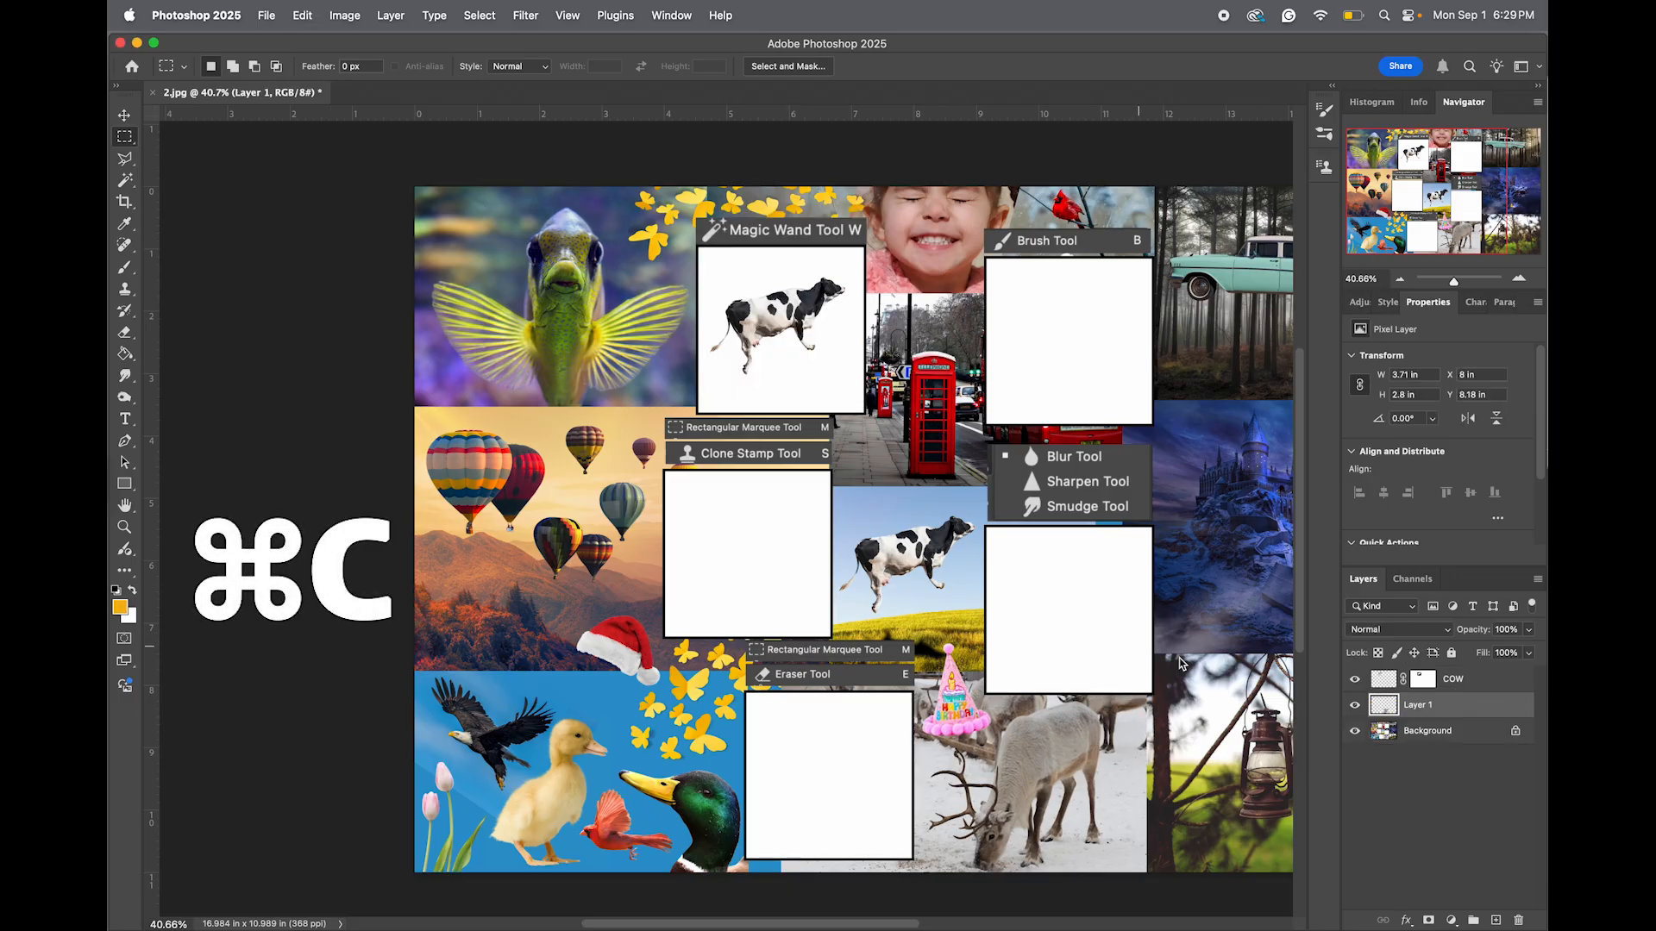
pyautogui.press('cmd+v')
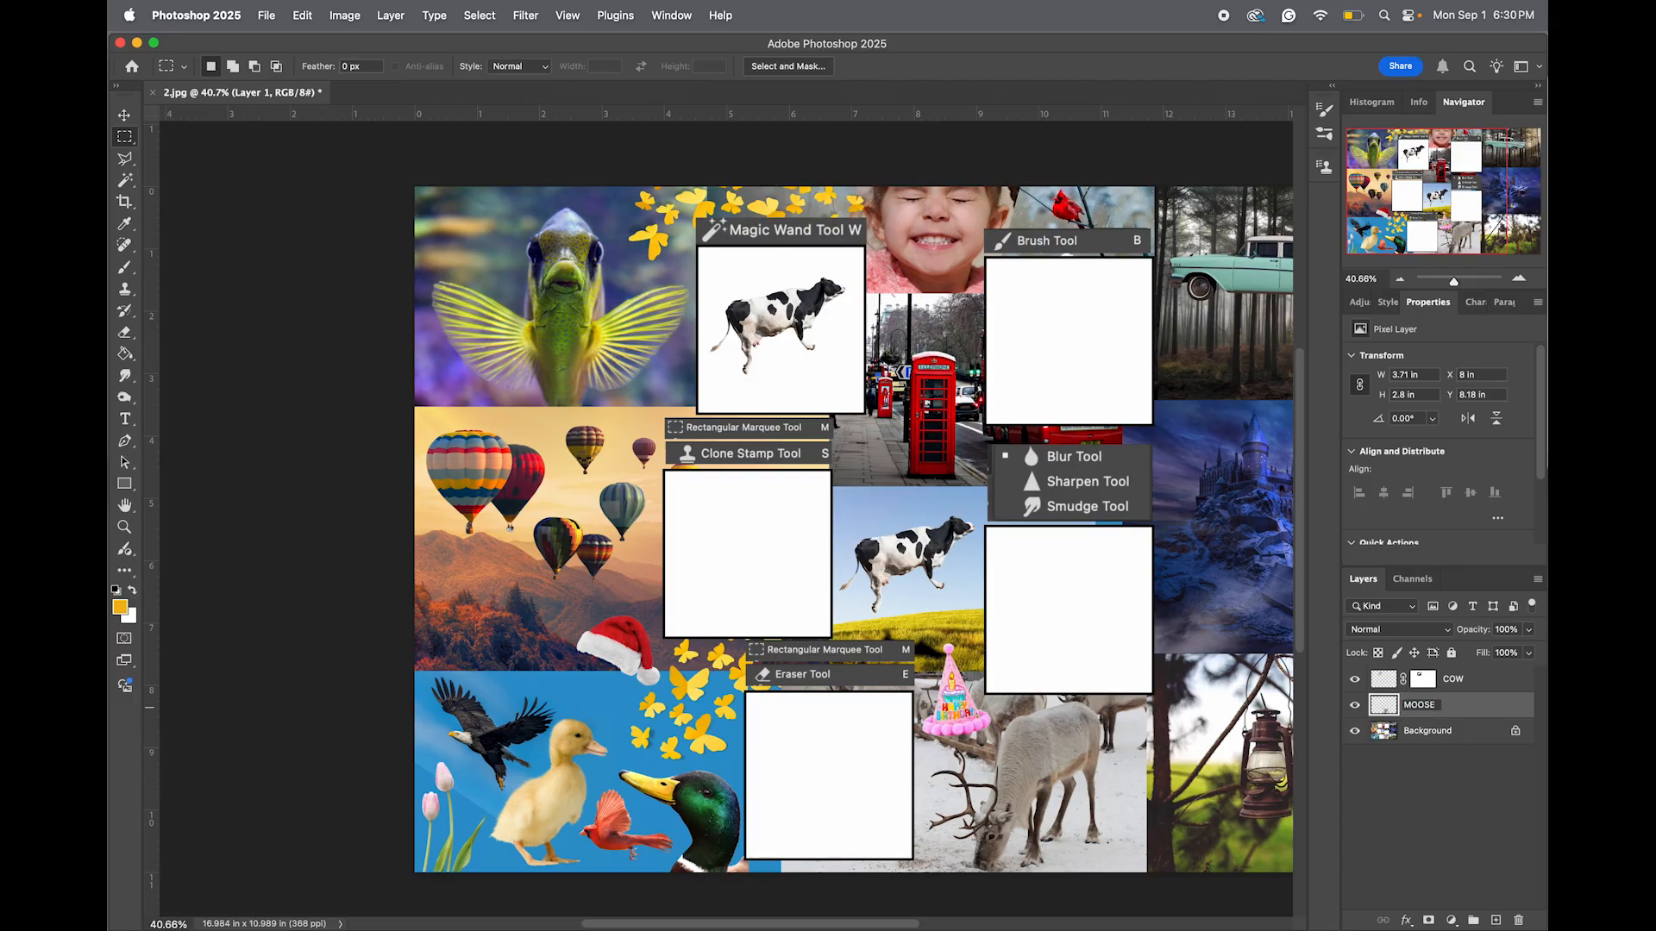
pyautogui.moveTo(1420, 704)
pyautogui.write('DEE')
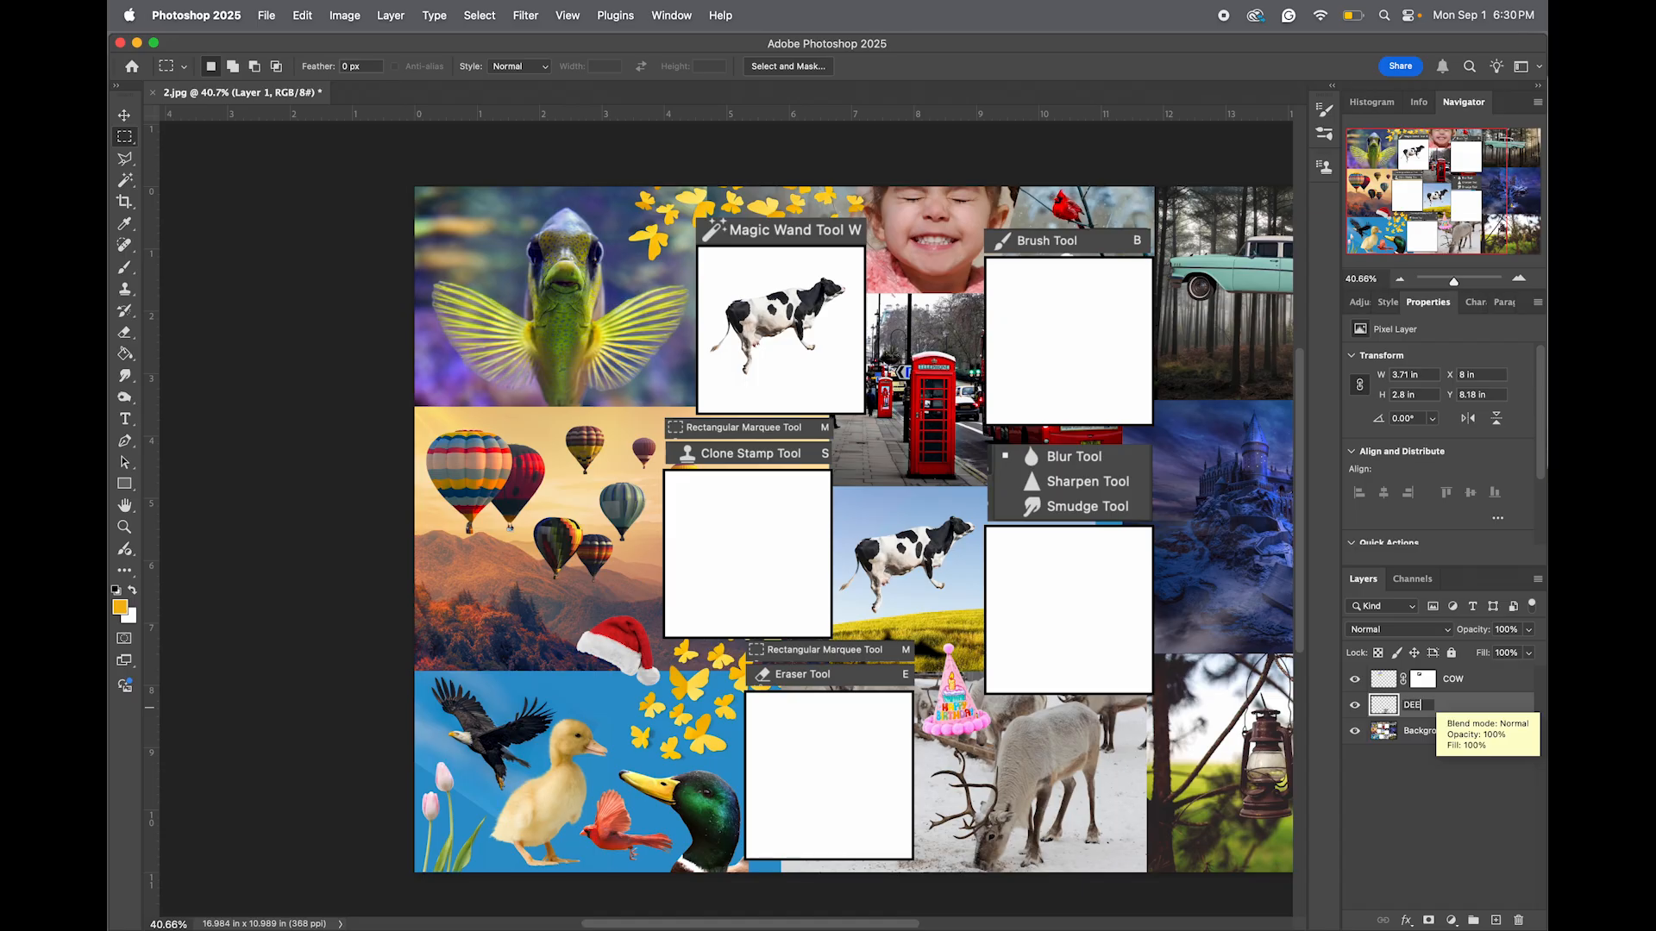
# Commit the DEER layer name and start transforming it into the Clone Stamp frame.
pyautogui.click(1414, 704)
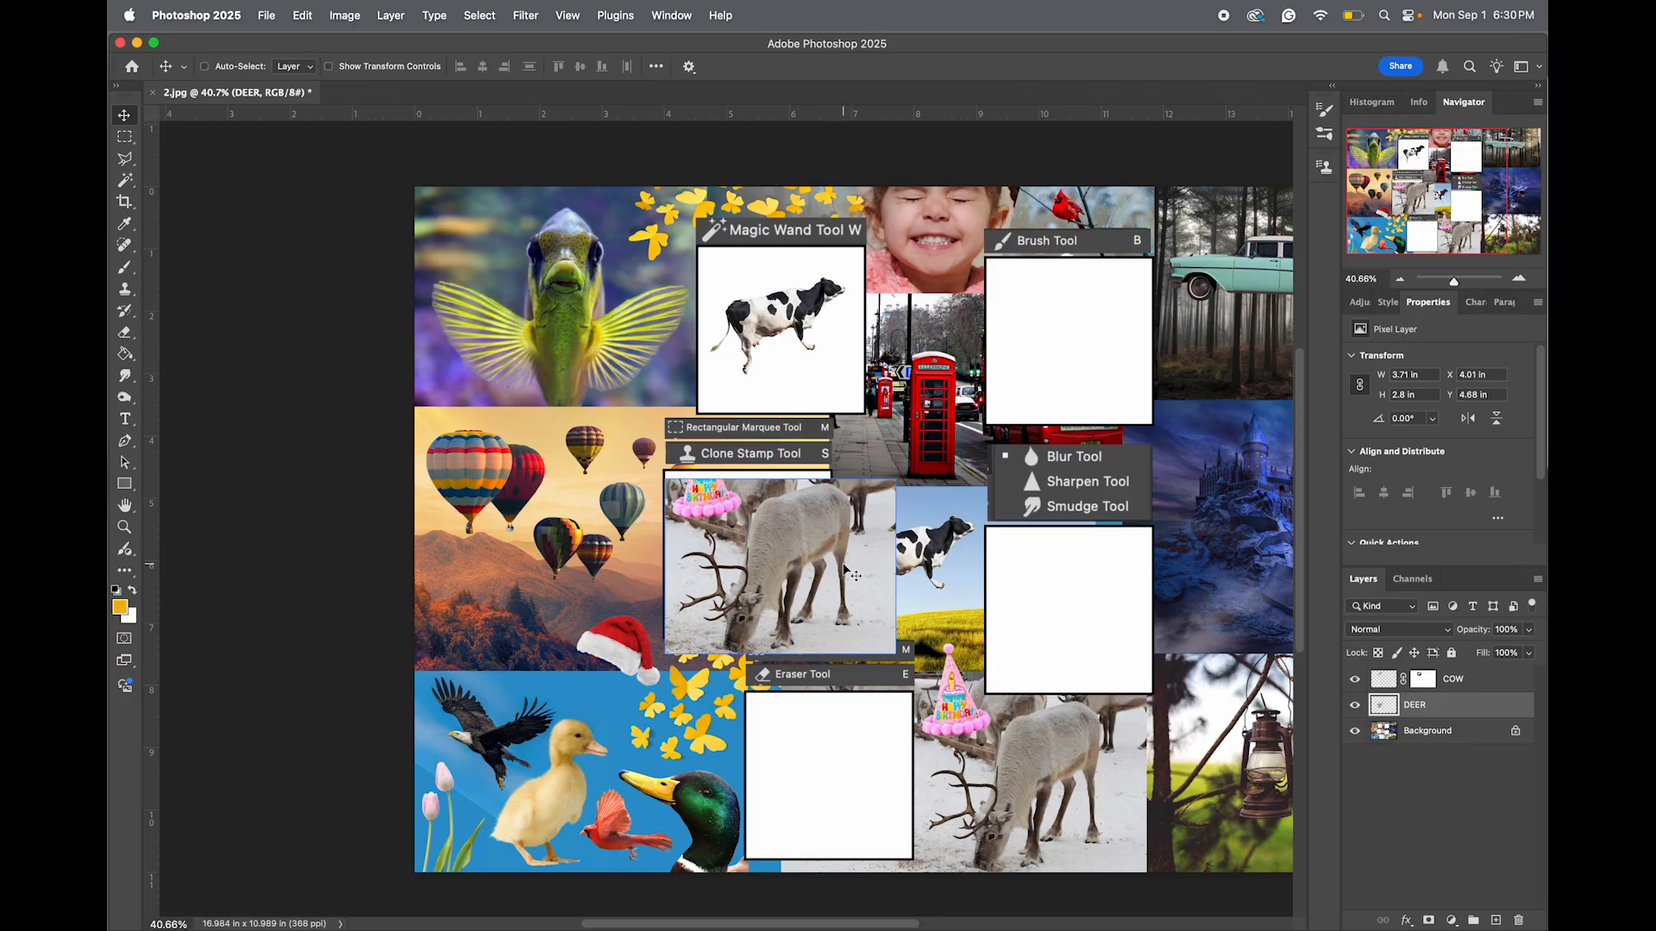
pyautogui.press('cmd+t')
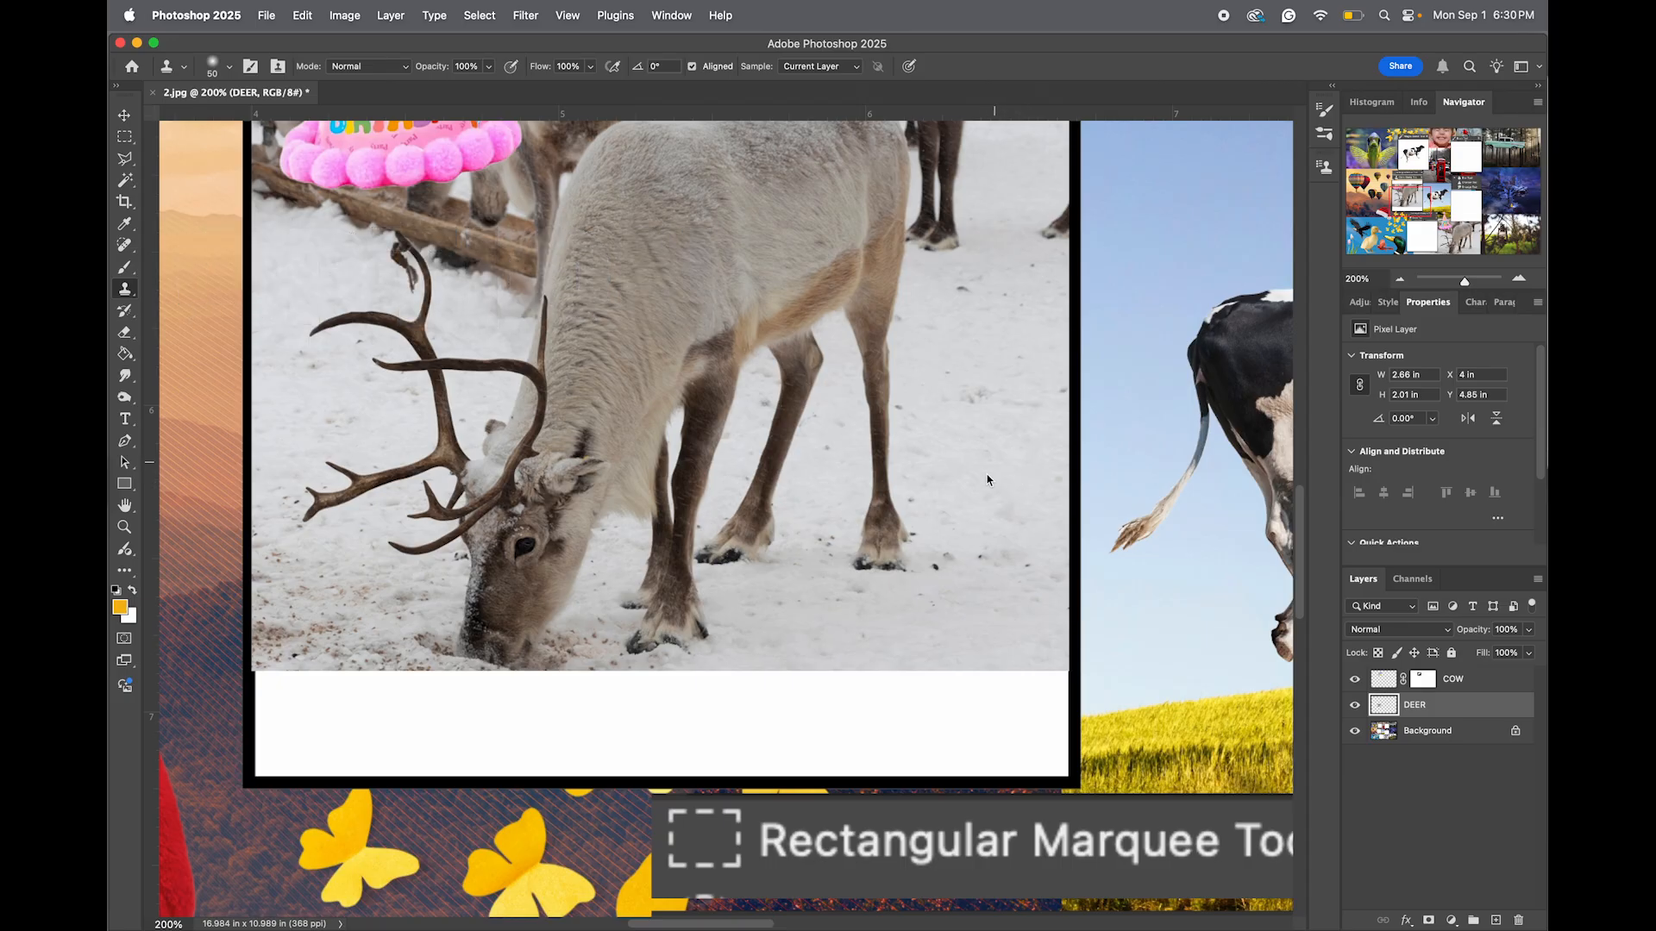
pyautogui.moveTo(1004, 476)
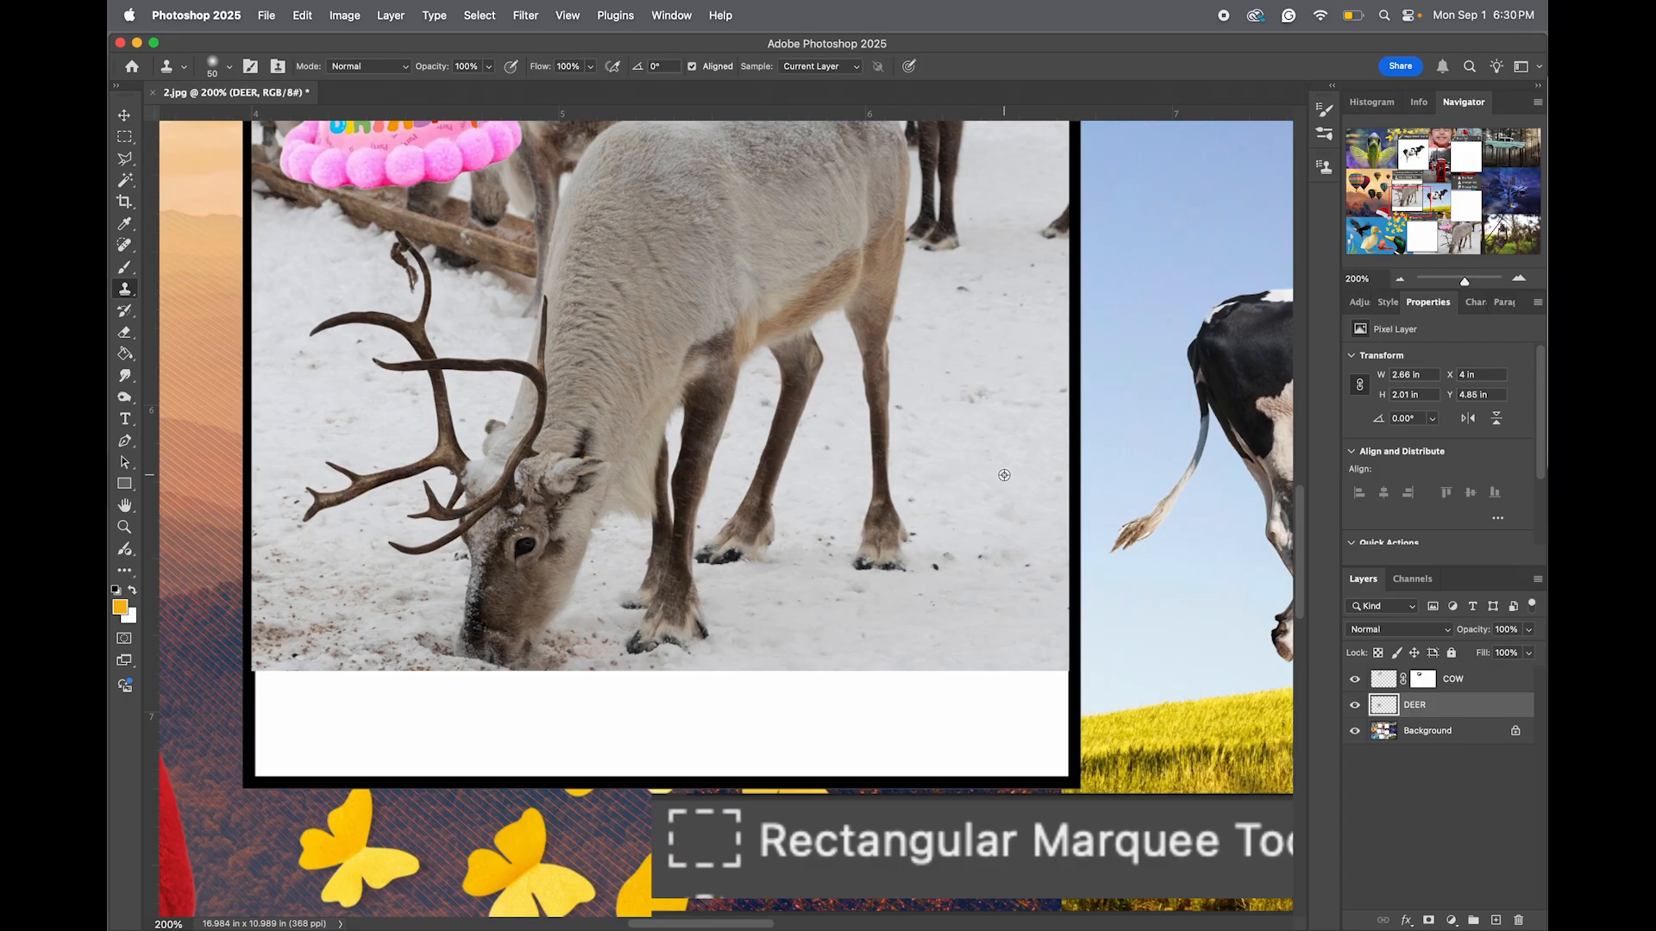
pyautogui.moveTo(976, 676)
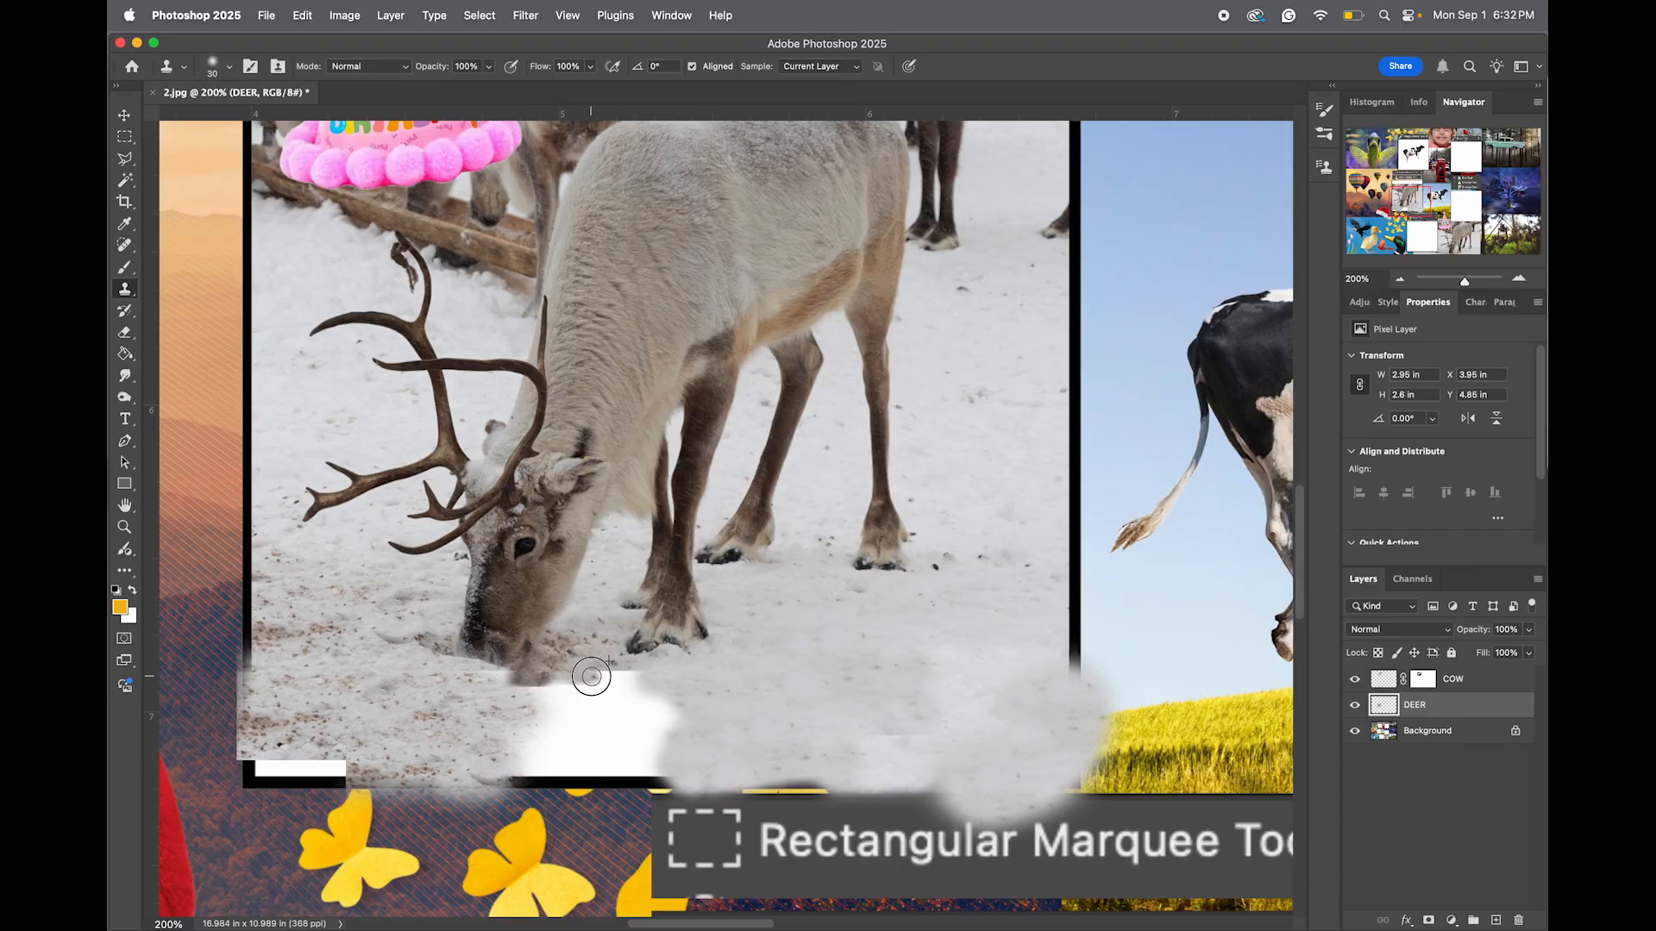
# Select the bottom snow strip and enable the floating Contextual Task Bar.
pyautogui.click(124, 138)
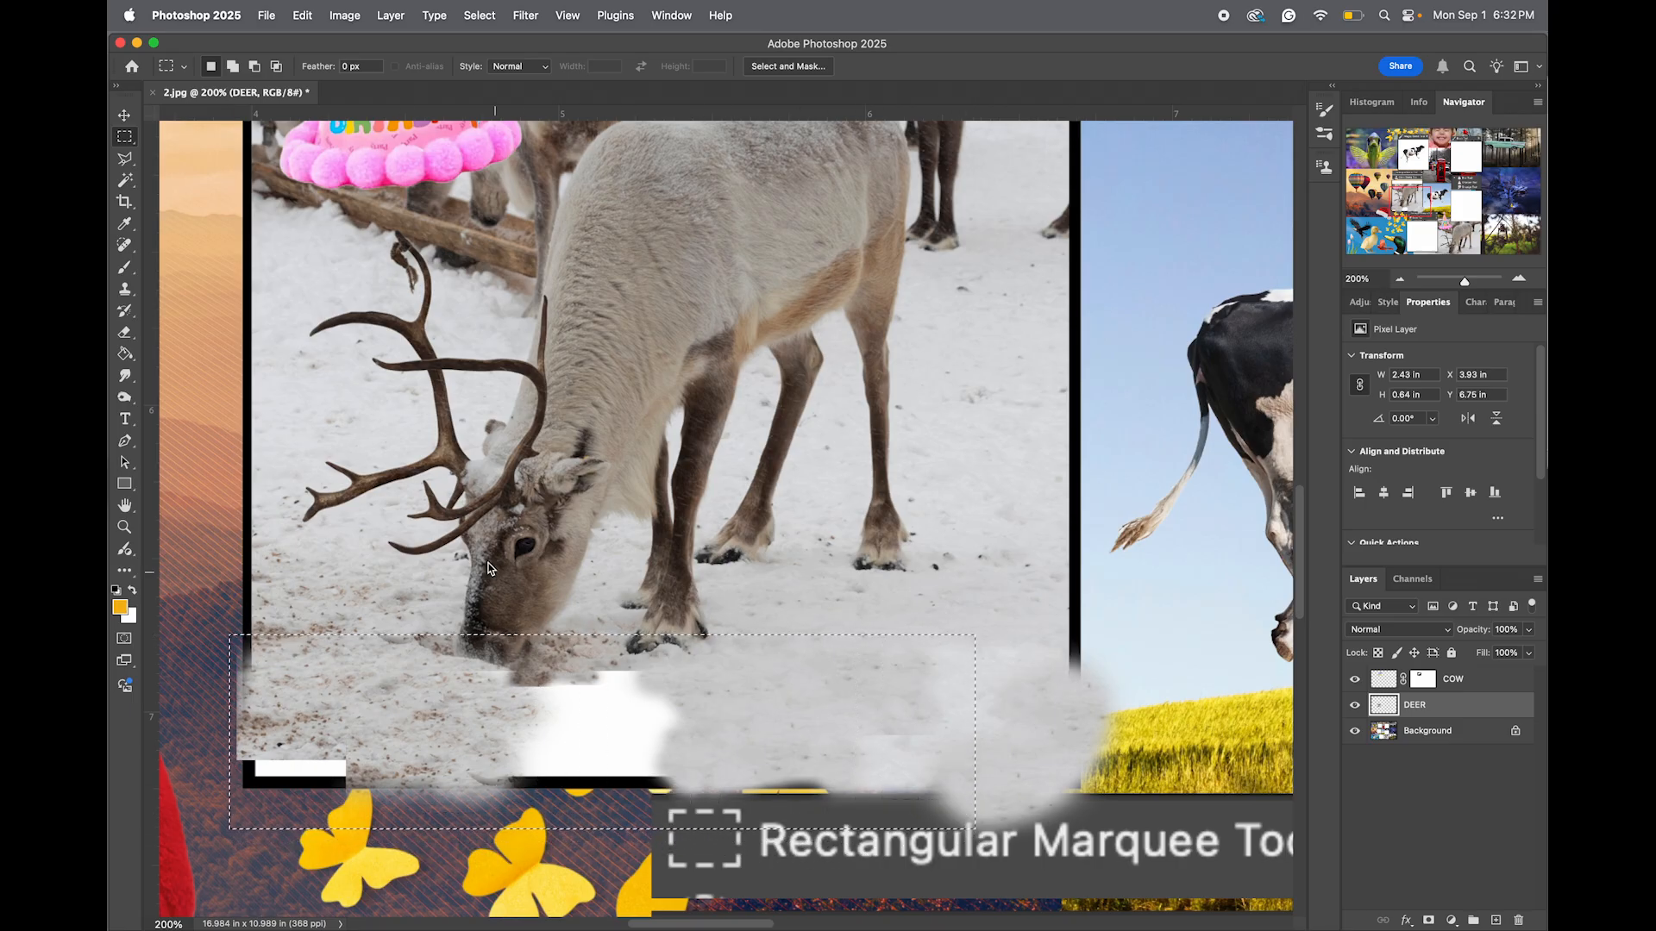
pyautogui.moveTo(666, 354)
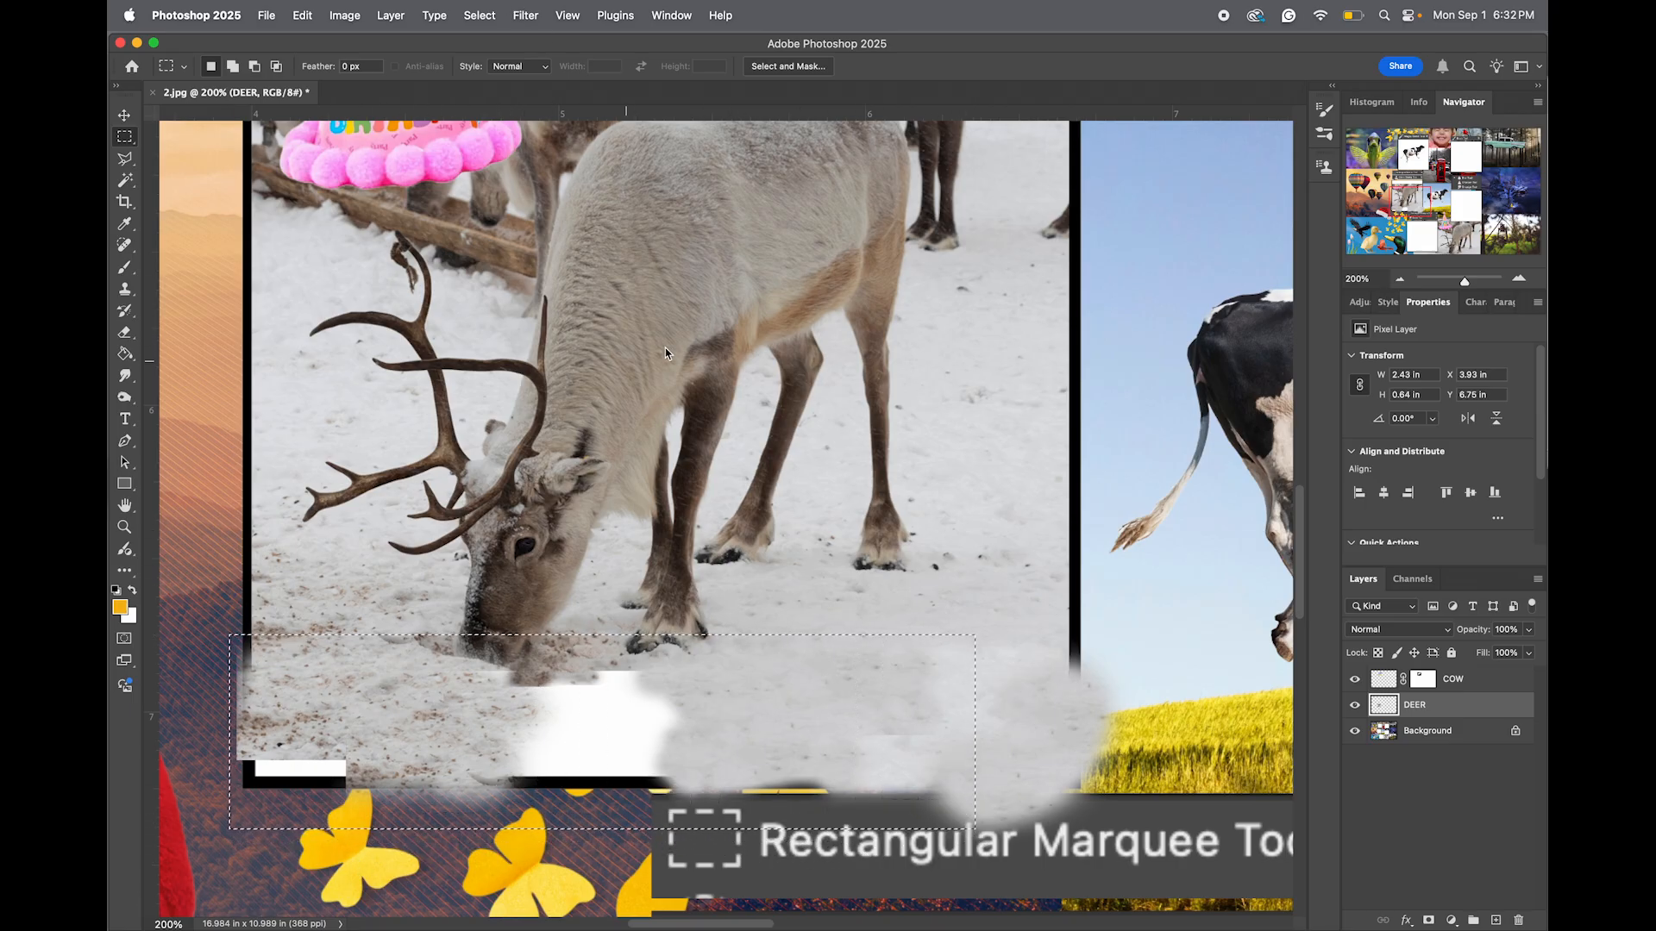
pyautogui.click(671, 16)
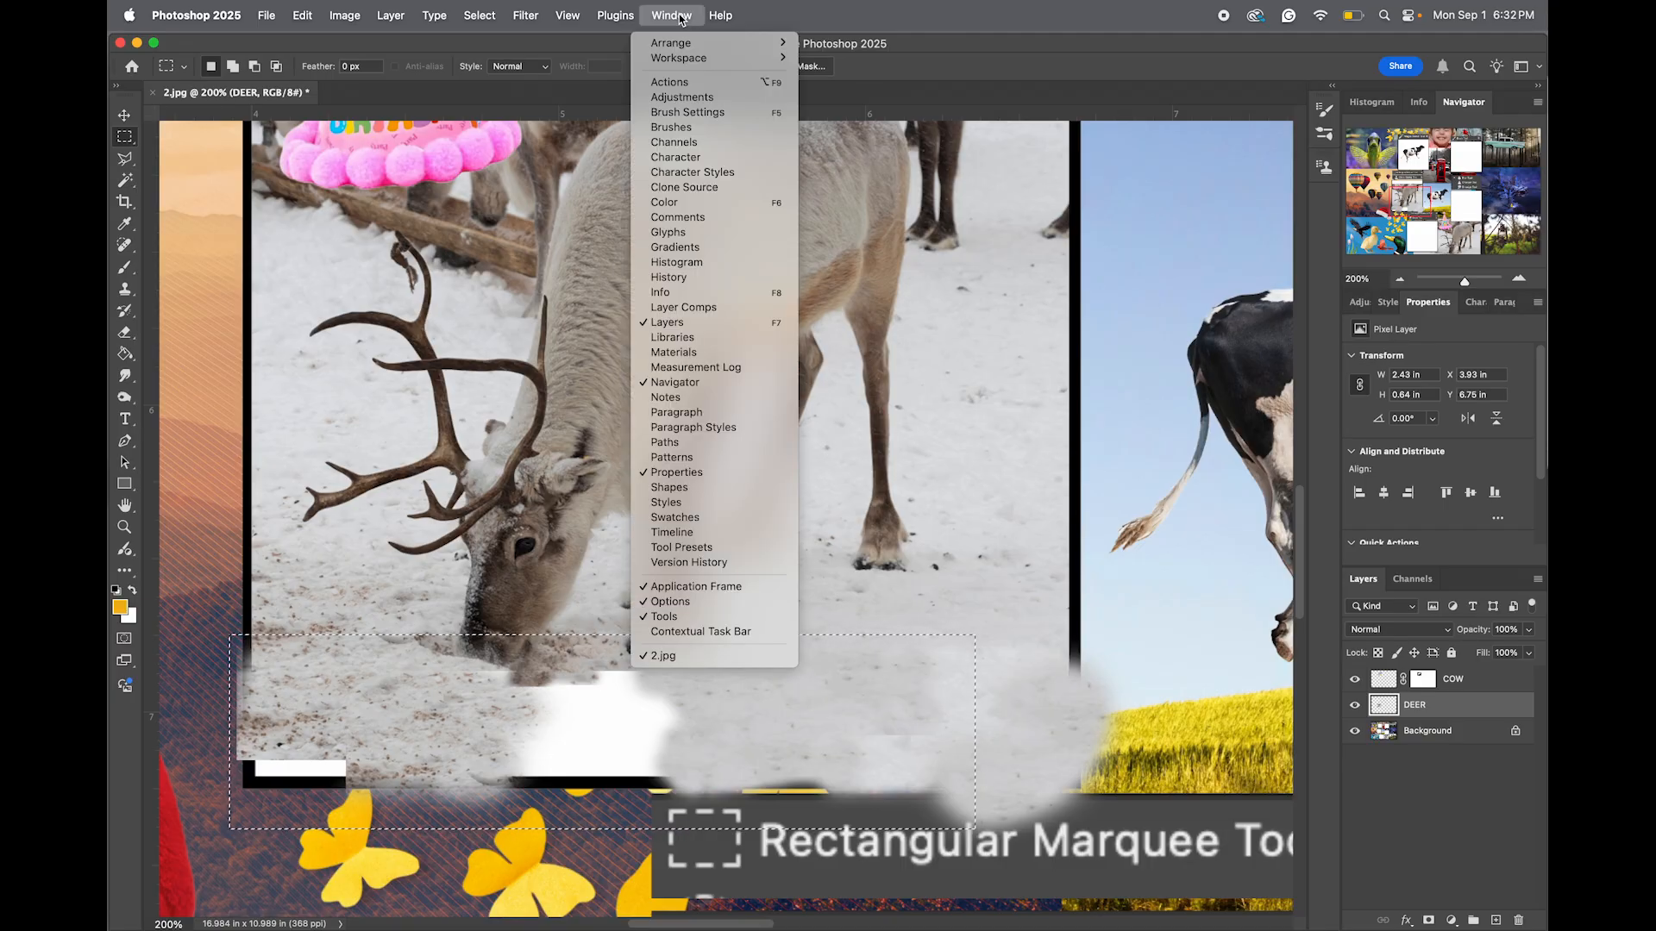
pyautogui.moveTo(701, 631)
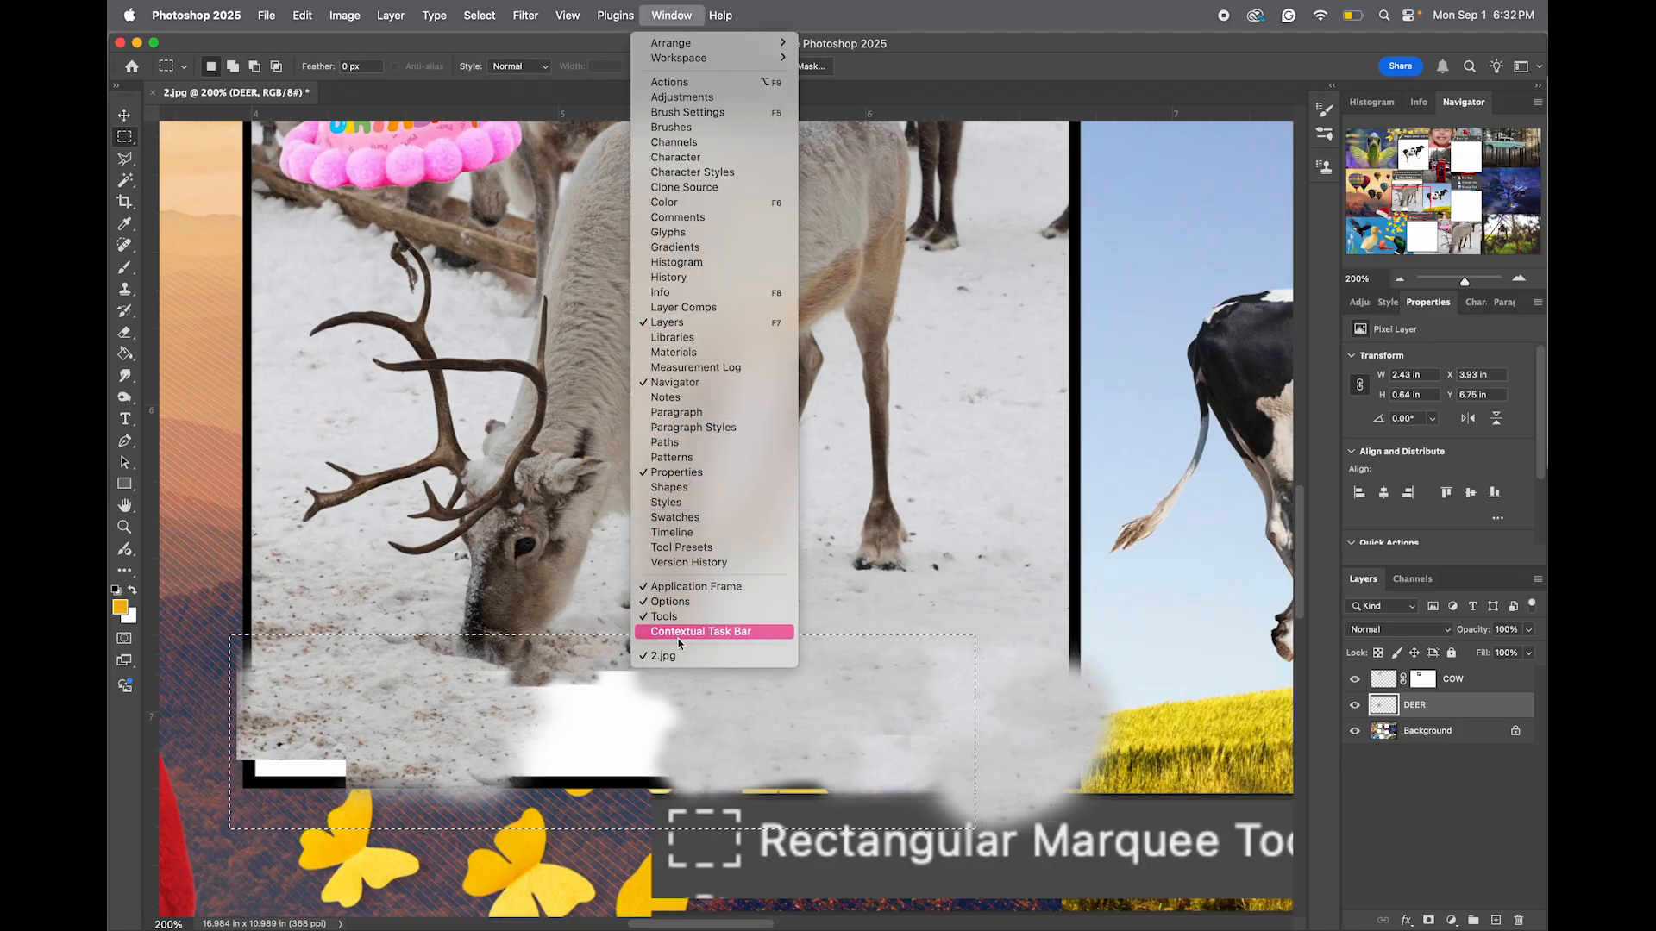
pyautogui.click(700, 631)
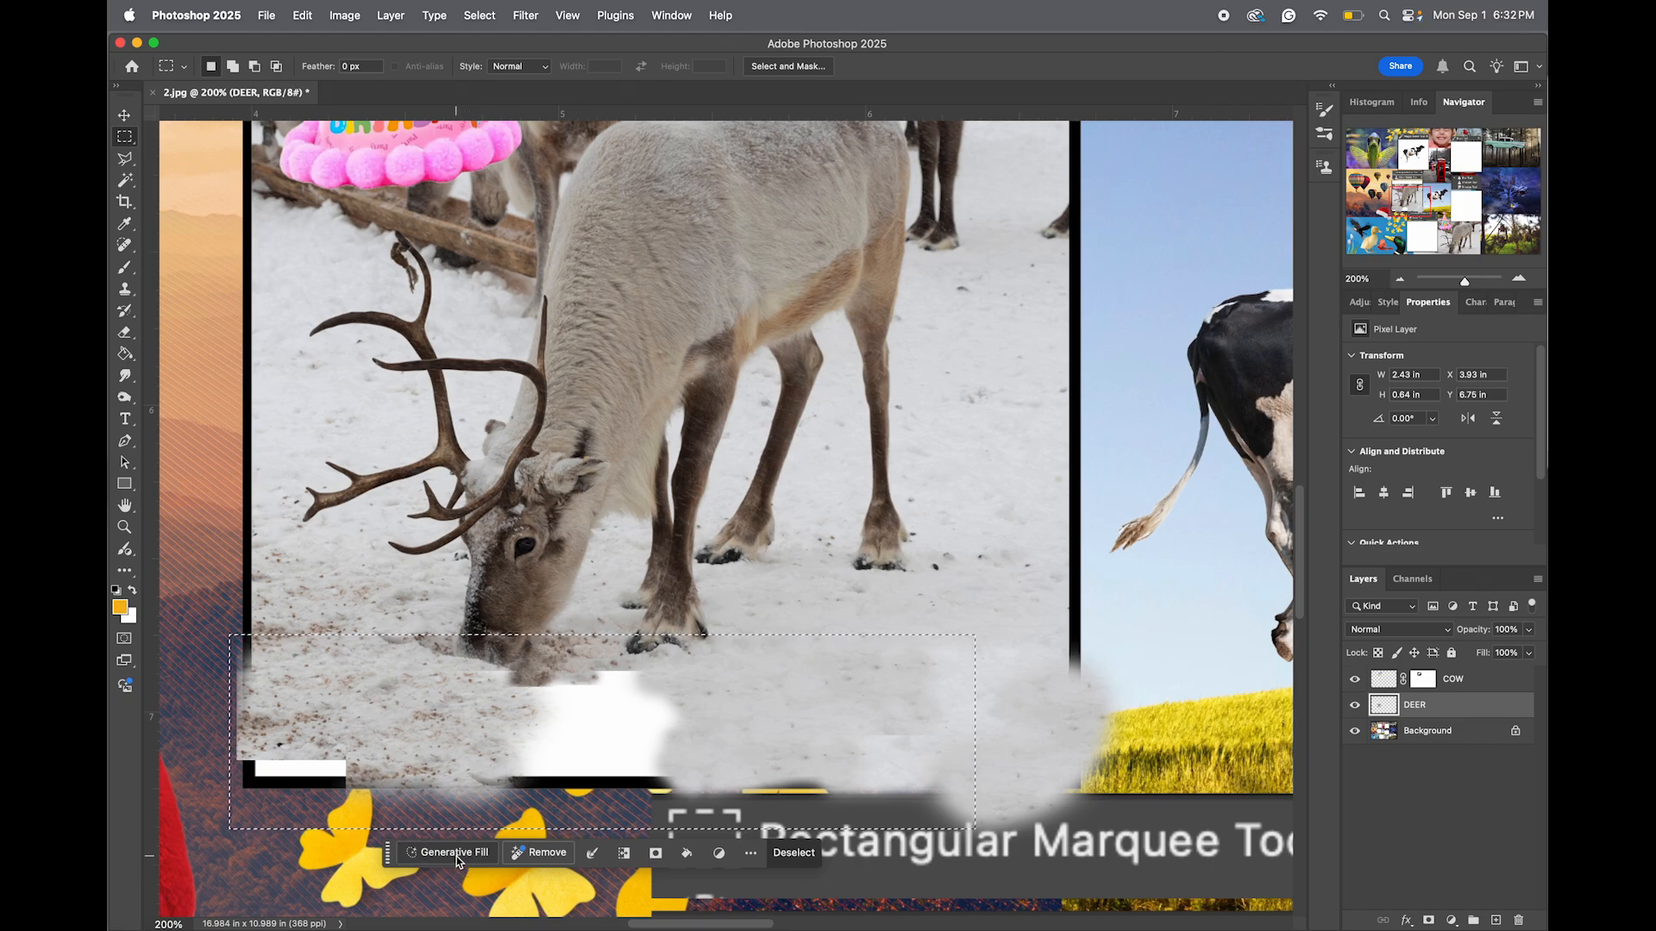
# Run Generative Fill on the strip, accepting the credits notice, to generate smooth snow.
pyautogui.click(451, 852)
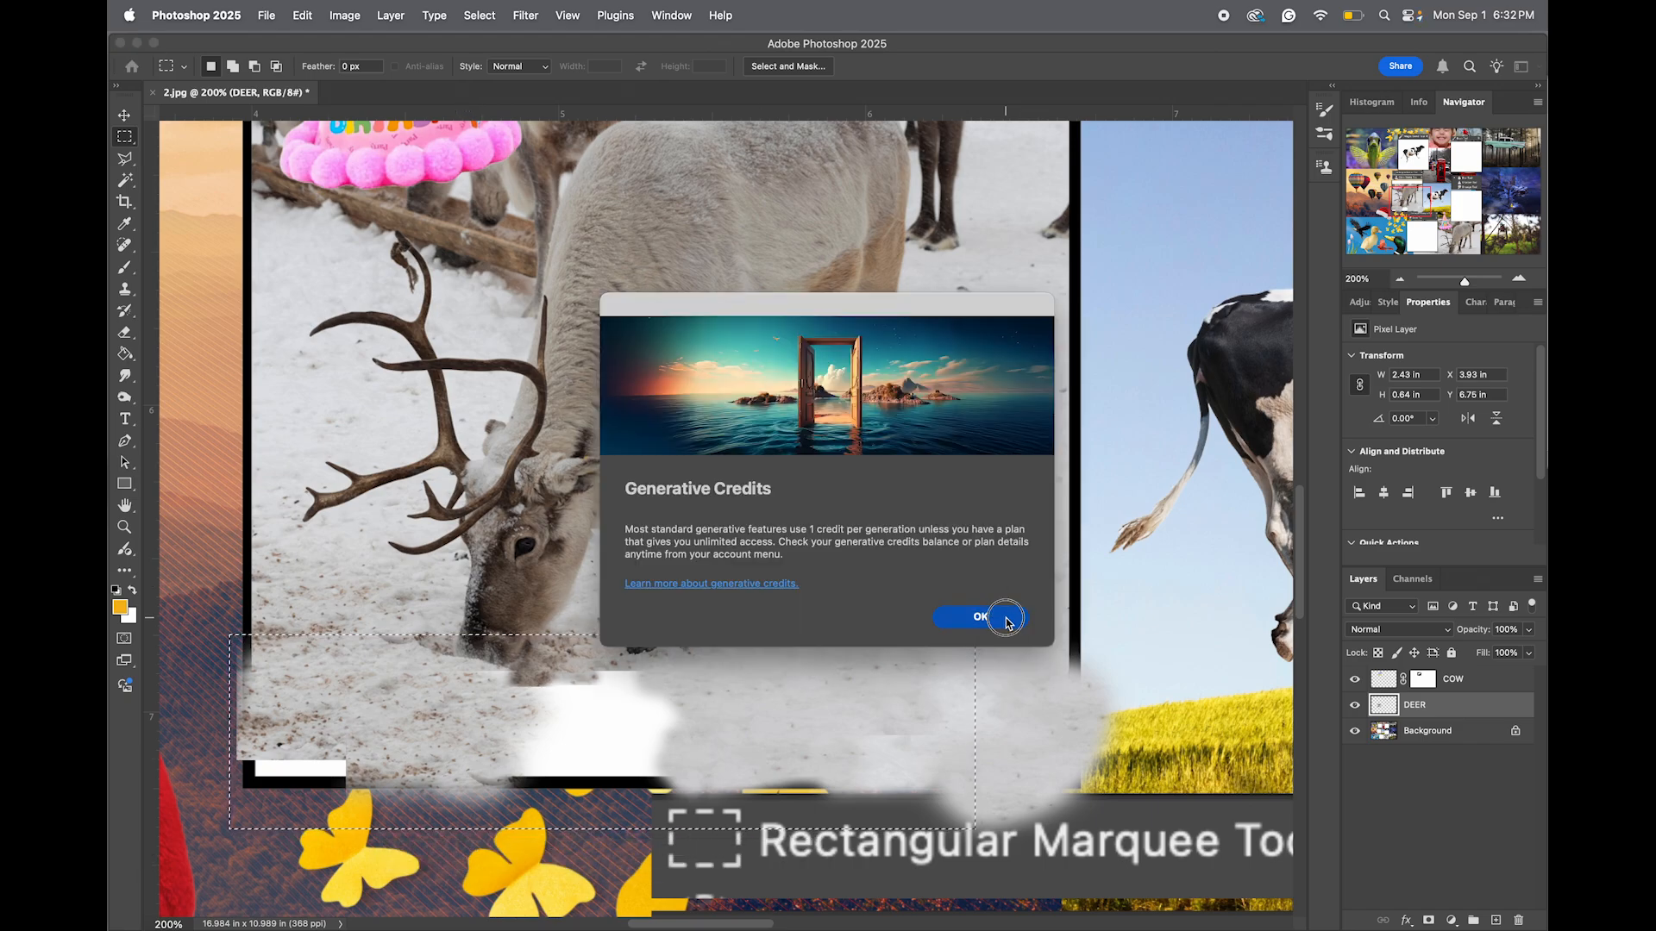
pyautogui.click(968, 618)
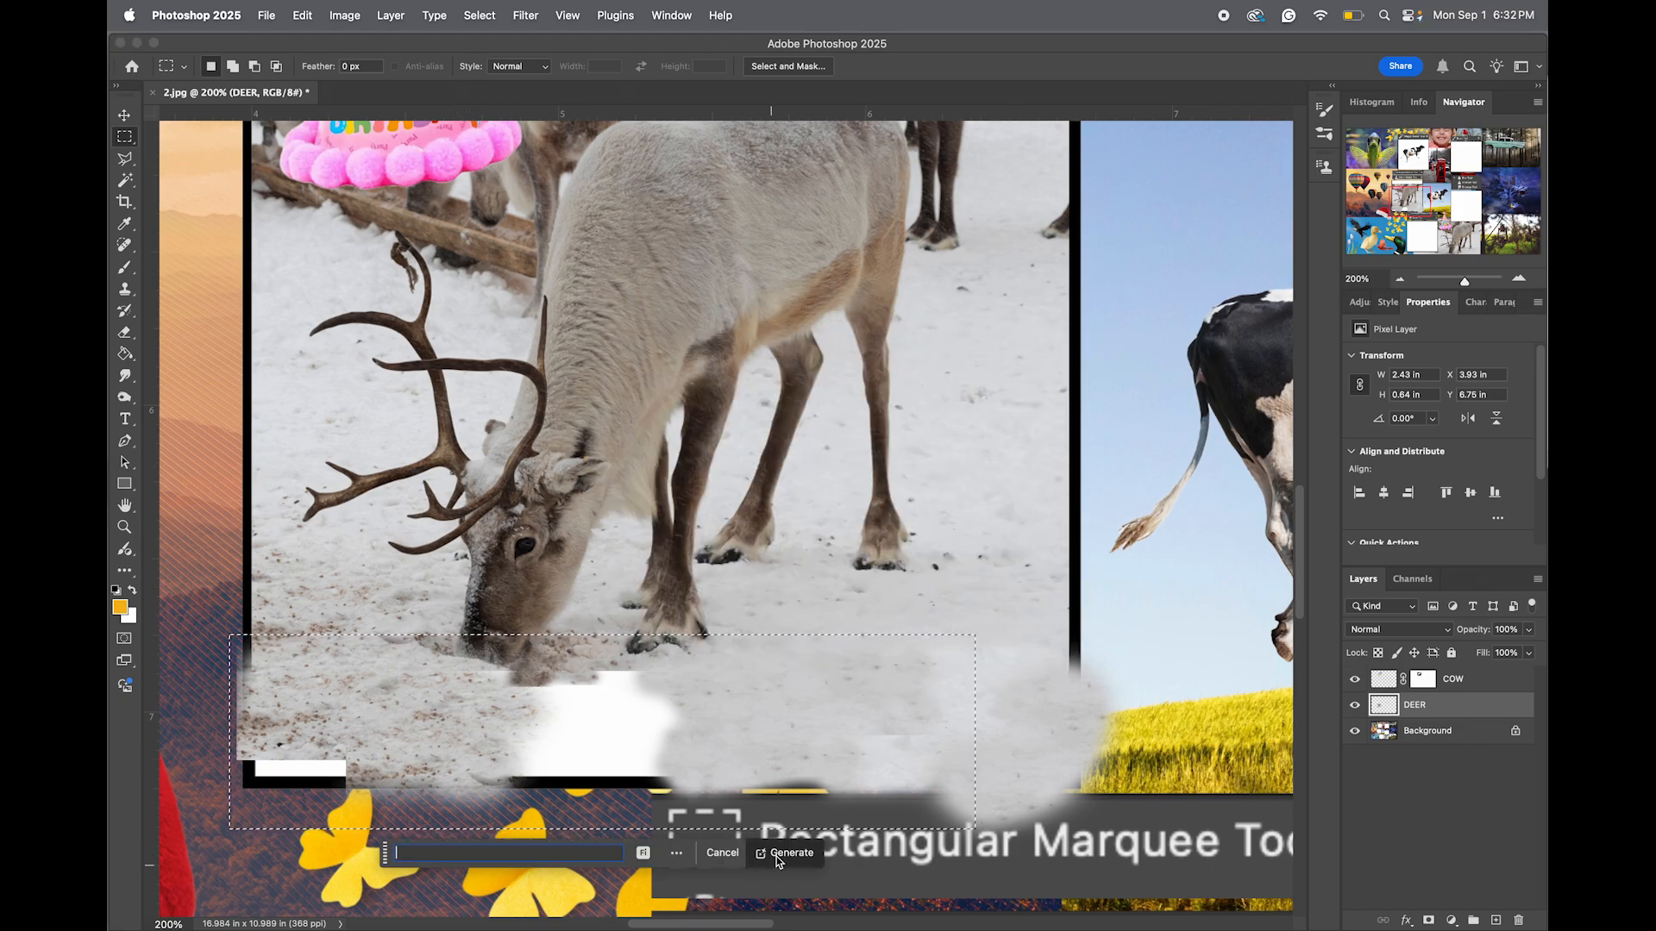
pyautogui.click(789, 852)
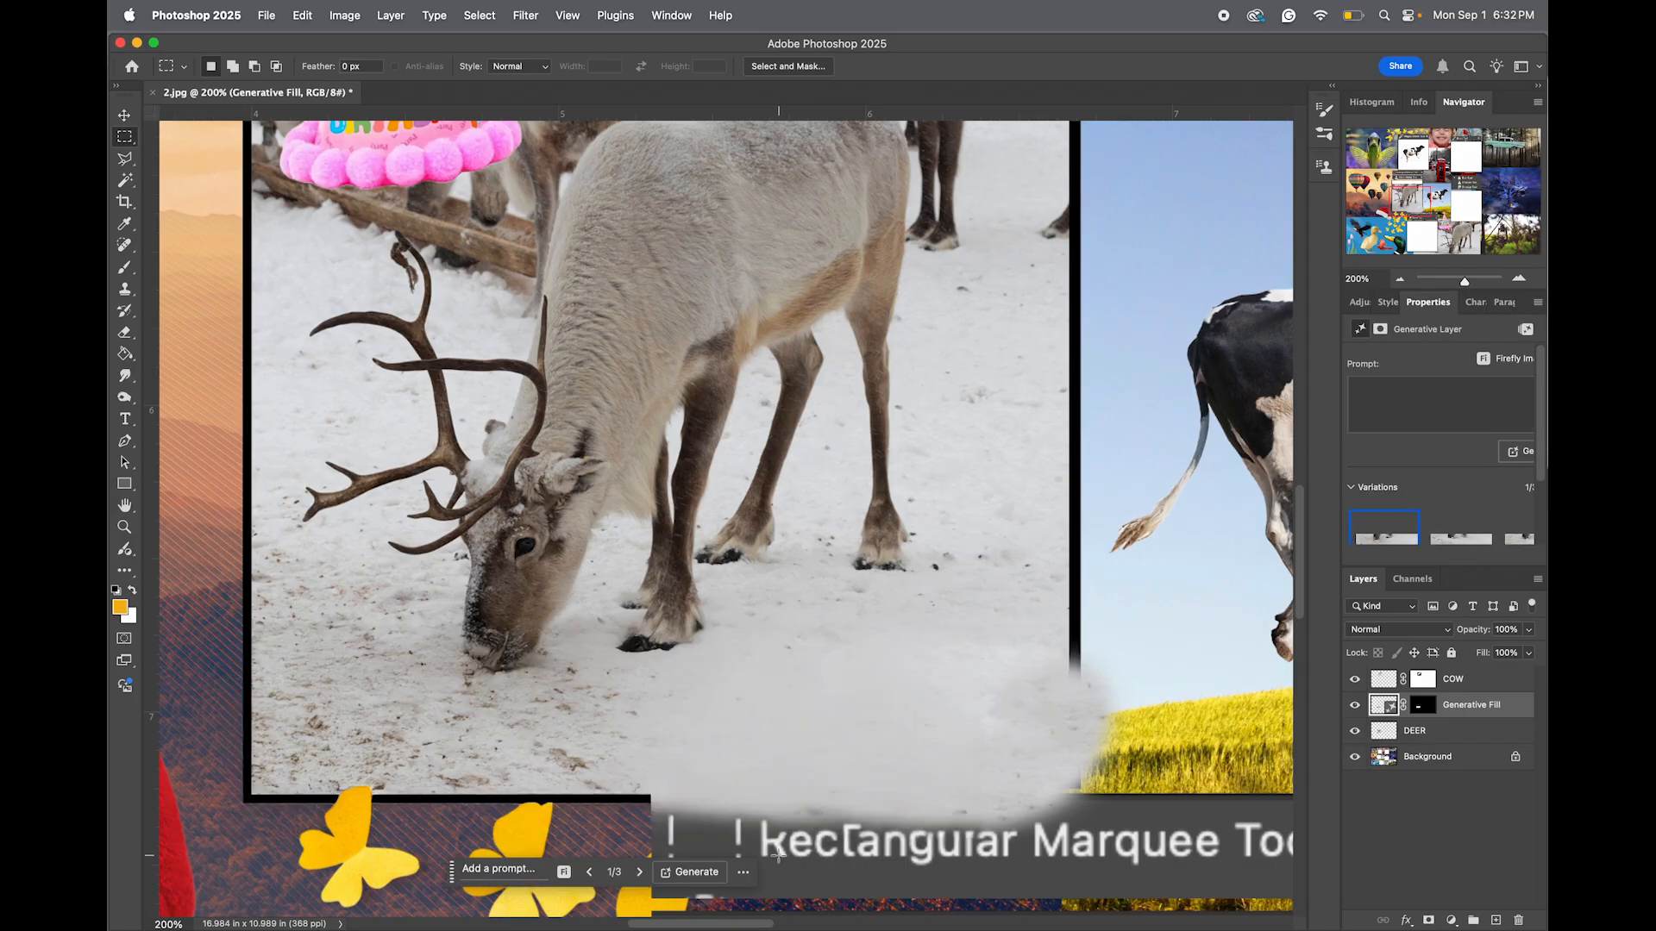
pyautogui.moveTo(628, 659)
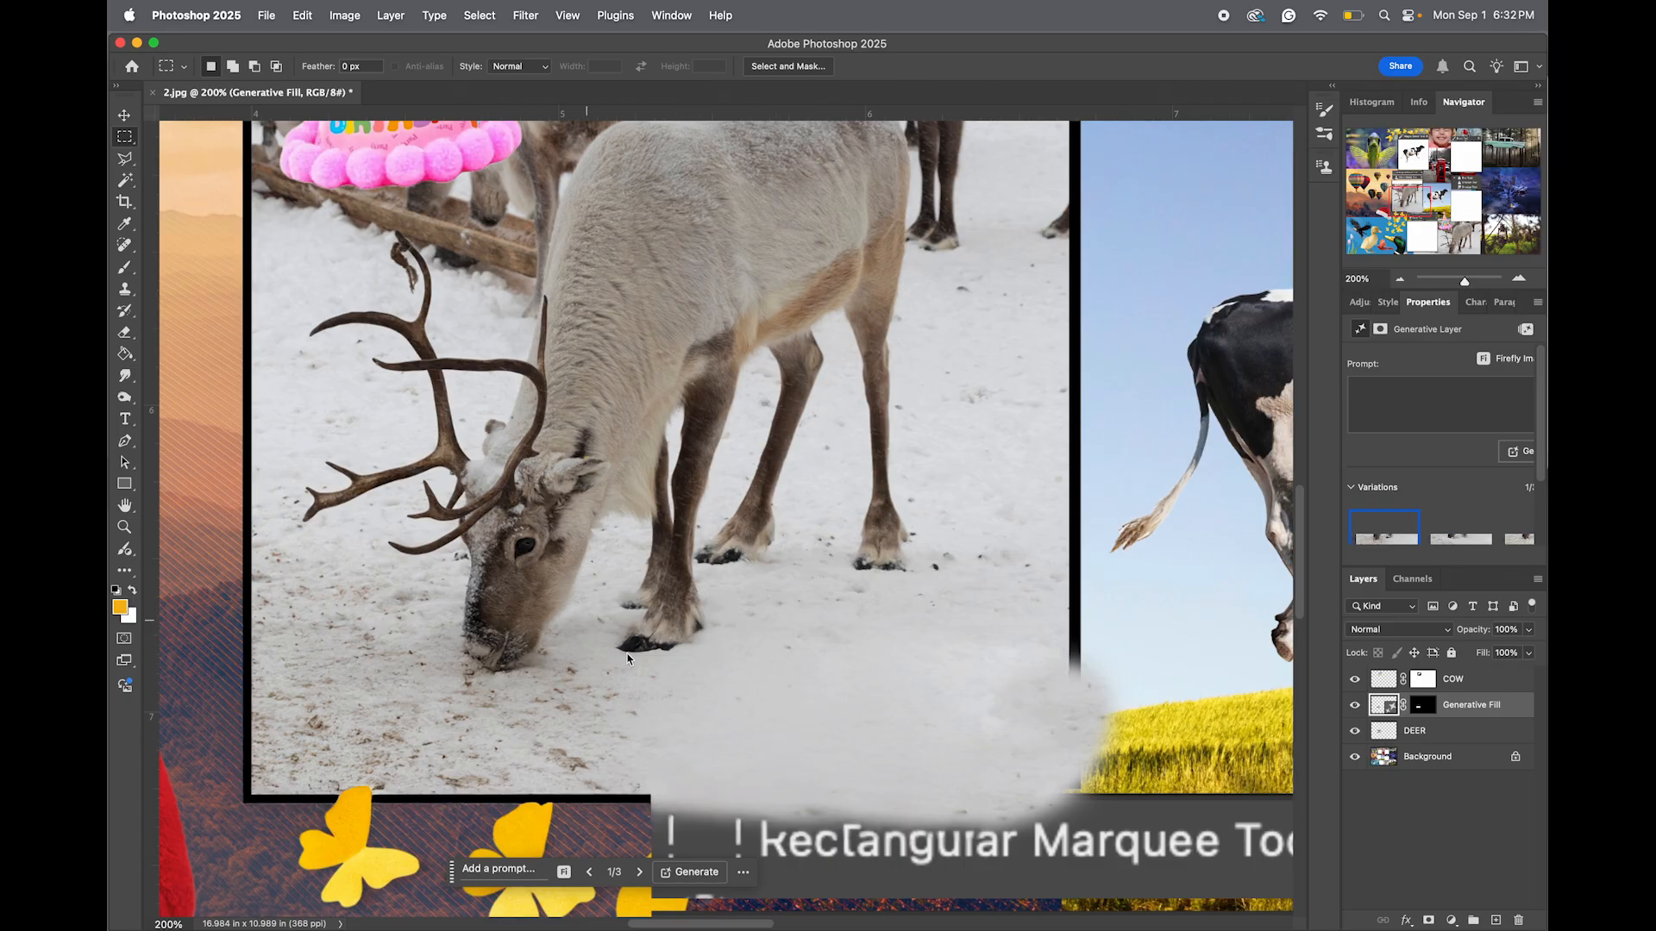
pyautogui.moveTo(766, 742)
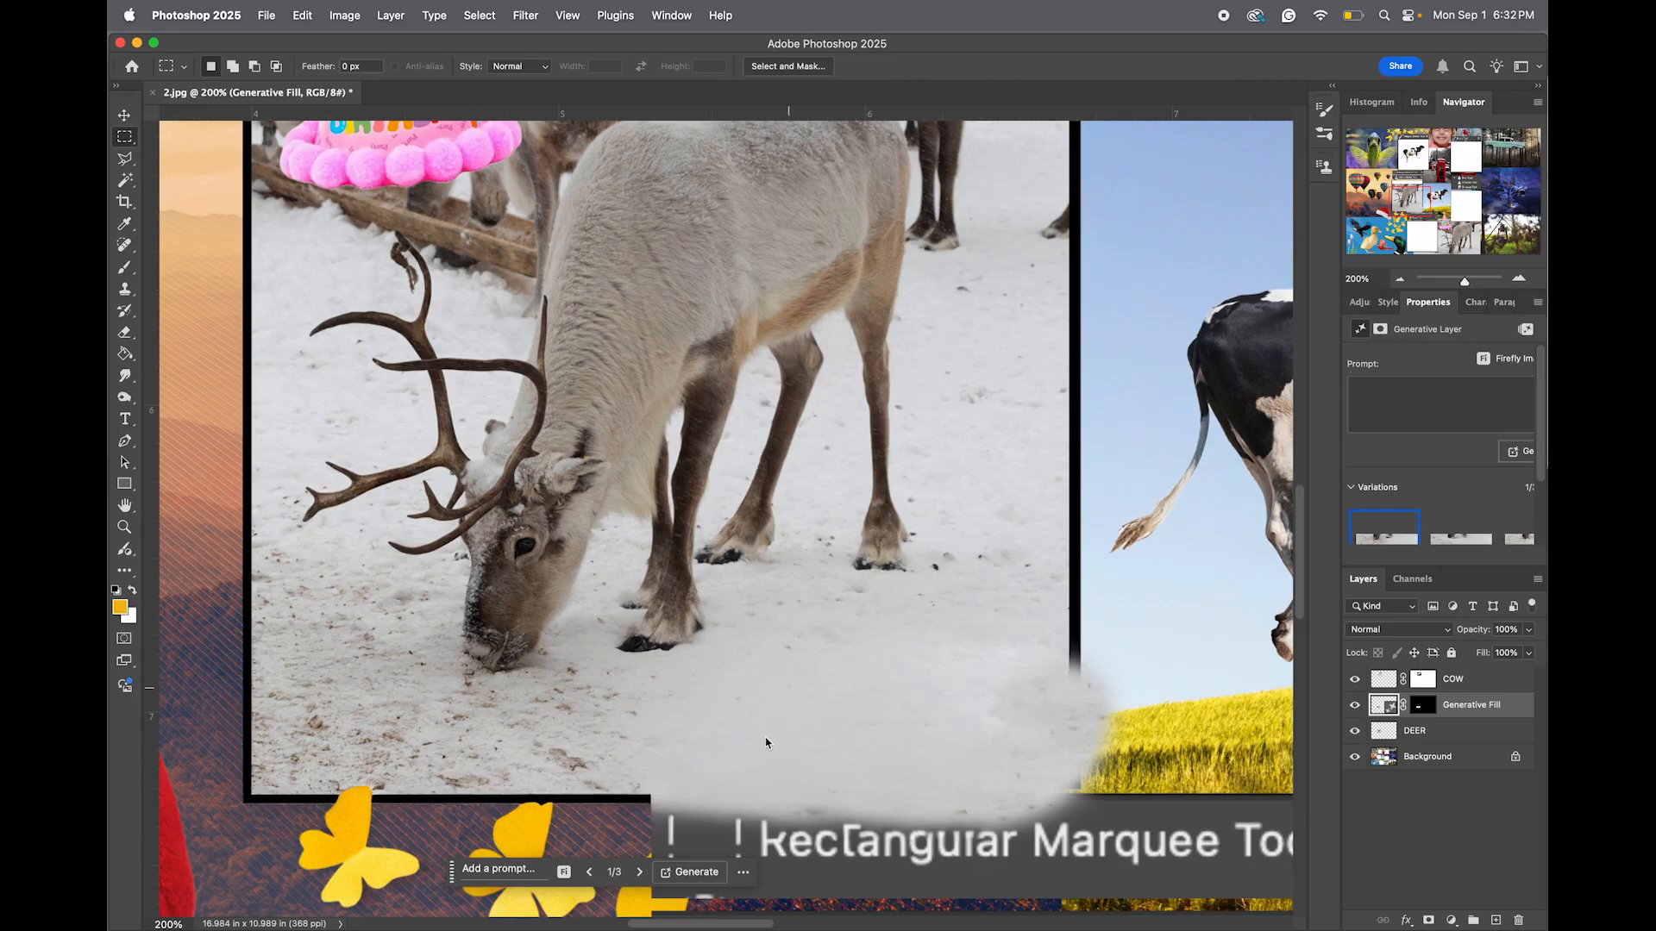
pyautogui.moveTo(616, 788)
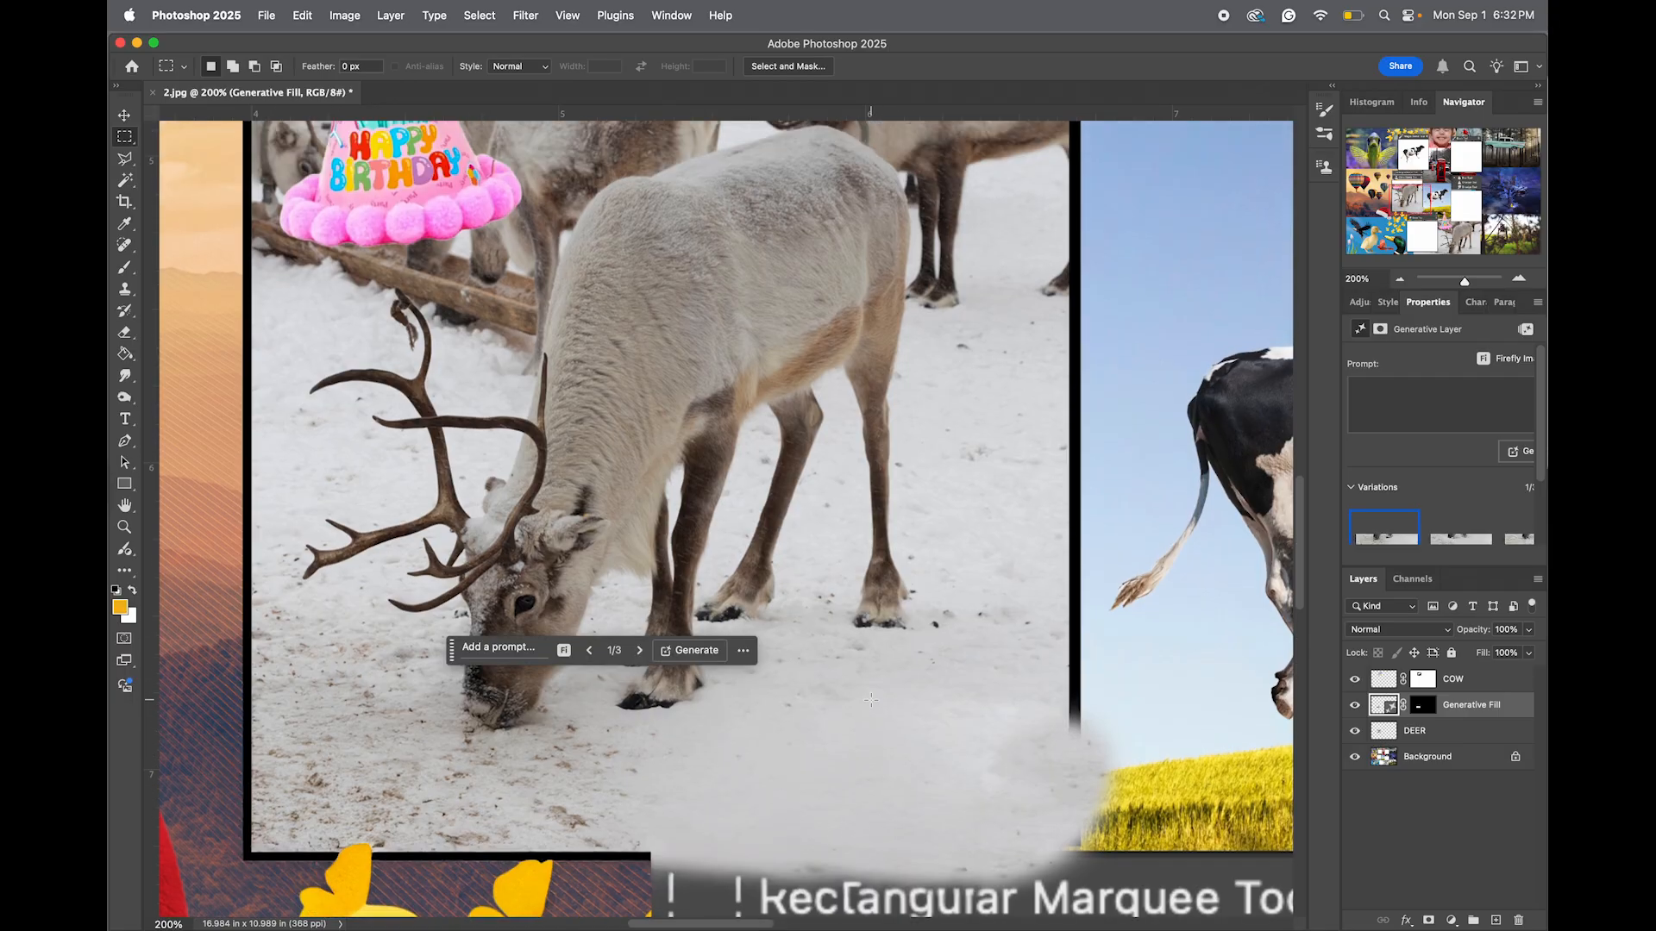
# Make the DEER layer active while toggling the generated snow layer's visibility.
pyautogui.click(1356, 729)
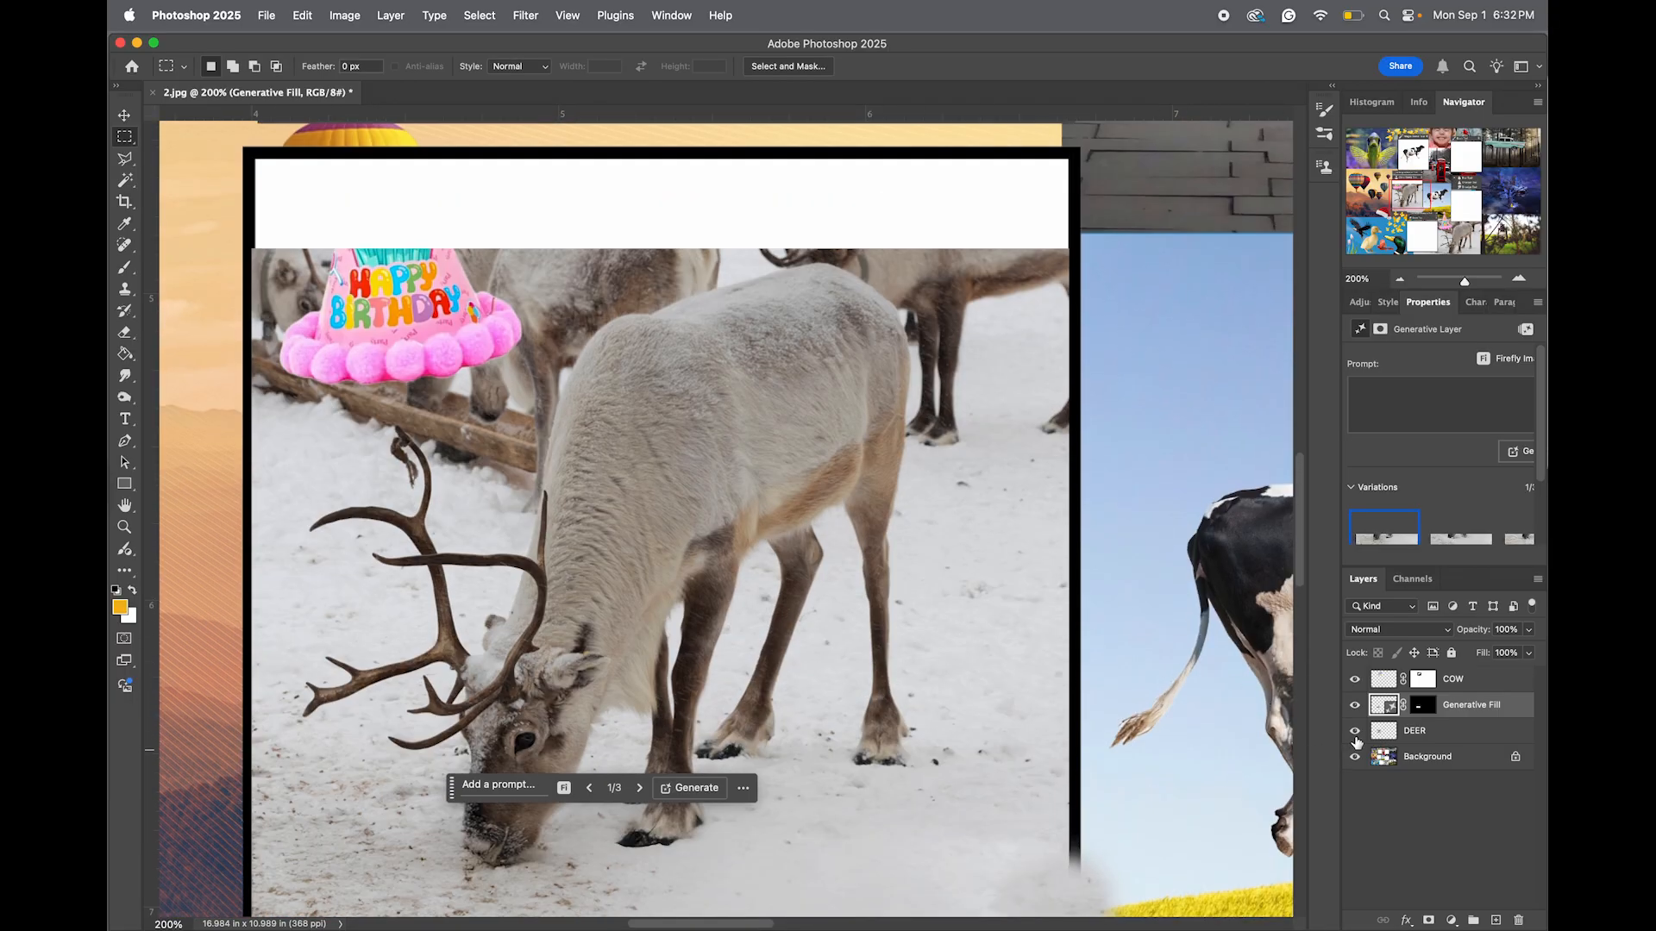
pyautogui.click(1413, 731)
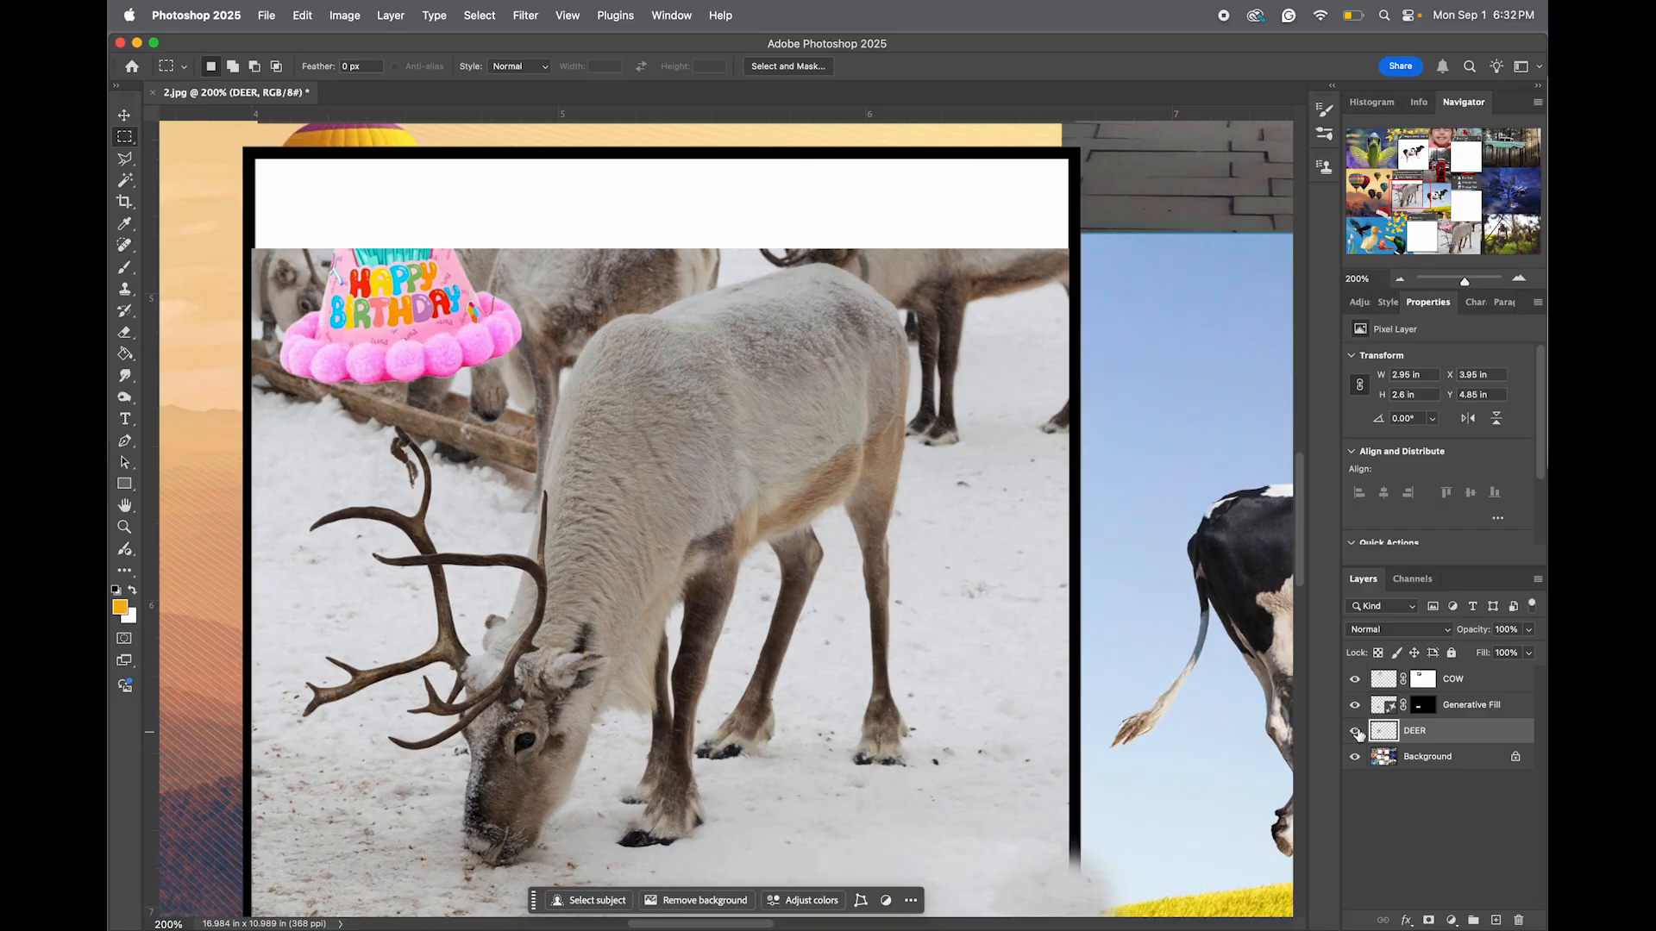
pyautogui.click(1355, 729)
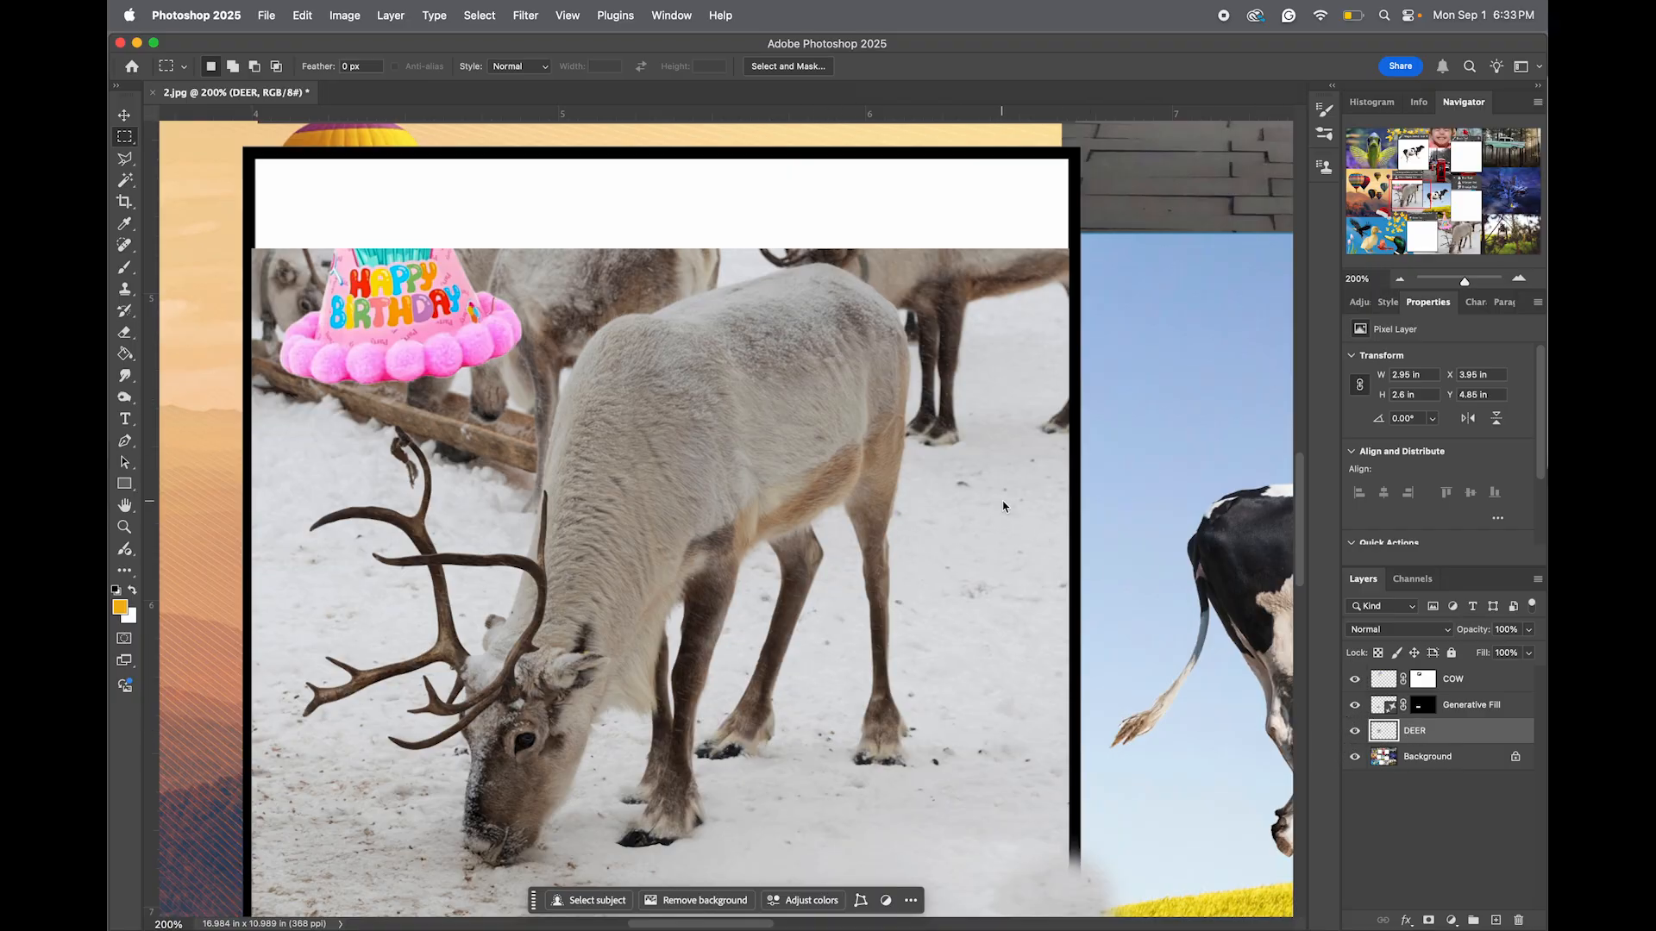
pyautogui.moveTo(1076, 491)
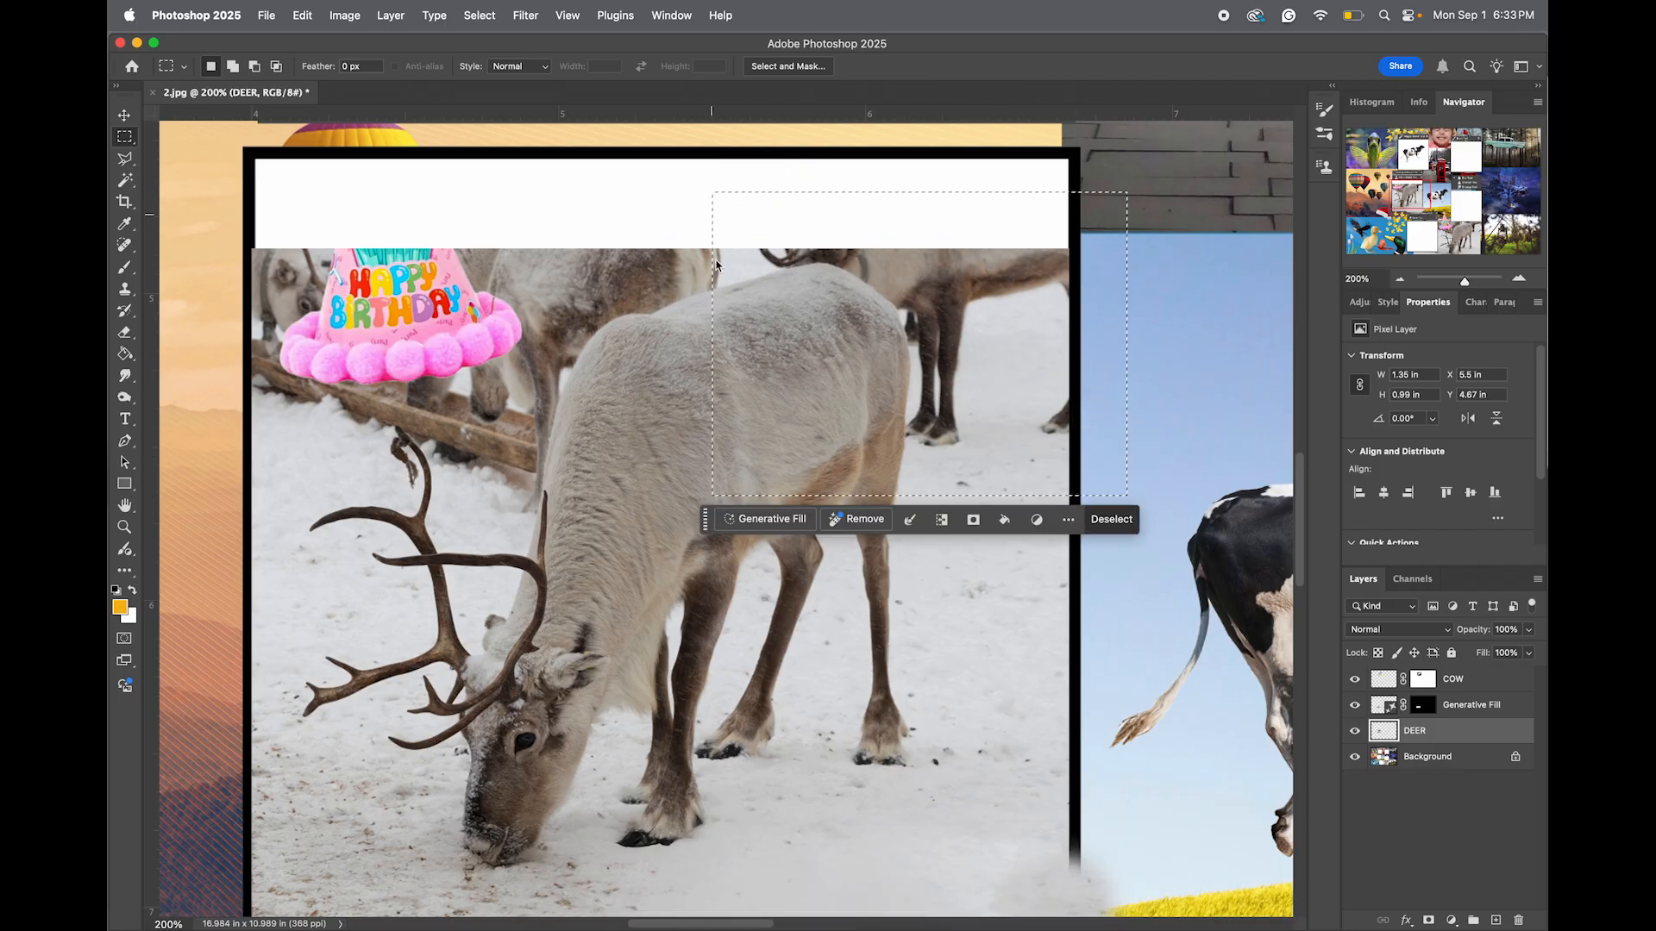
# Generative Fill the background deer with a 'remov' prompt and compare the result.
pyautogui.click(765, 519)
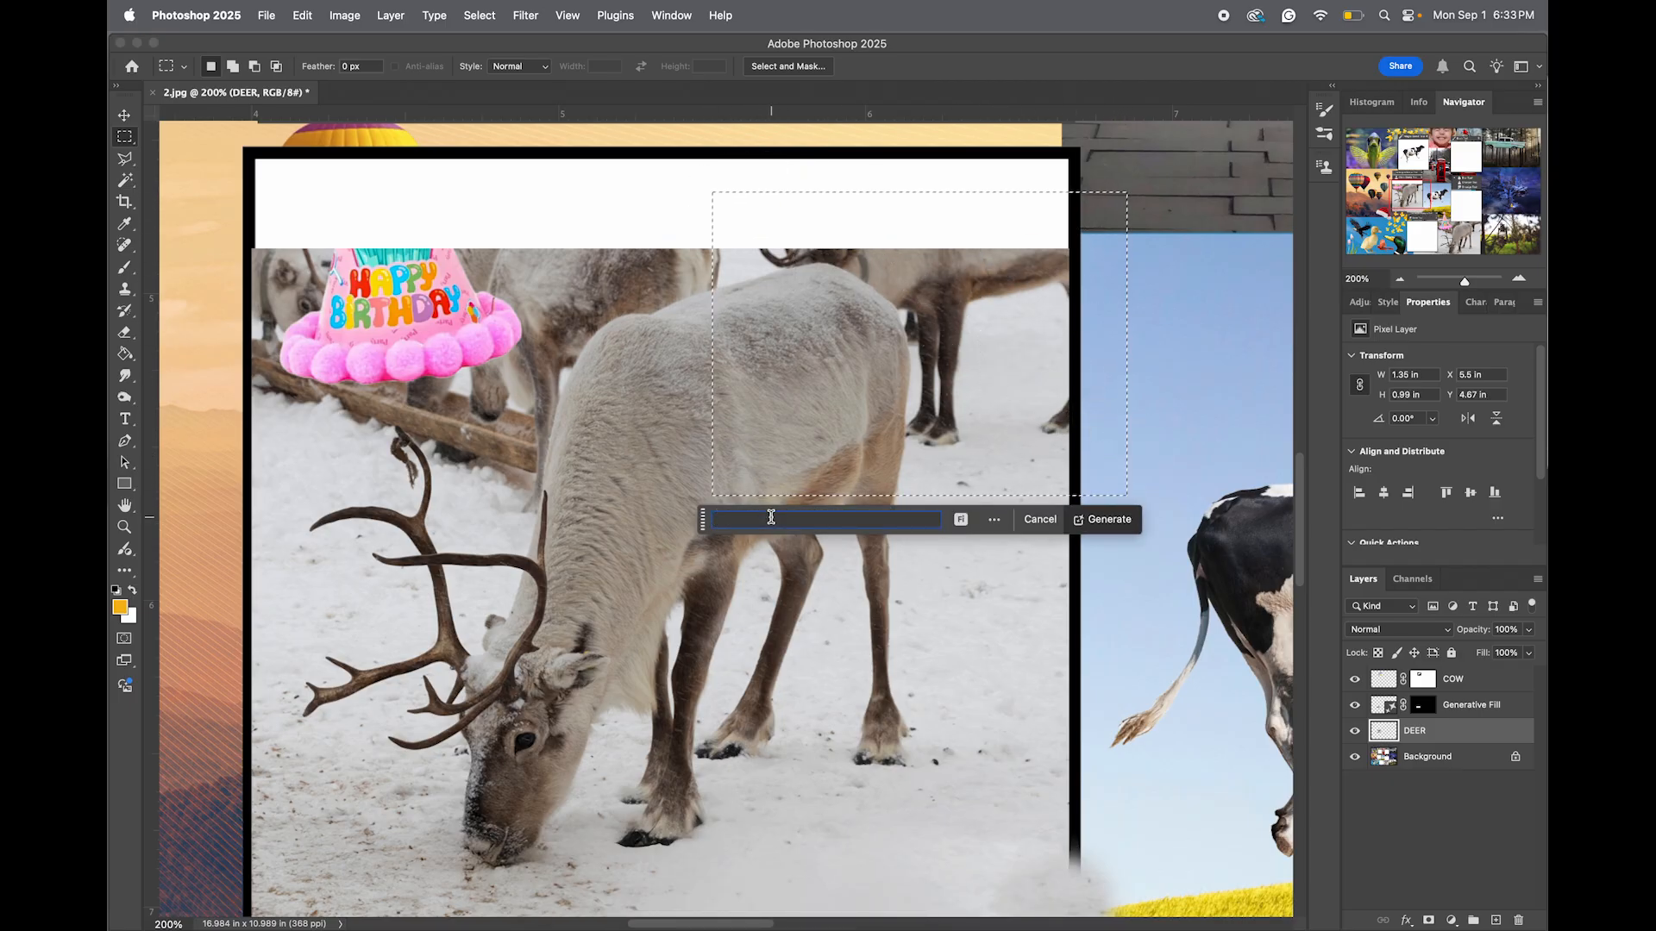
pyautogui.write('remov')
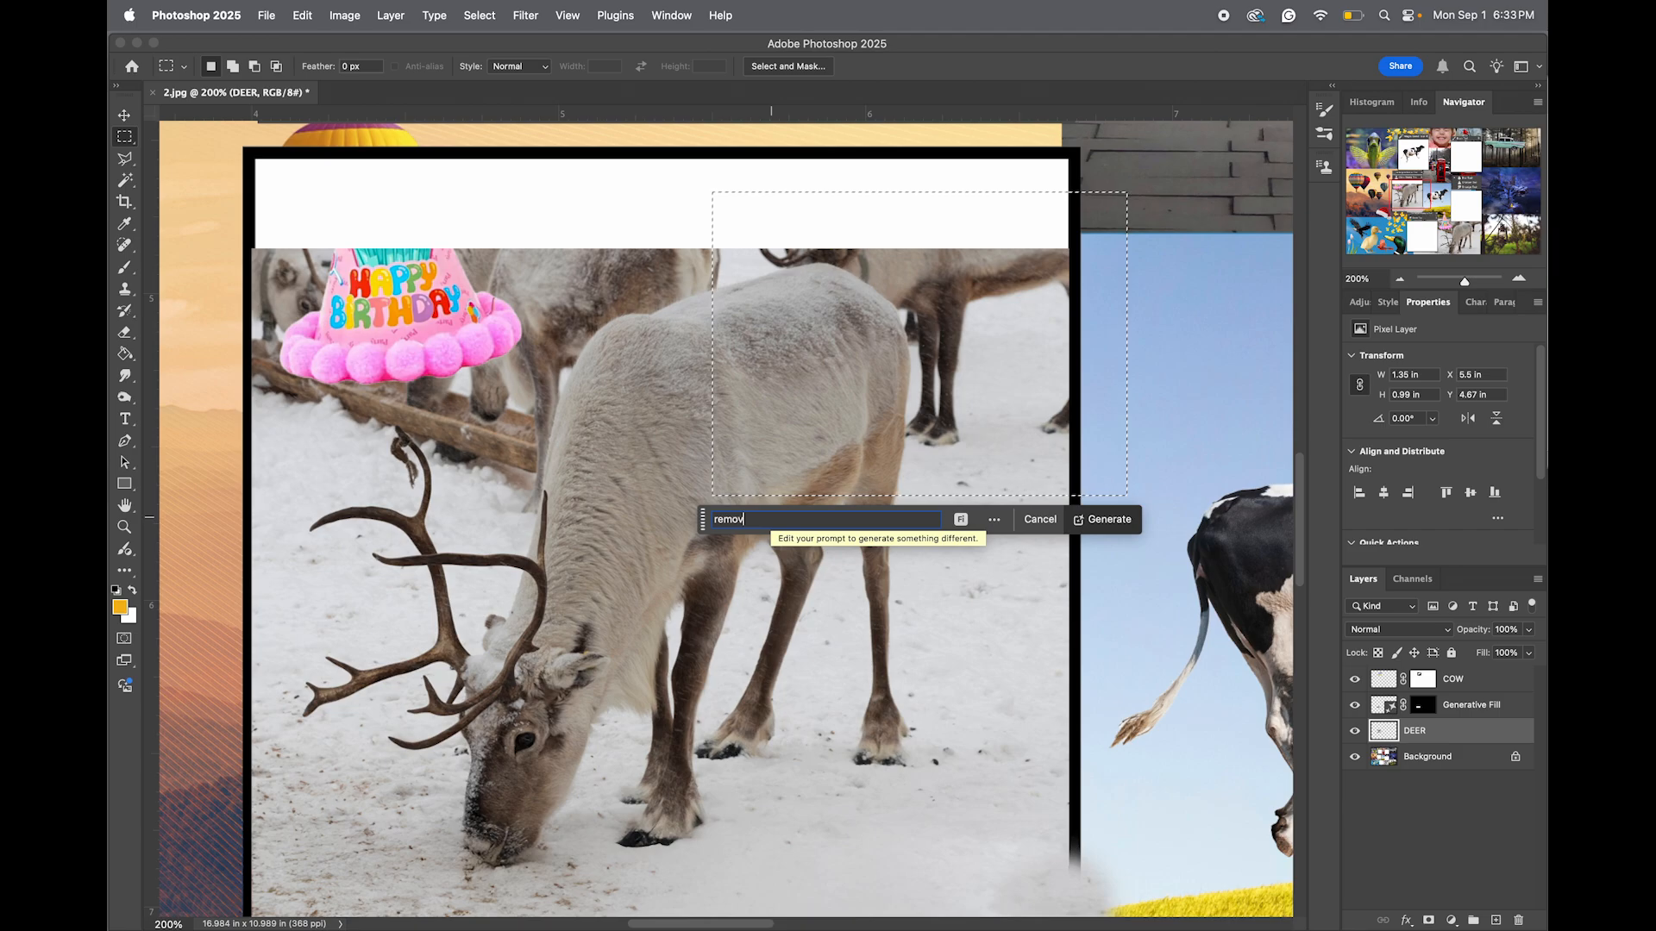
pyautogui.click(1107, 519)
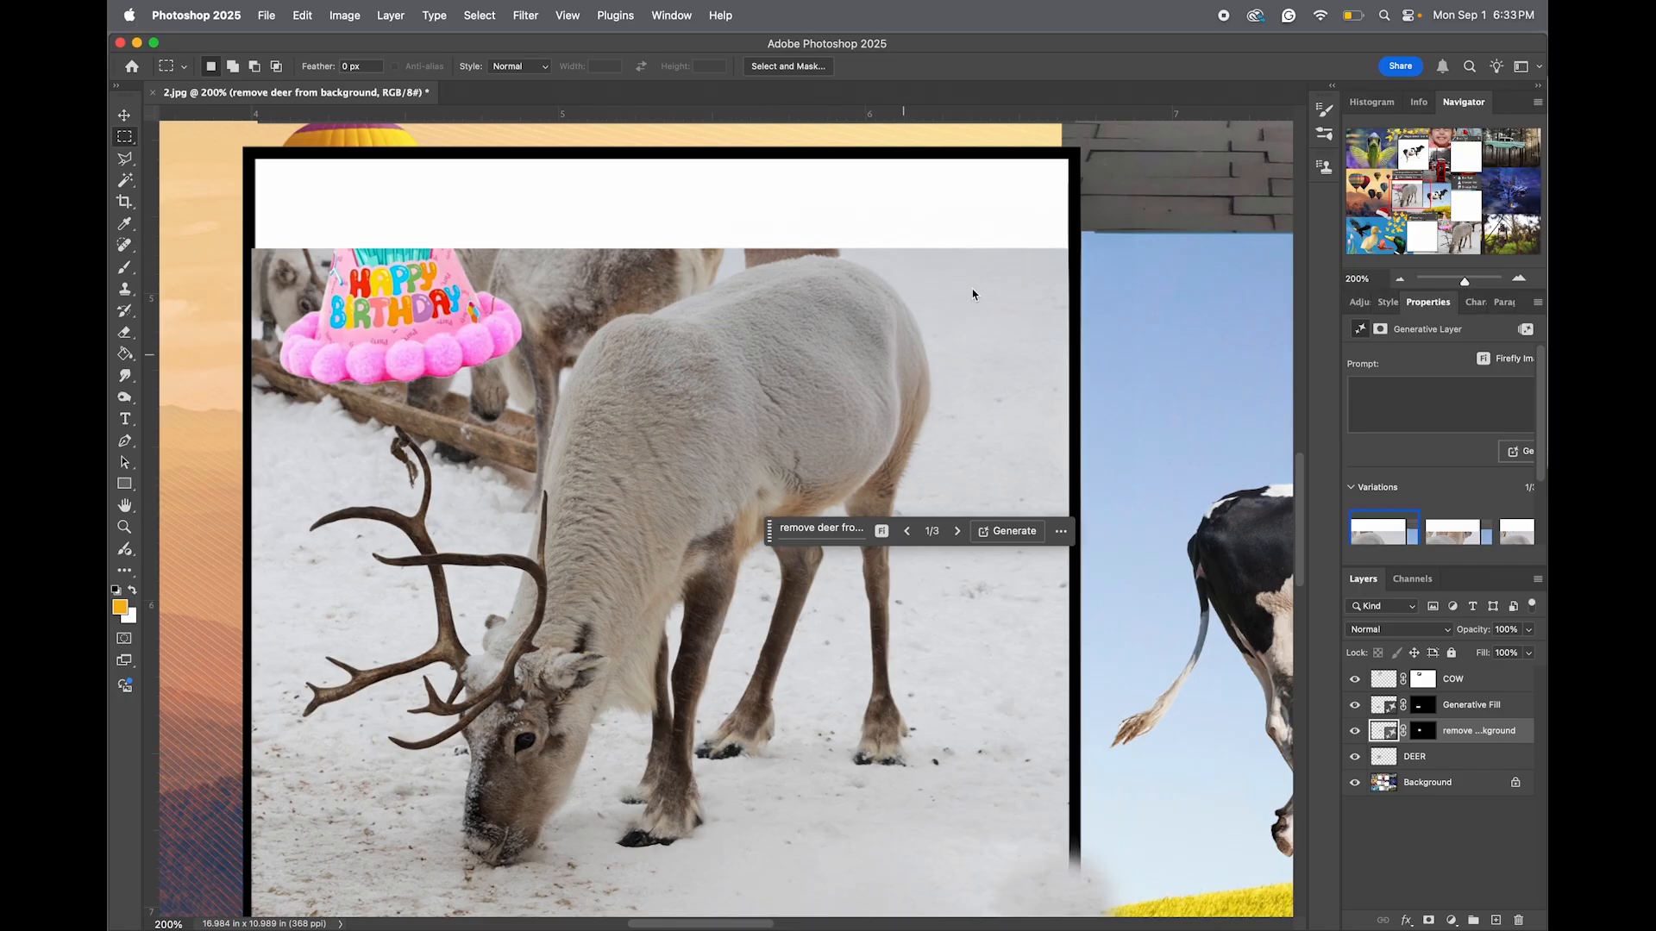
pyautogui.click(1356, 732)
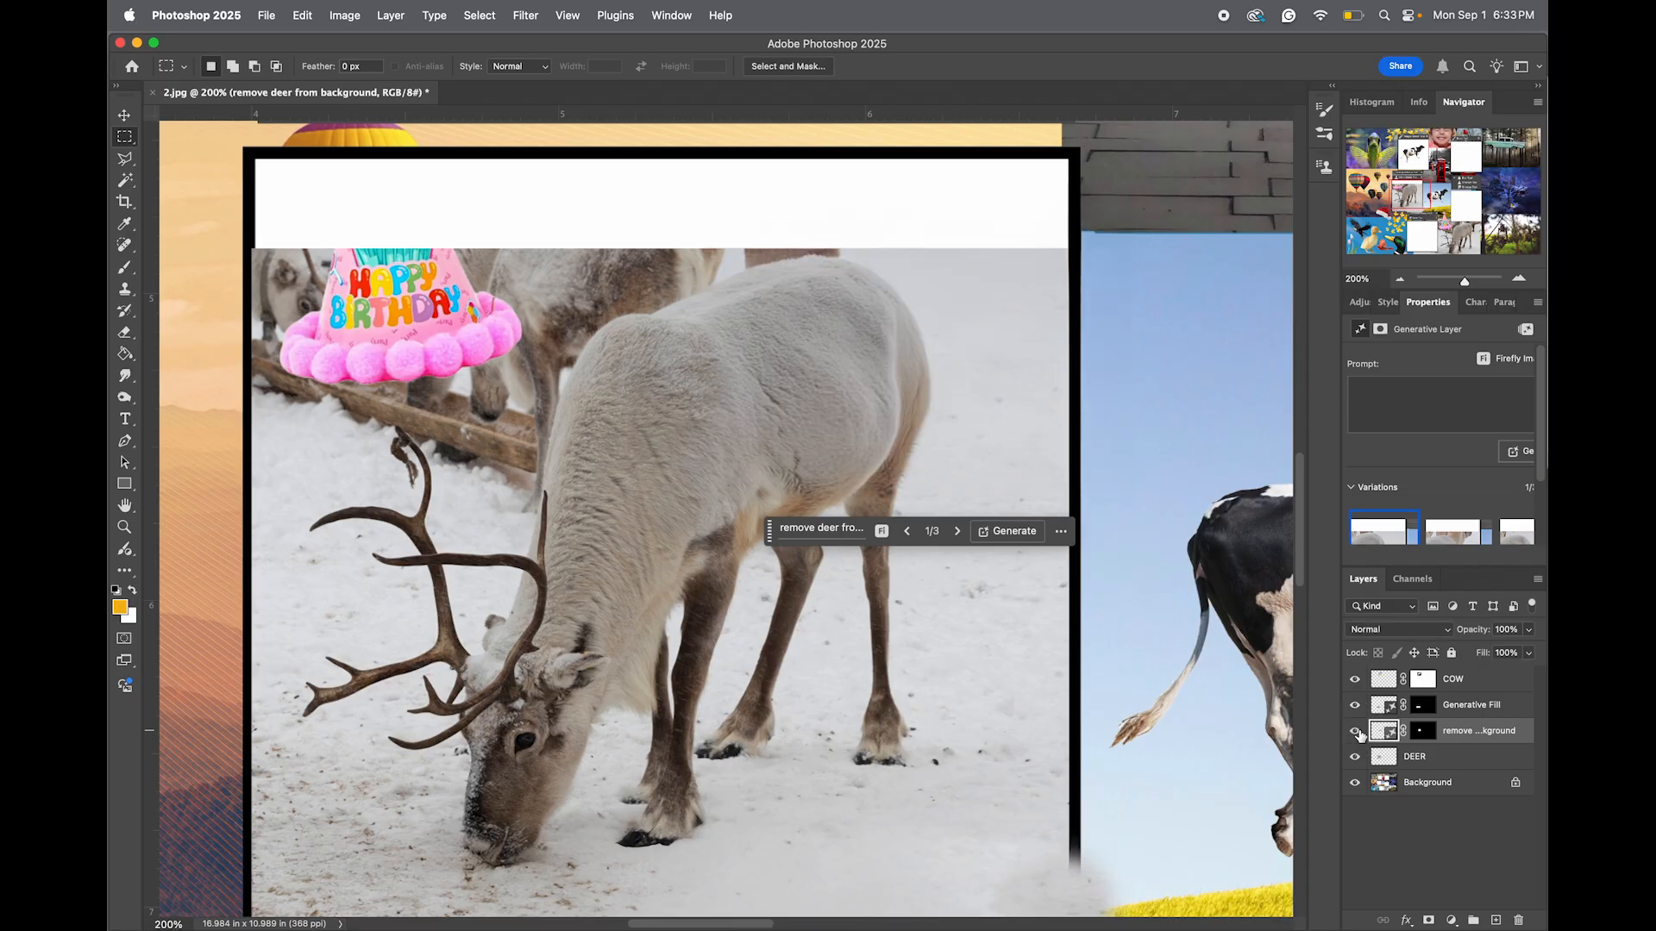
# Paint black on the generated layer's mask along the reindeer's back and compare with the original.
pyautogui.click(1419, 729)
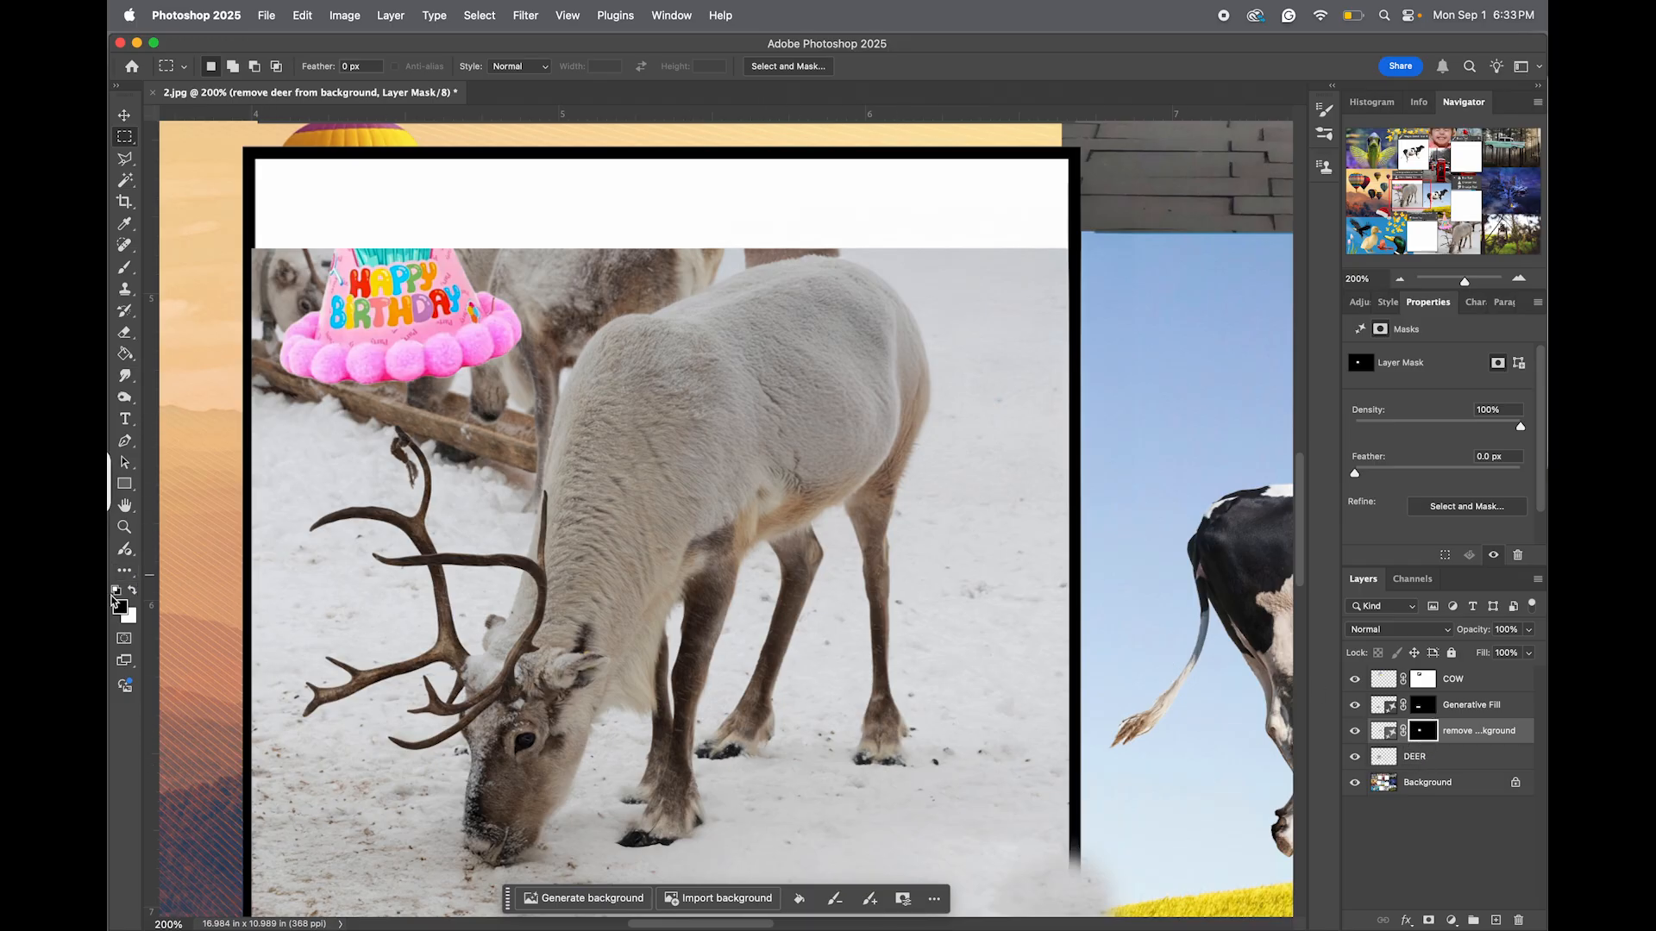
pyautogui.click(124, 267)
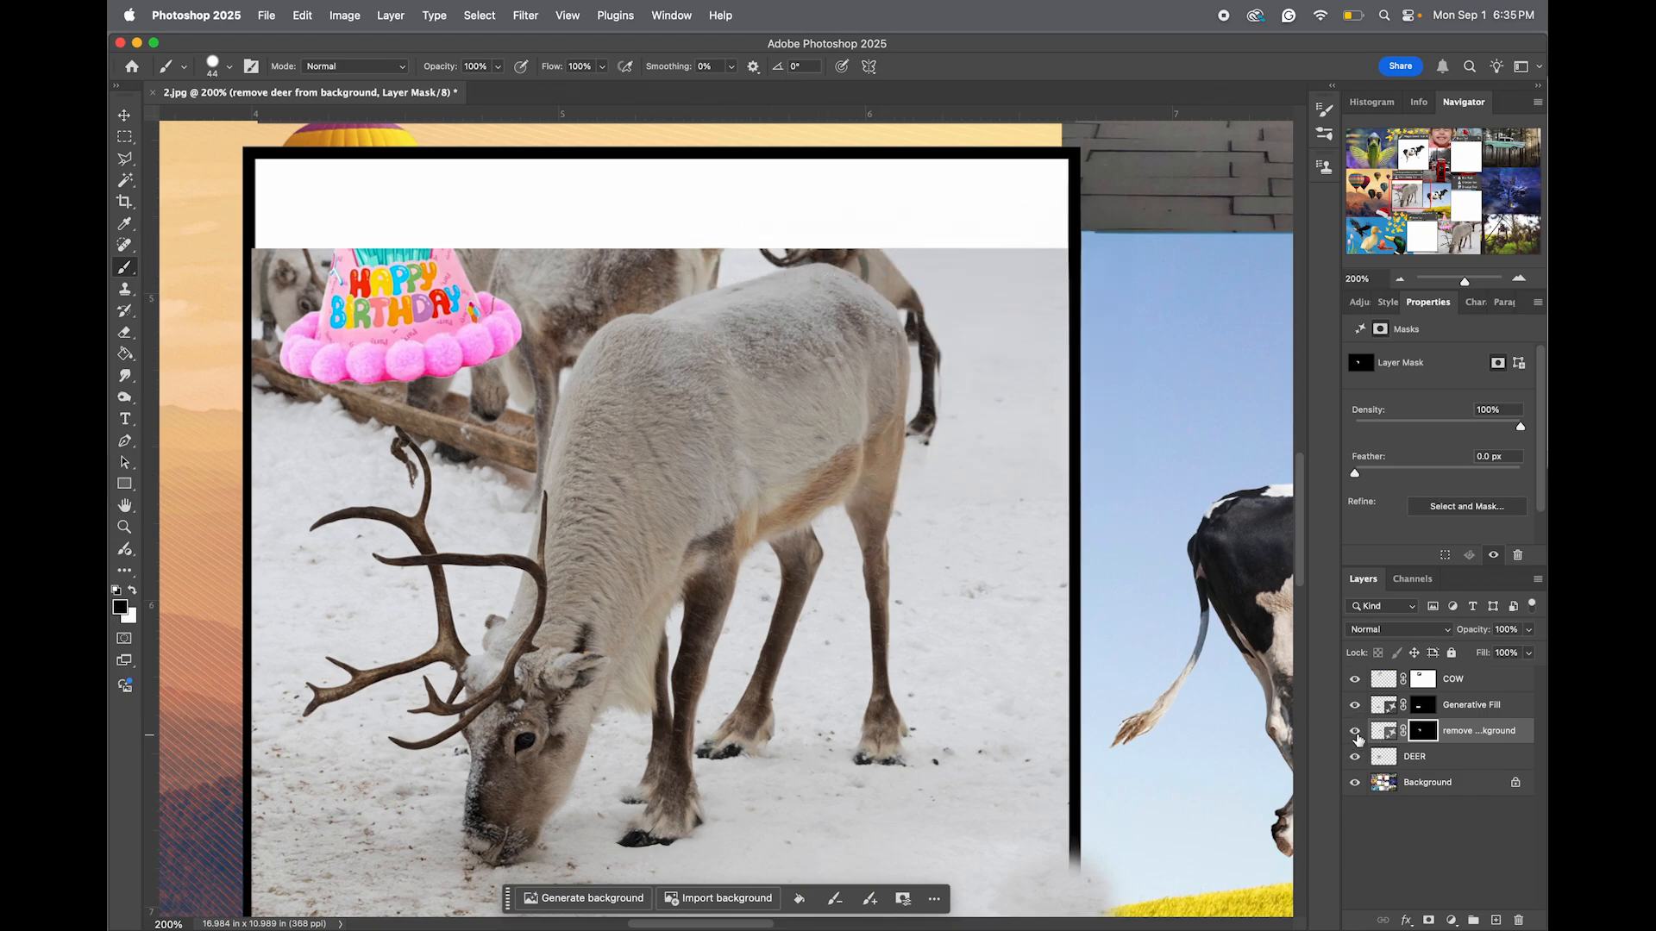
pyautogui.click(1412, 755)
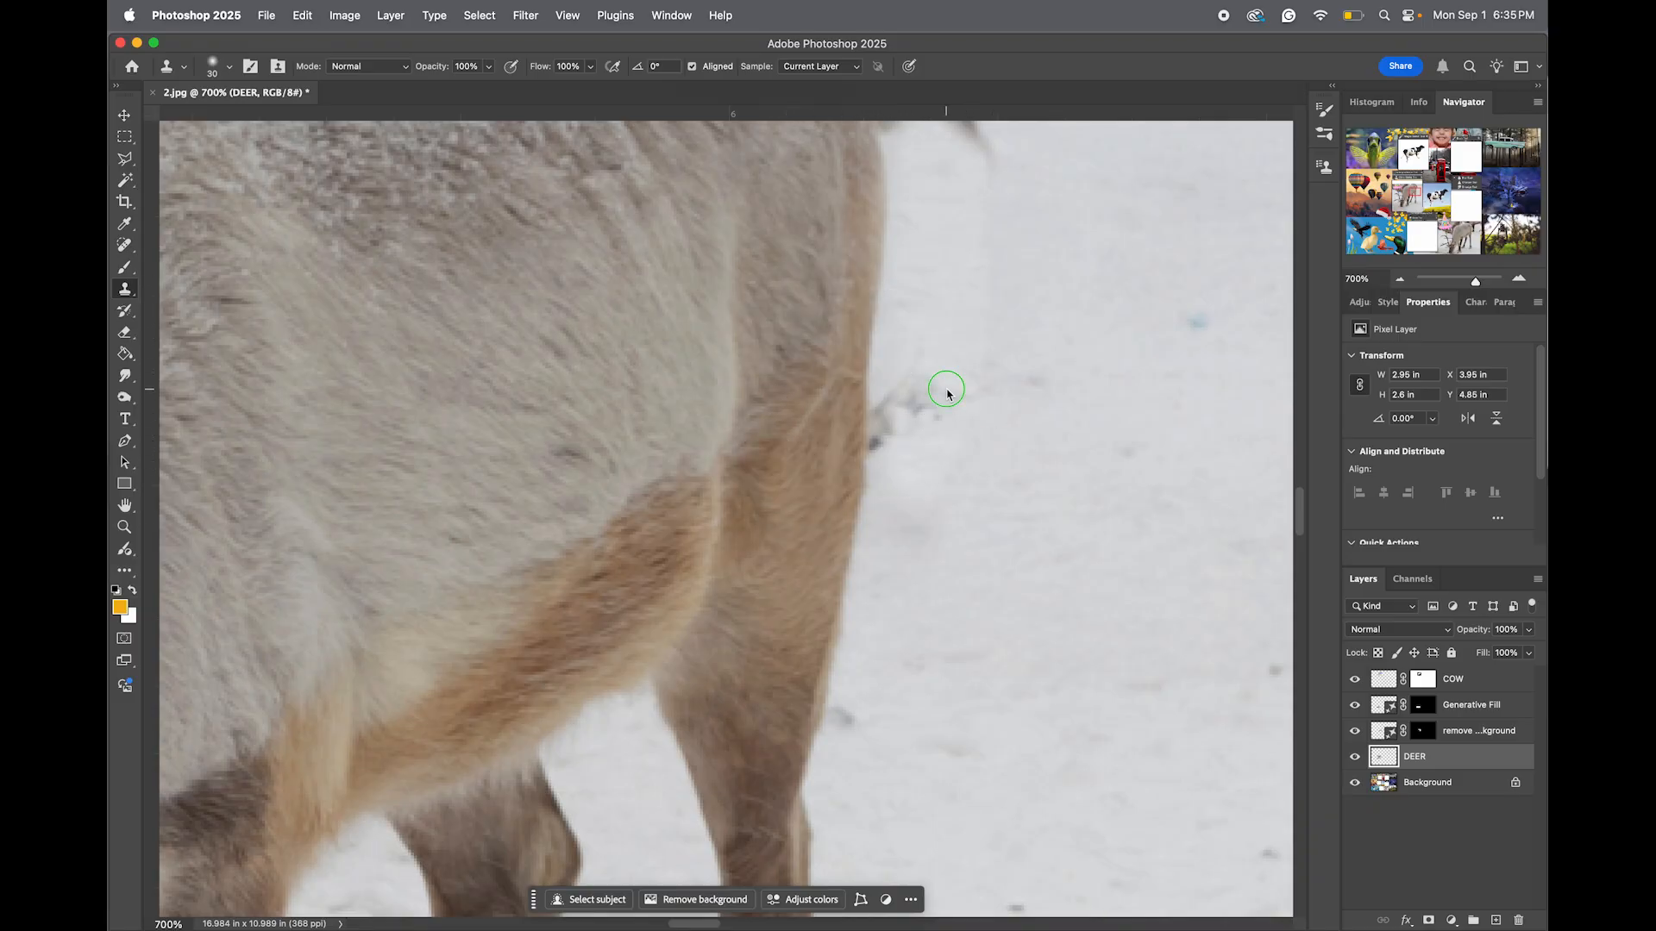
# Switch the Clone Stamp to a Soft Round brush for cloning snow over the remnants.
pyautogui.rightClick(945, 389)
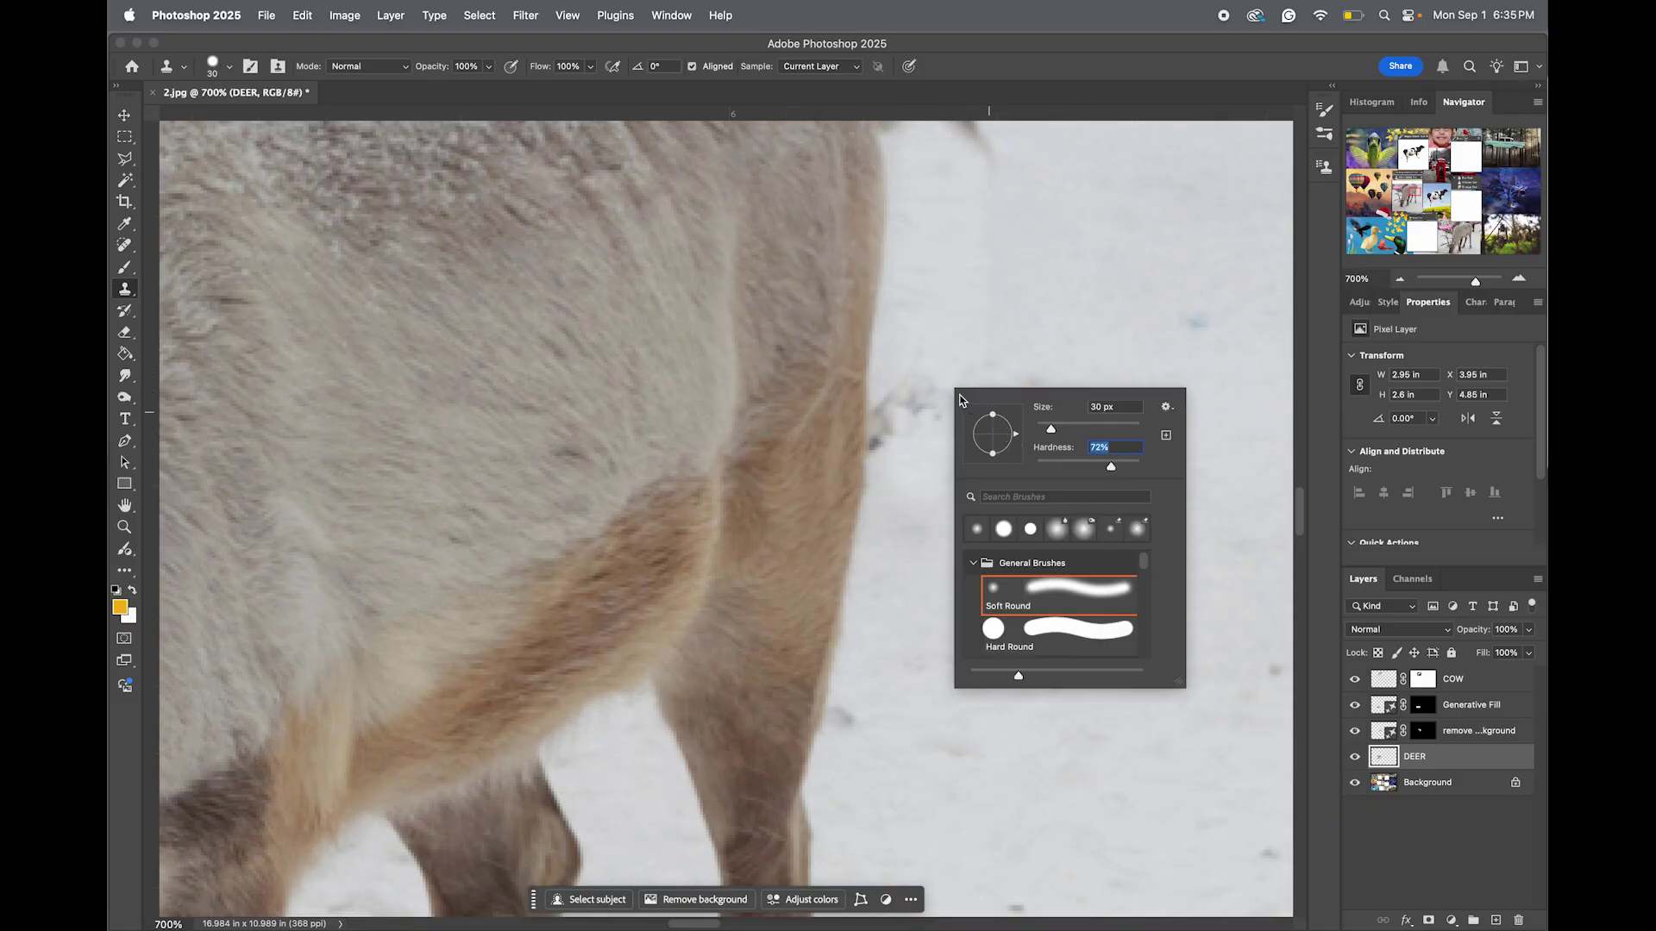
pyautogui.click(942, 388)
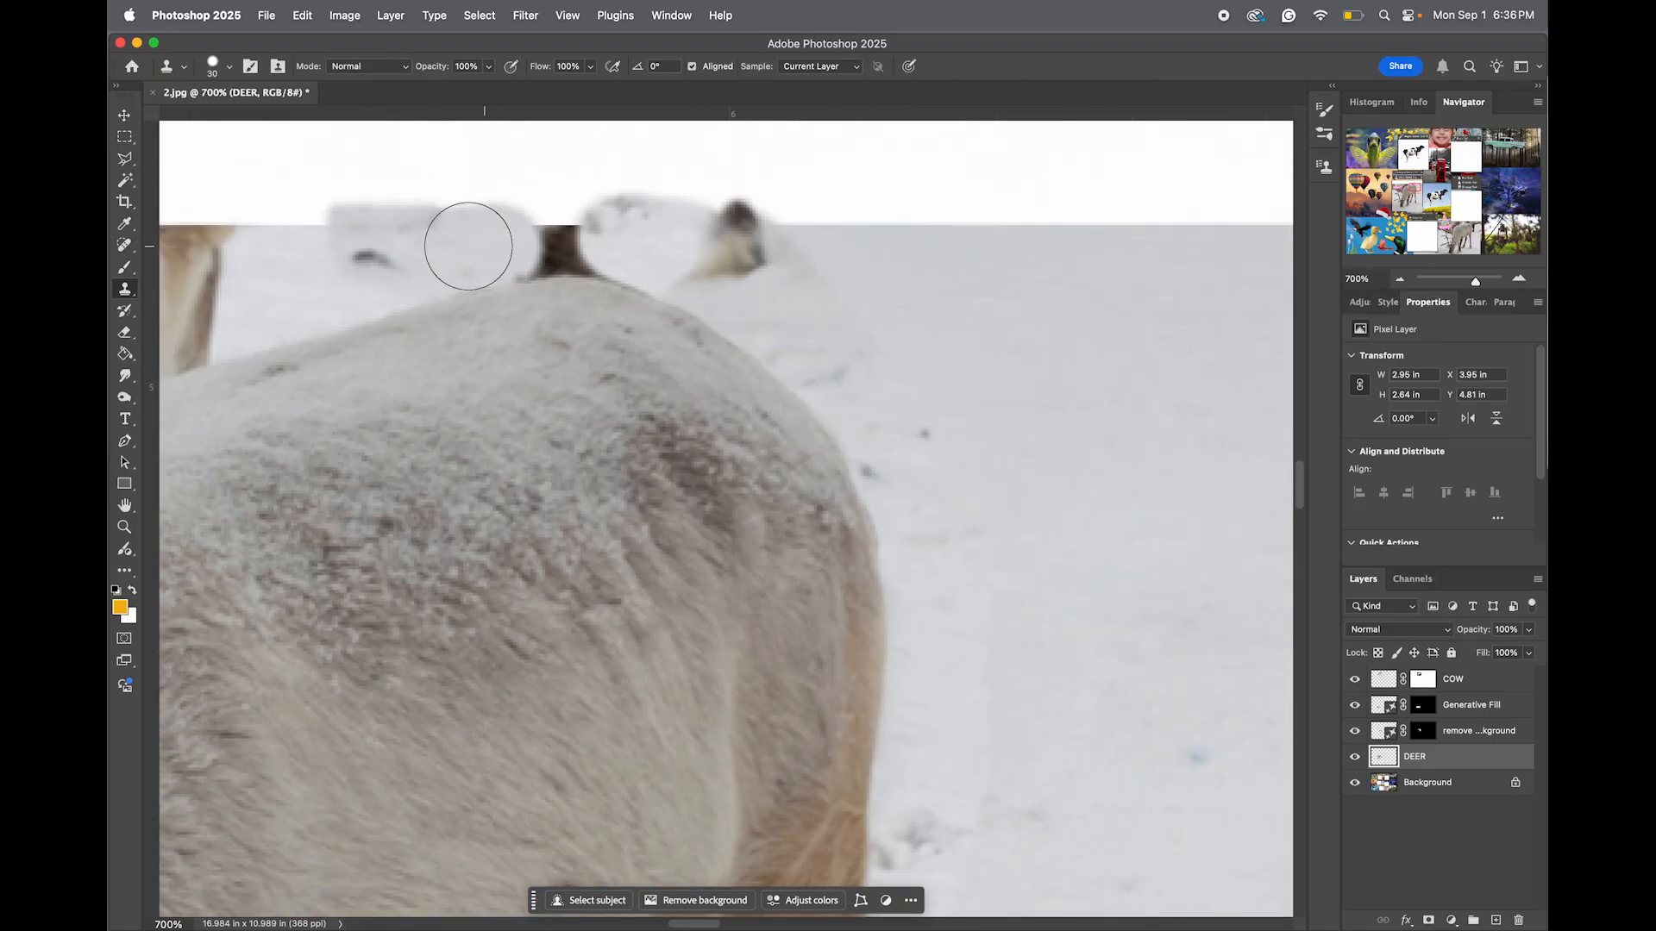
pyautogui.scroll(-3)
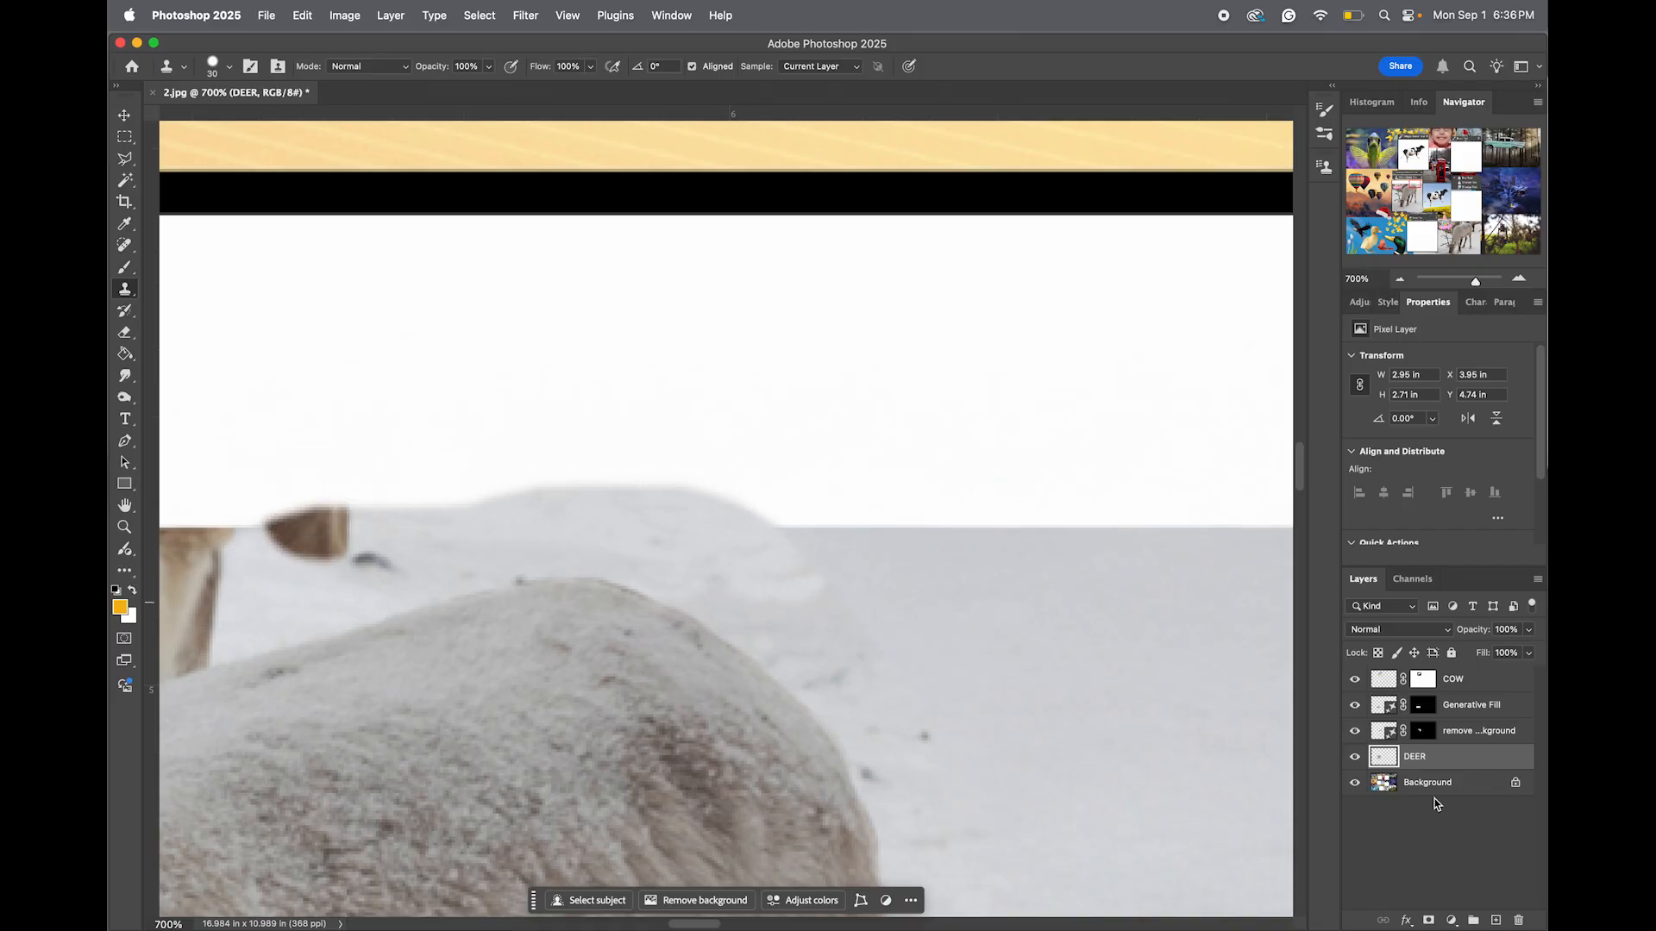
# Select the DEER and generated snow layers together for grouping as R DEER.
pyautogui.click(1478, 729)
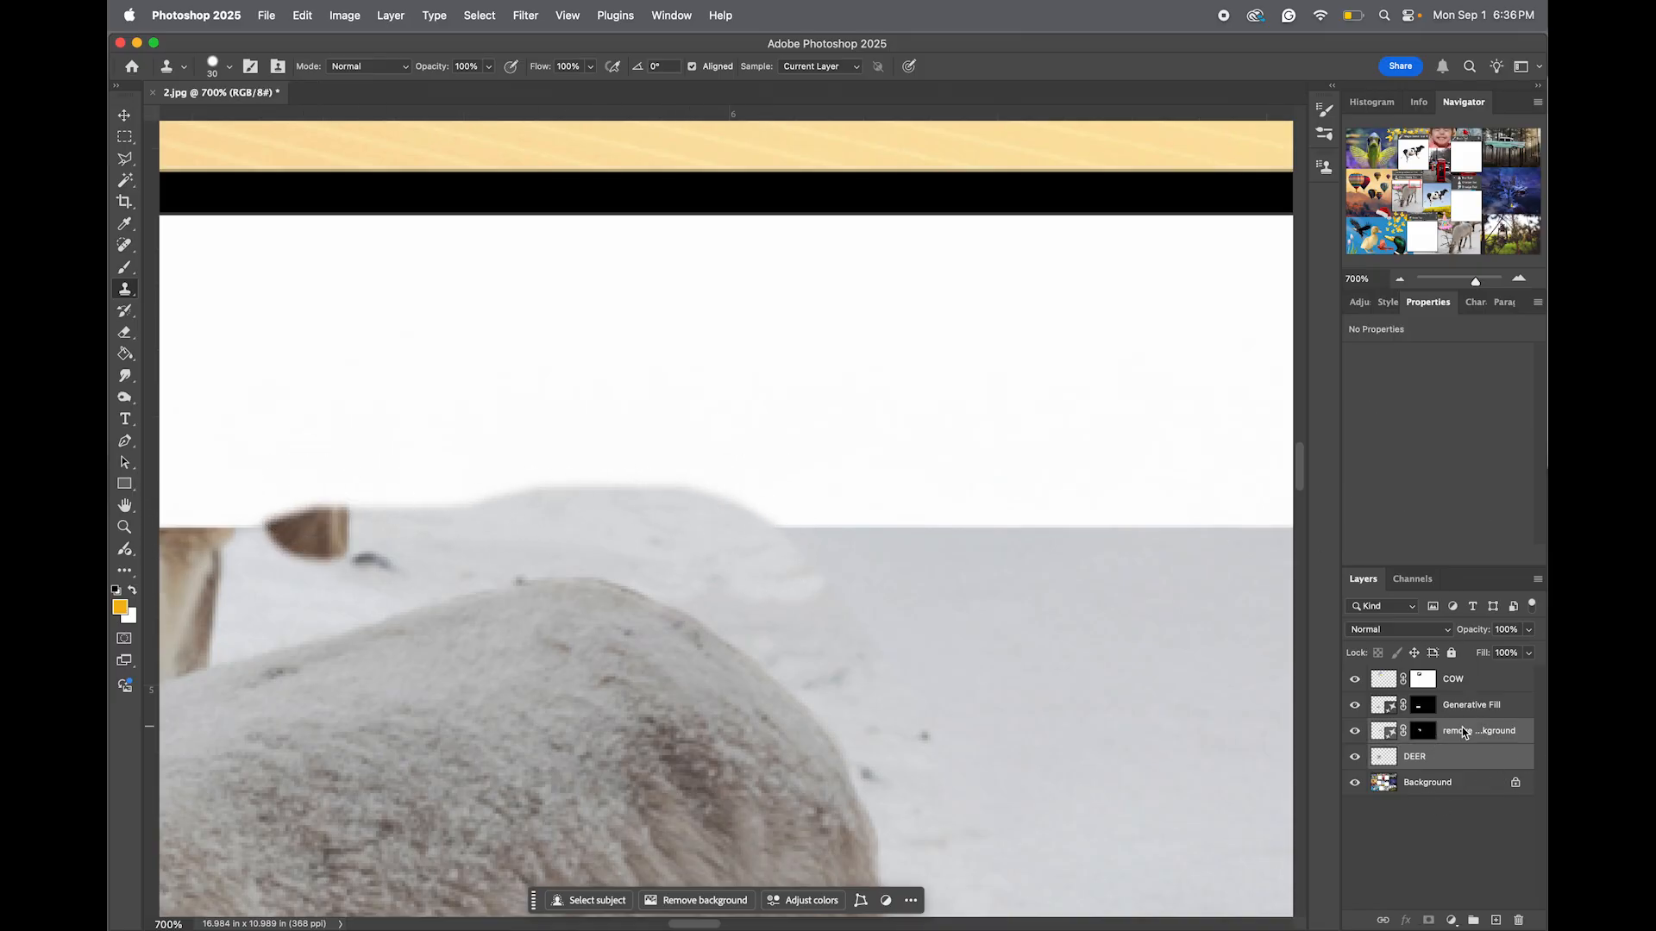
pyautogui.click(1356, 729)
pyautogui.write('R DEE')
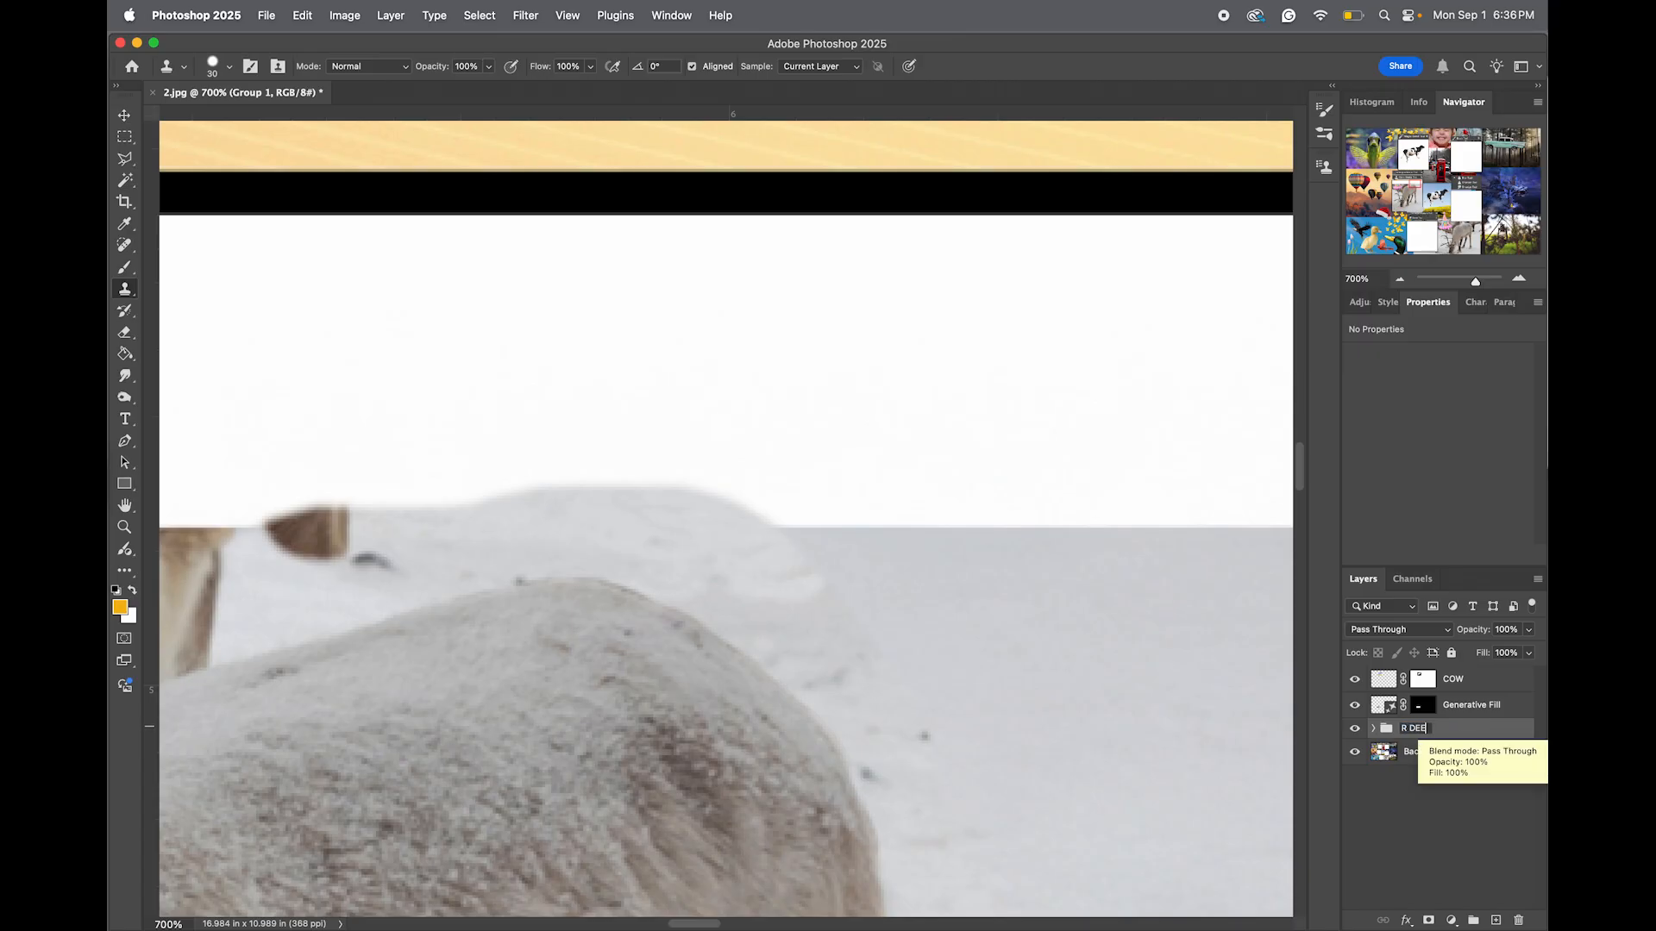
pyautogui.rightClick(1447, 728)
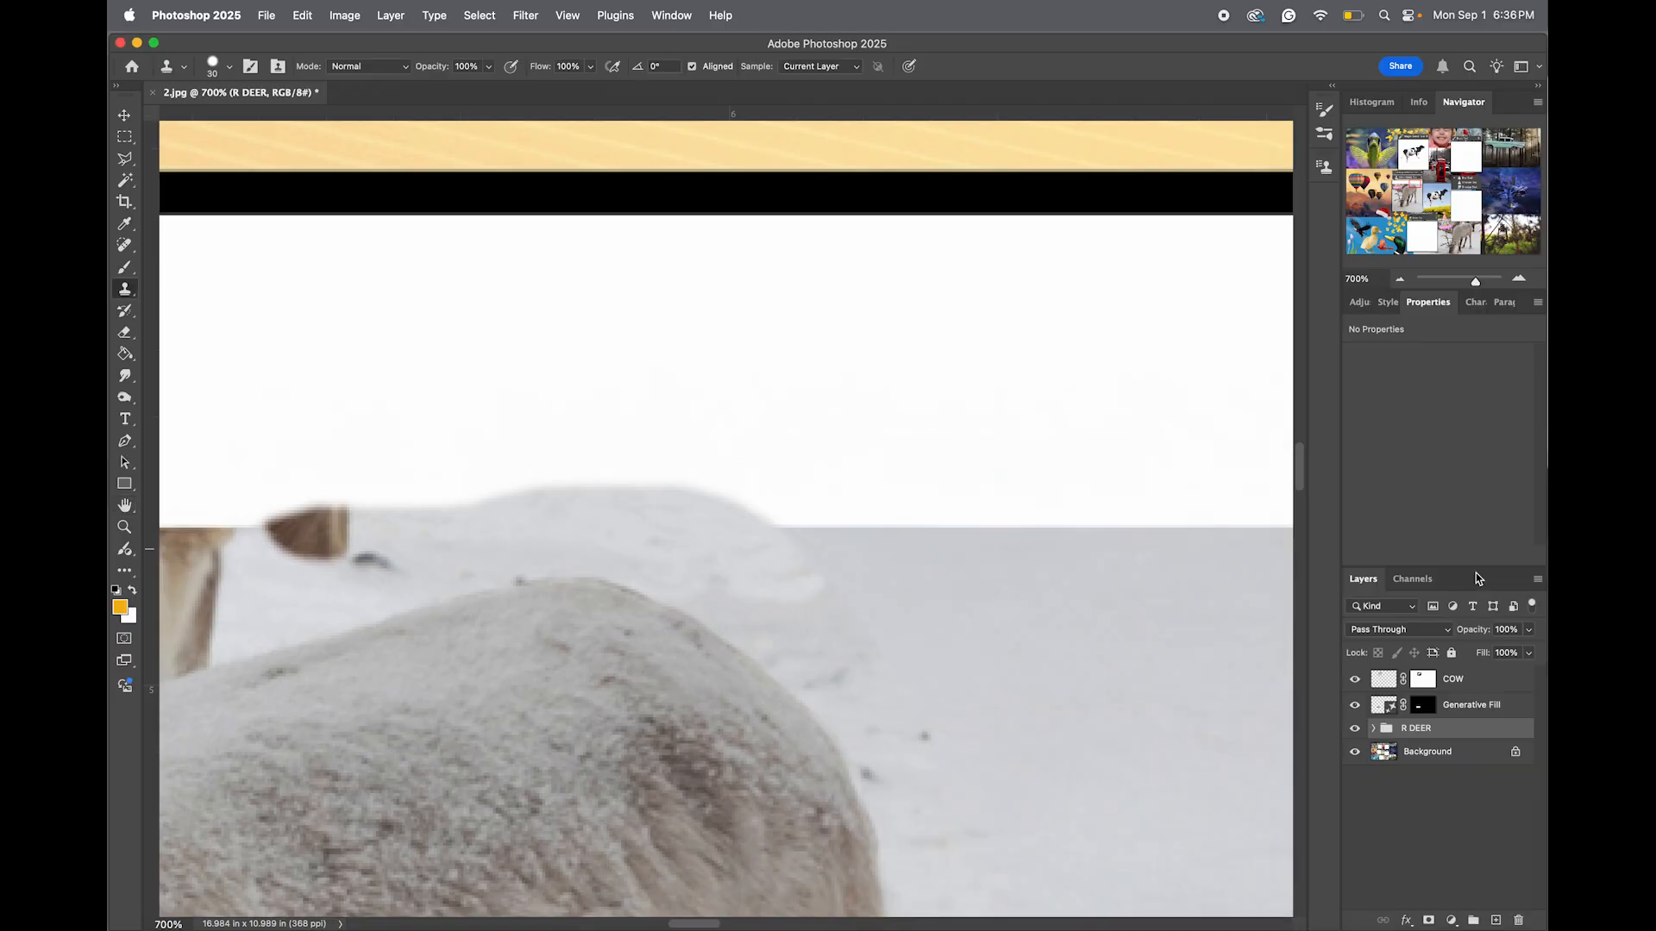
# Duplicate the R DEER group as 'R DEER merged'.
pyautogui.rightClick(1415, 727)
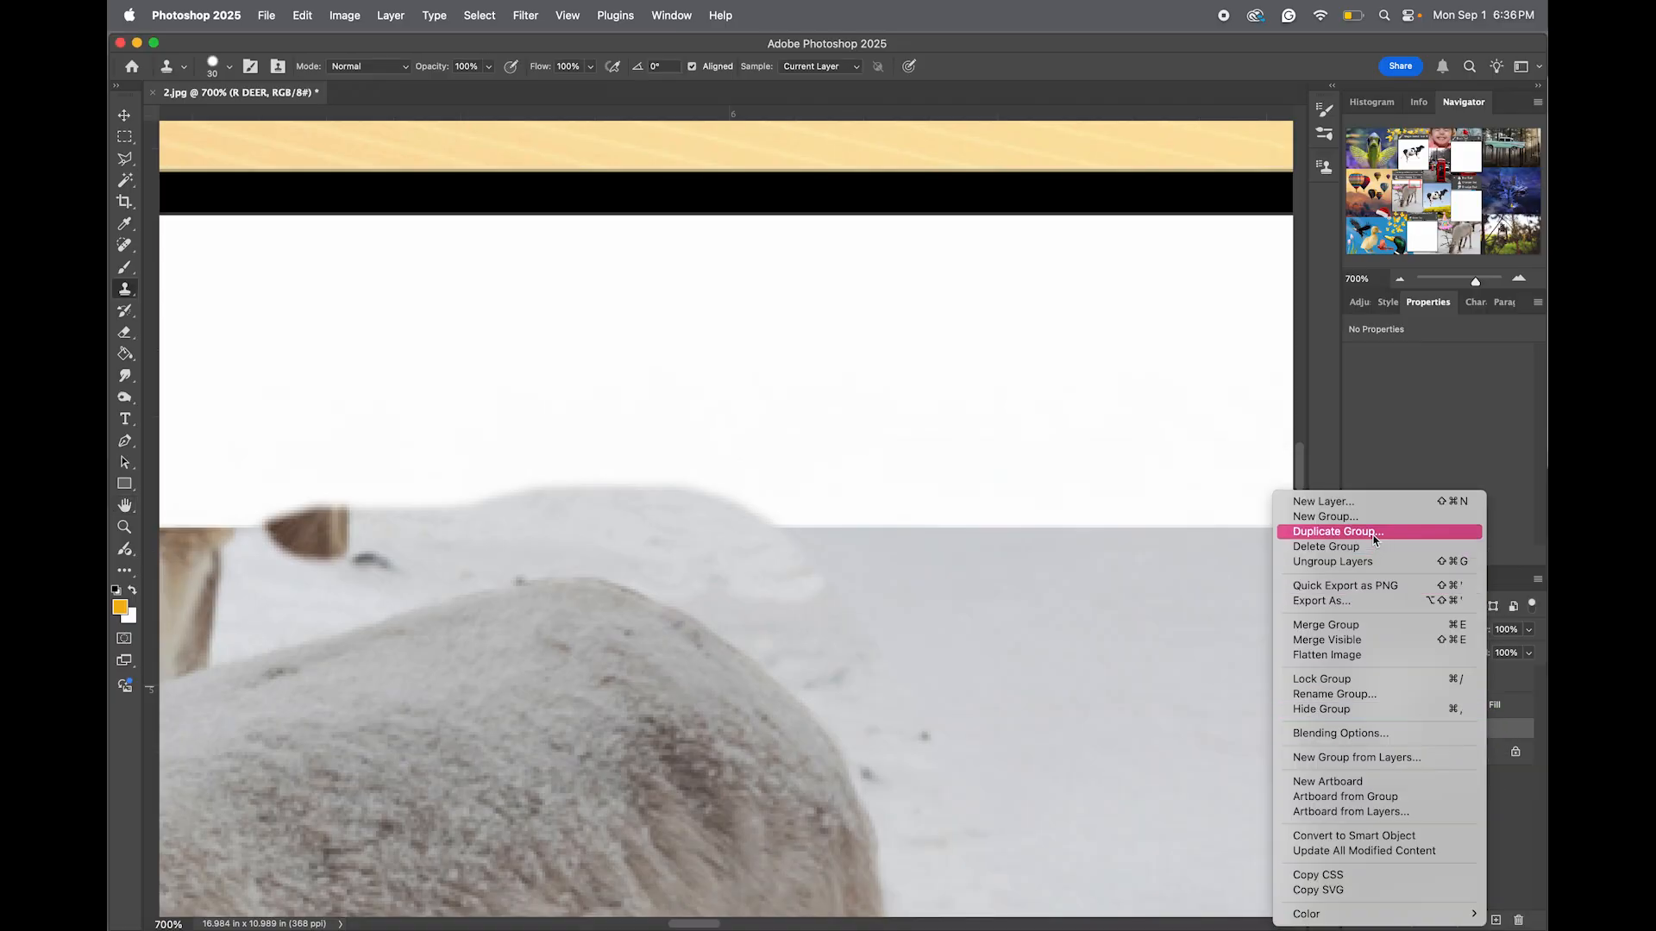
pyautogui.click(1335, 531)
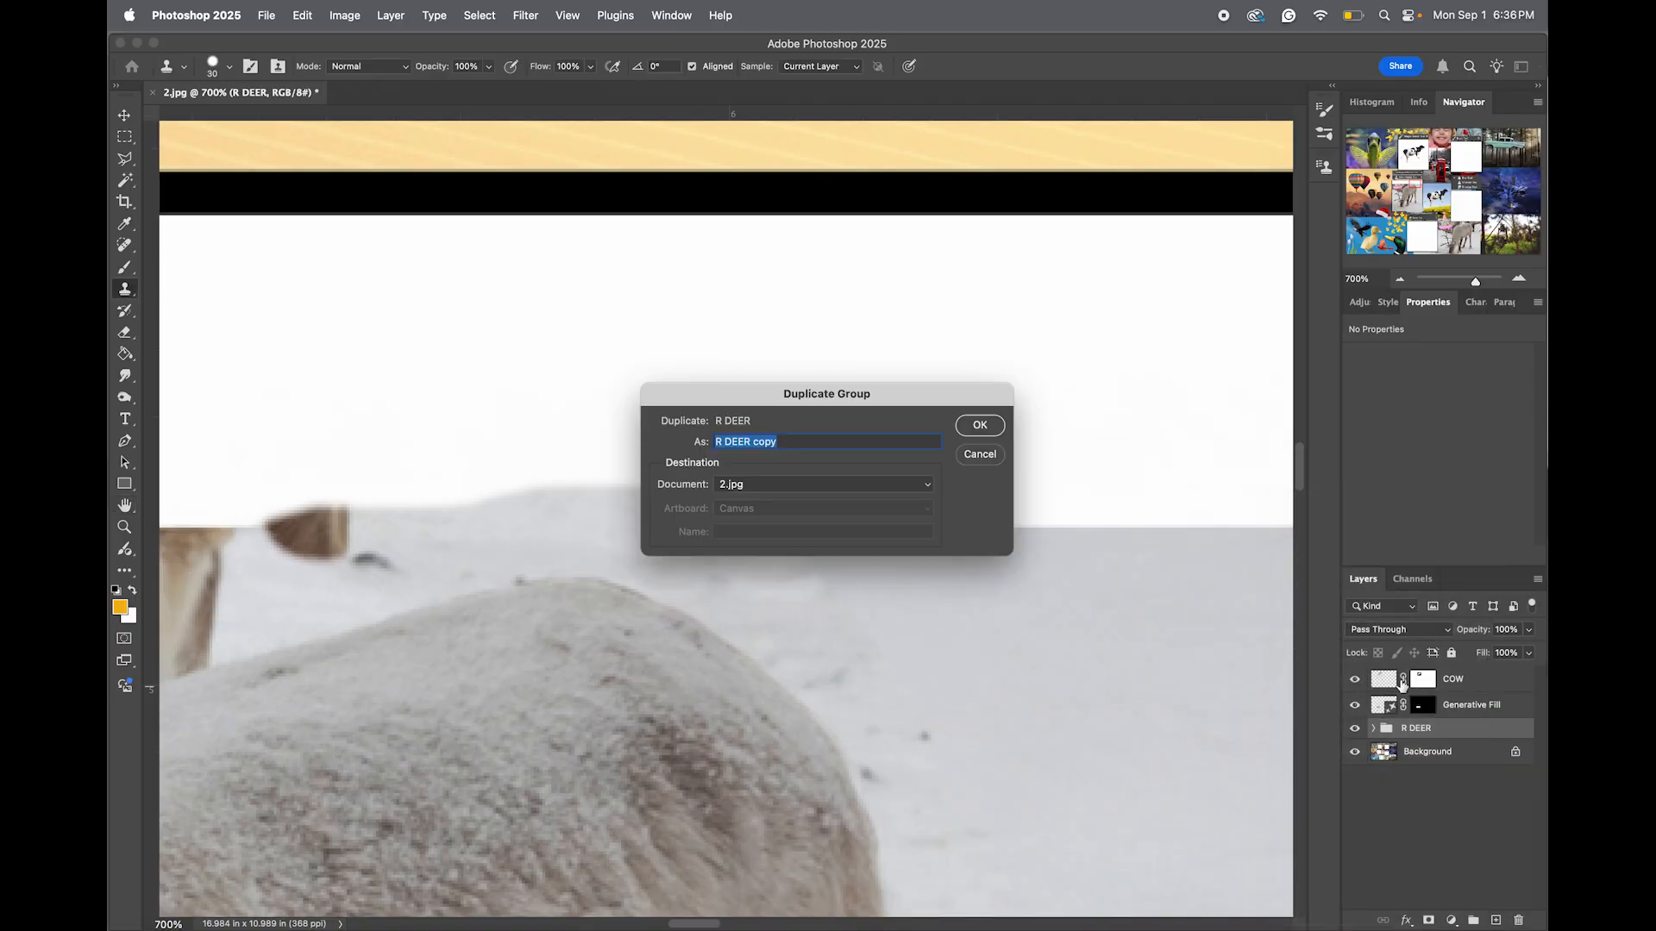
pyautogui.write('R DEER')
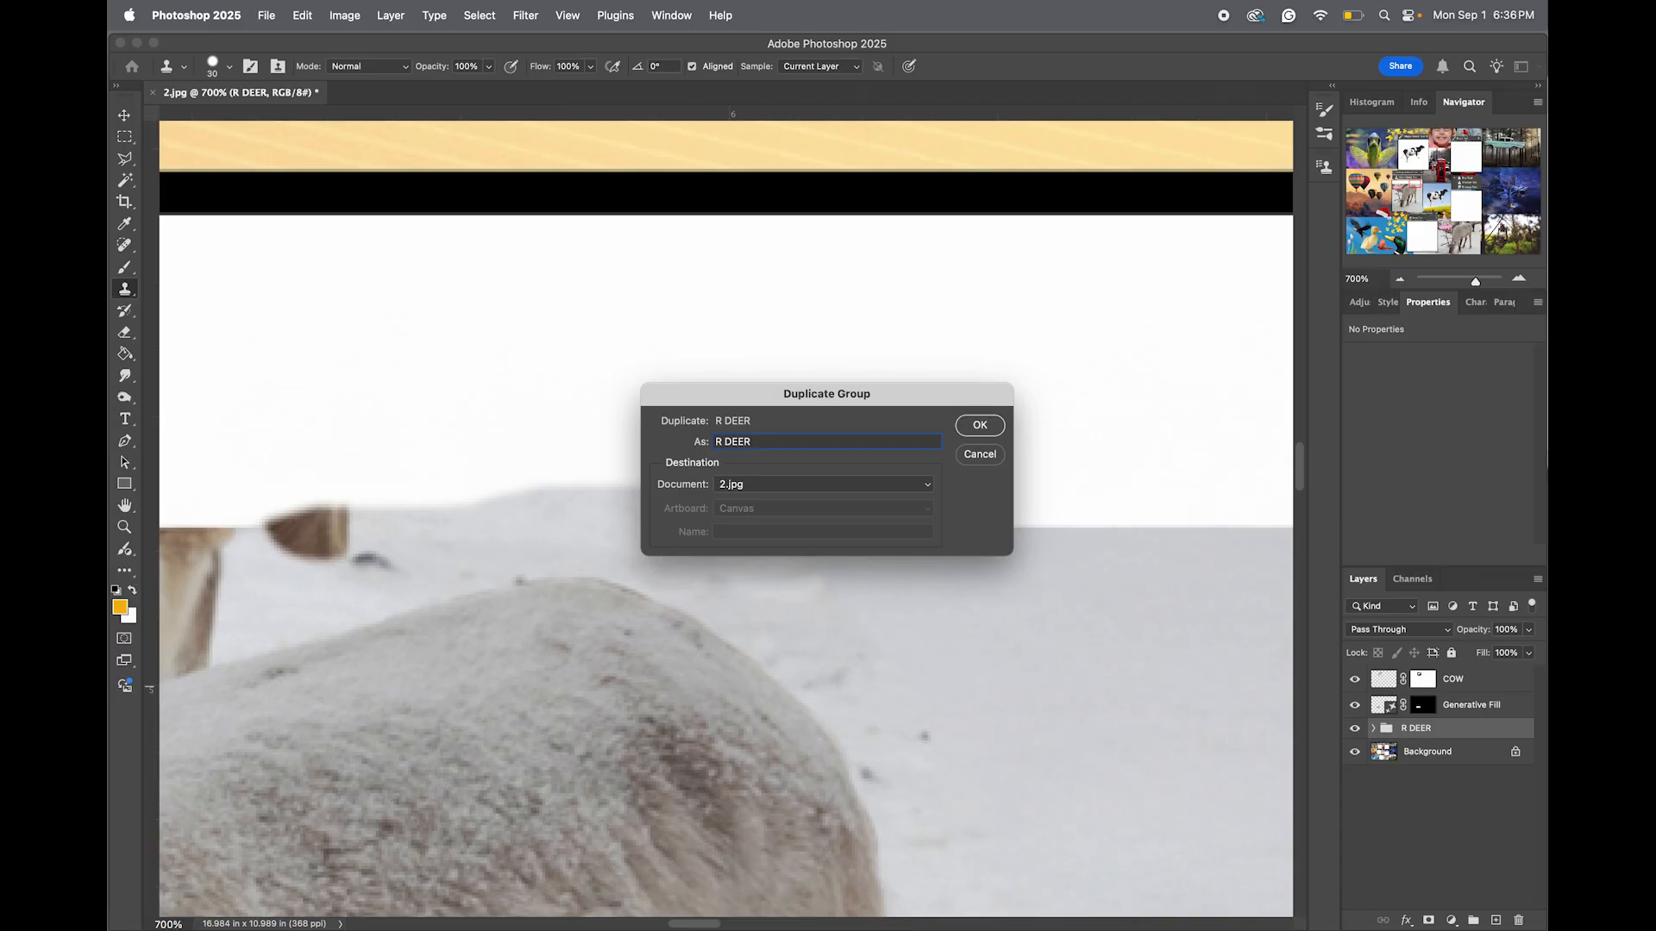
pyautogui.write('merged')
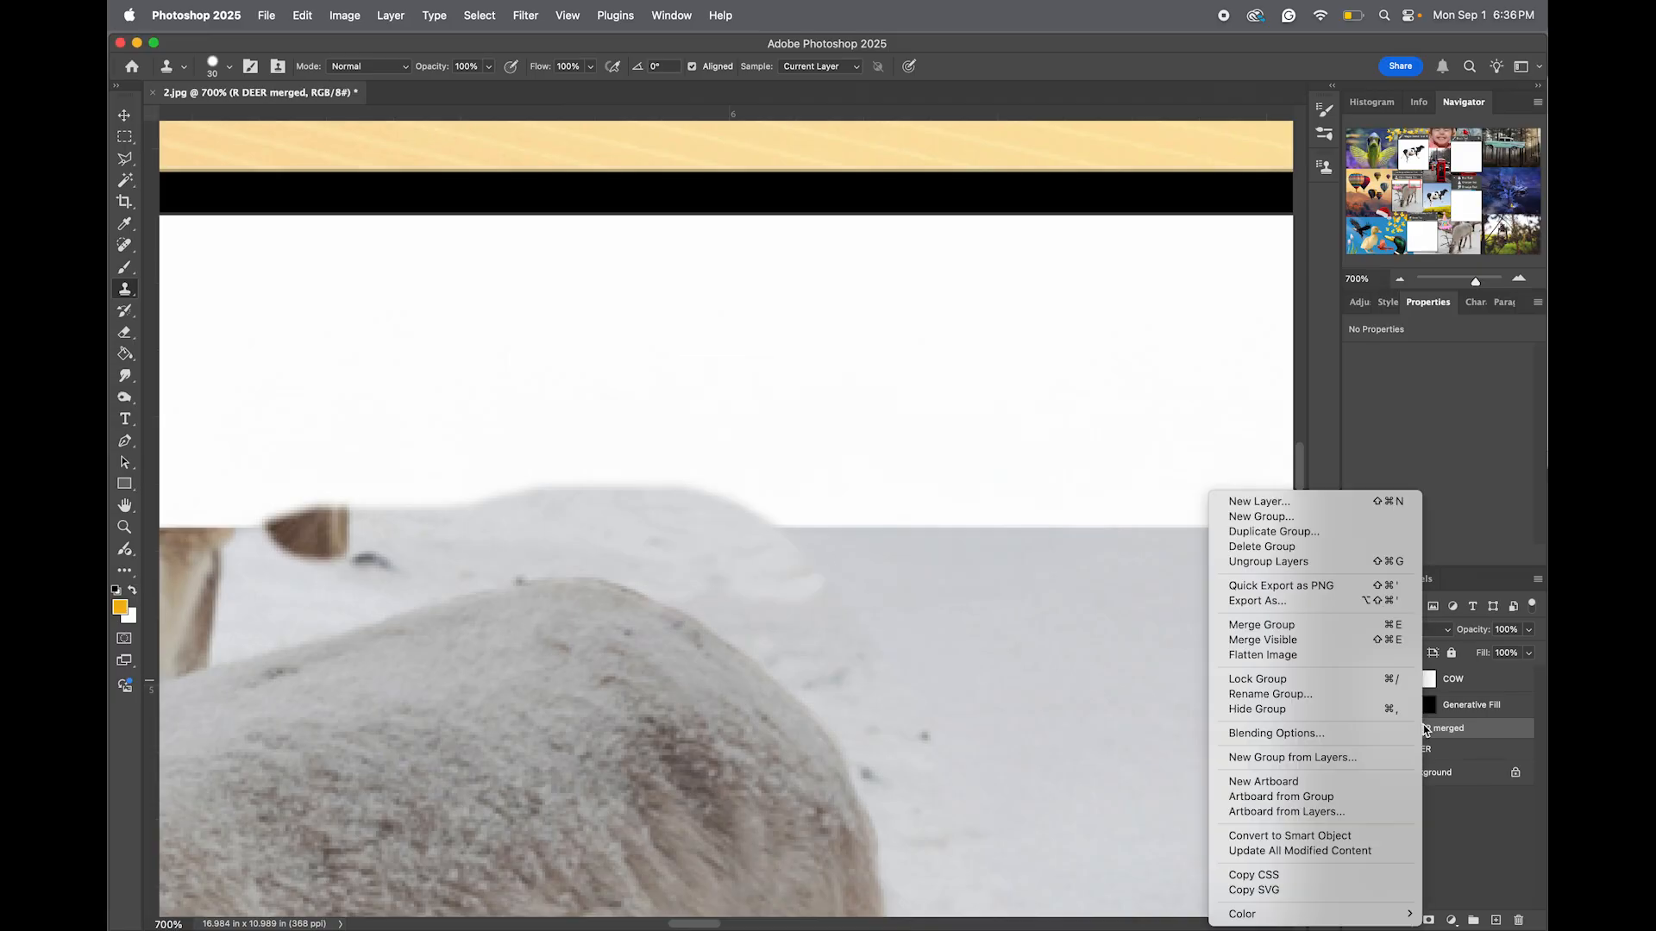
pyautogui.moveTo(1261, 624)
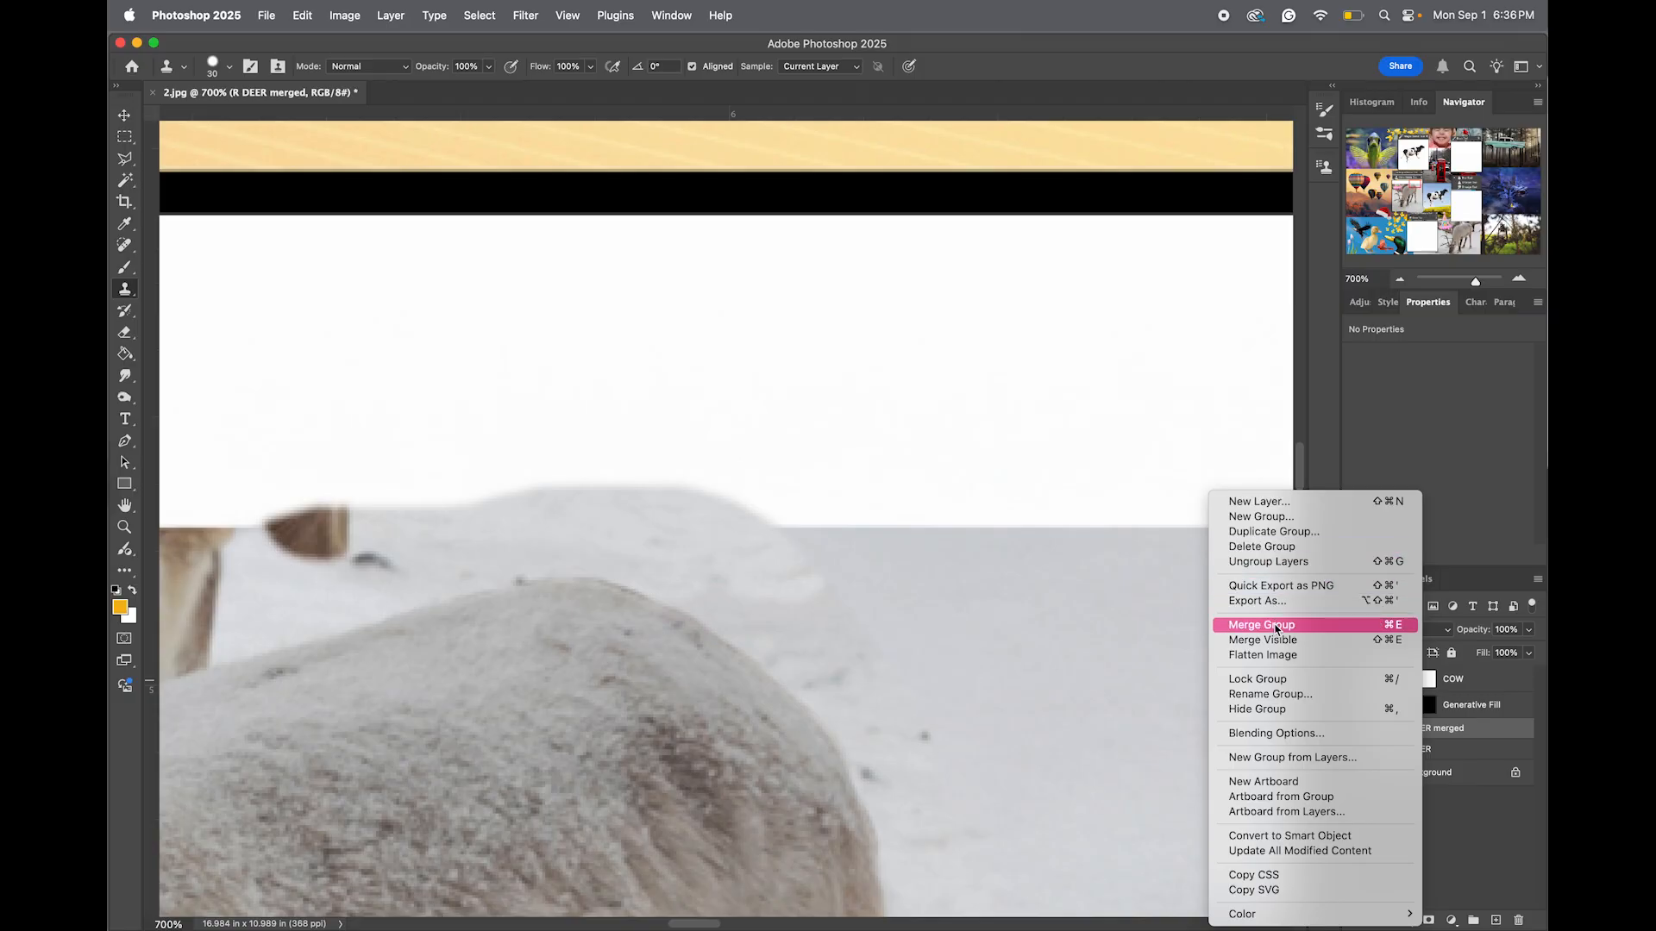
# Merge the copied group into one layer and hide the original R DEER group.
pyautogui.click(1259, 624)
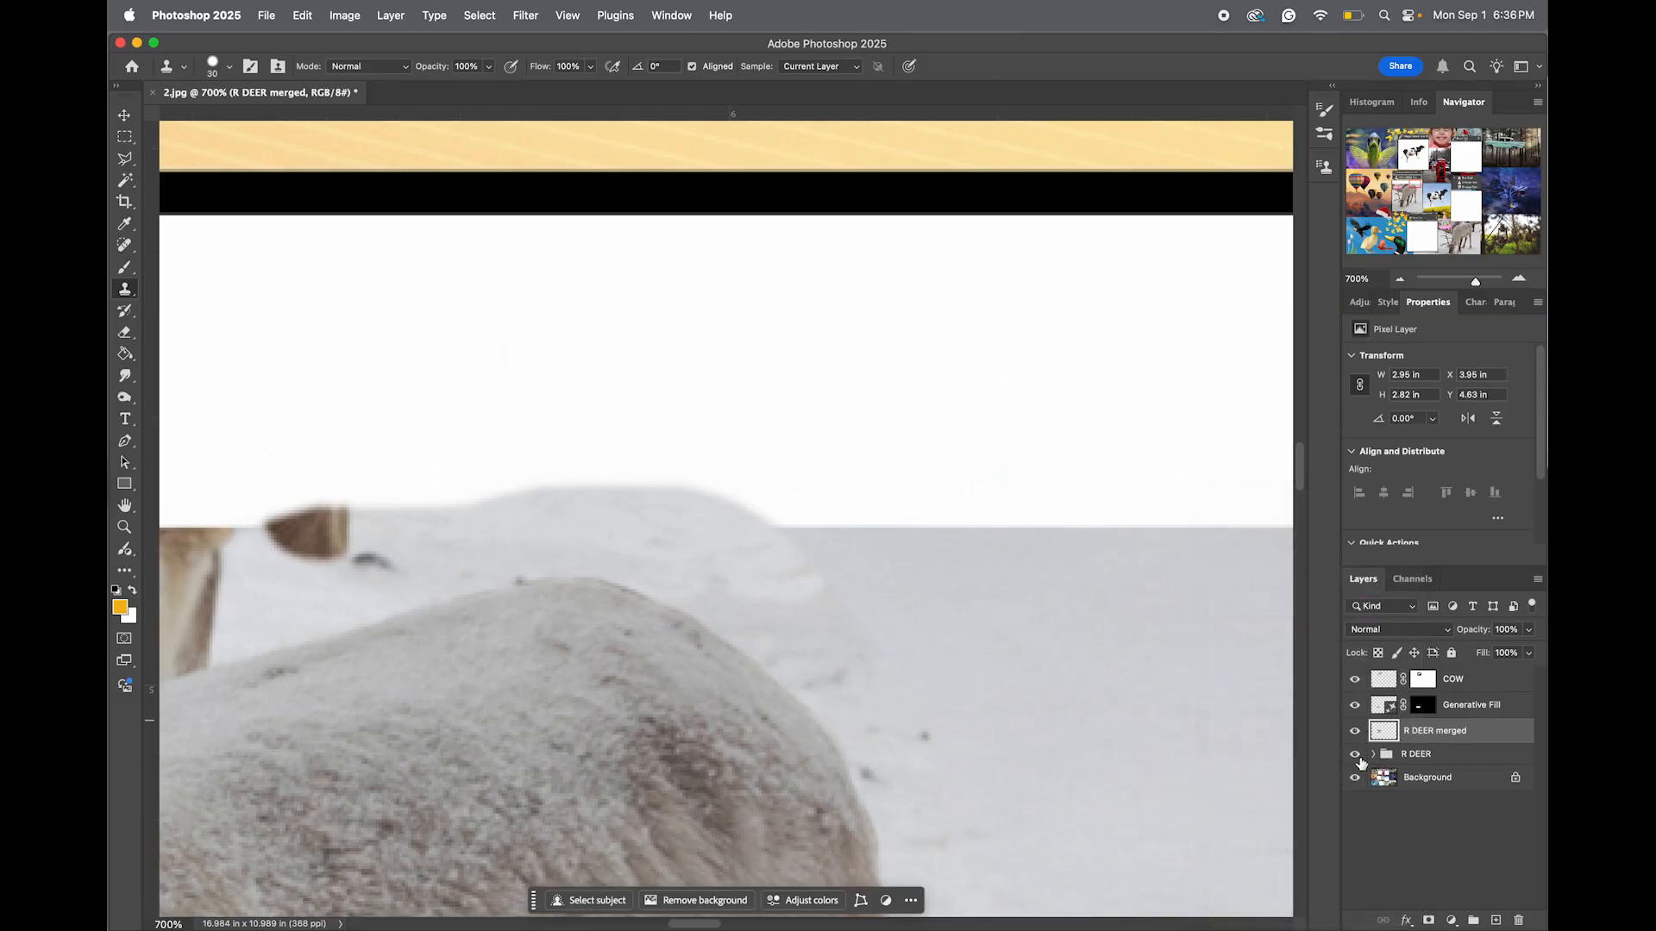
pyautogui.click(1356, 753)
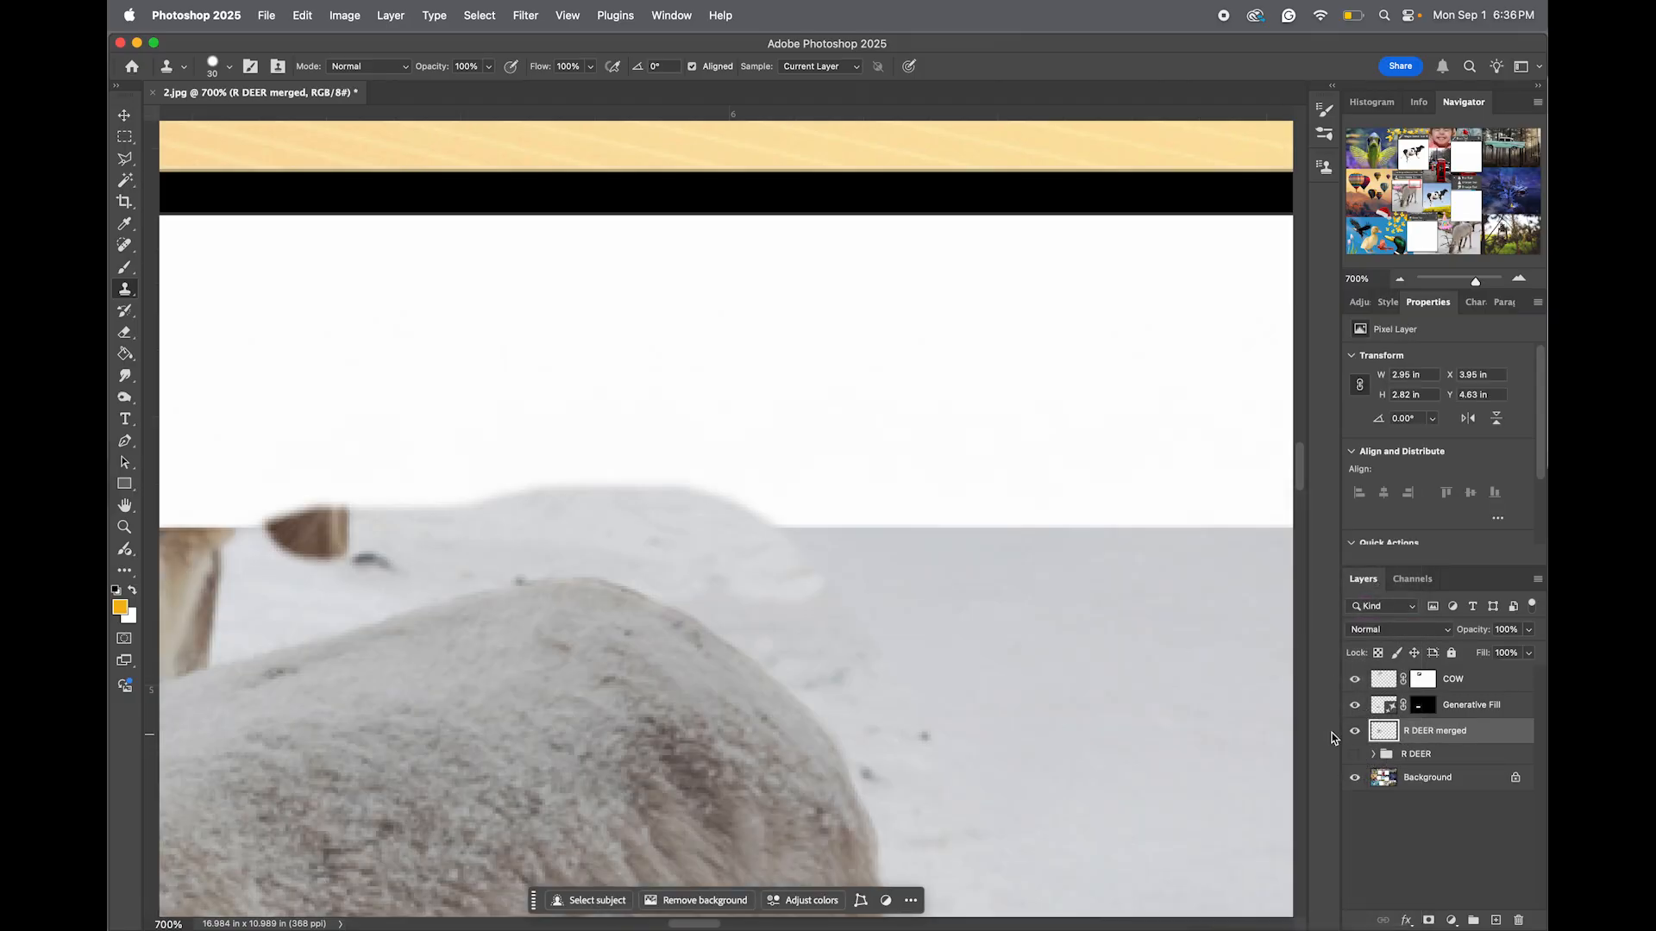
pyautogui.click(124, 528)
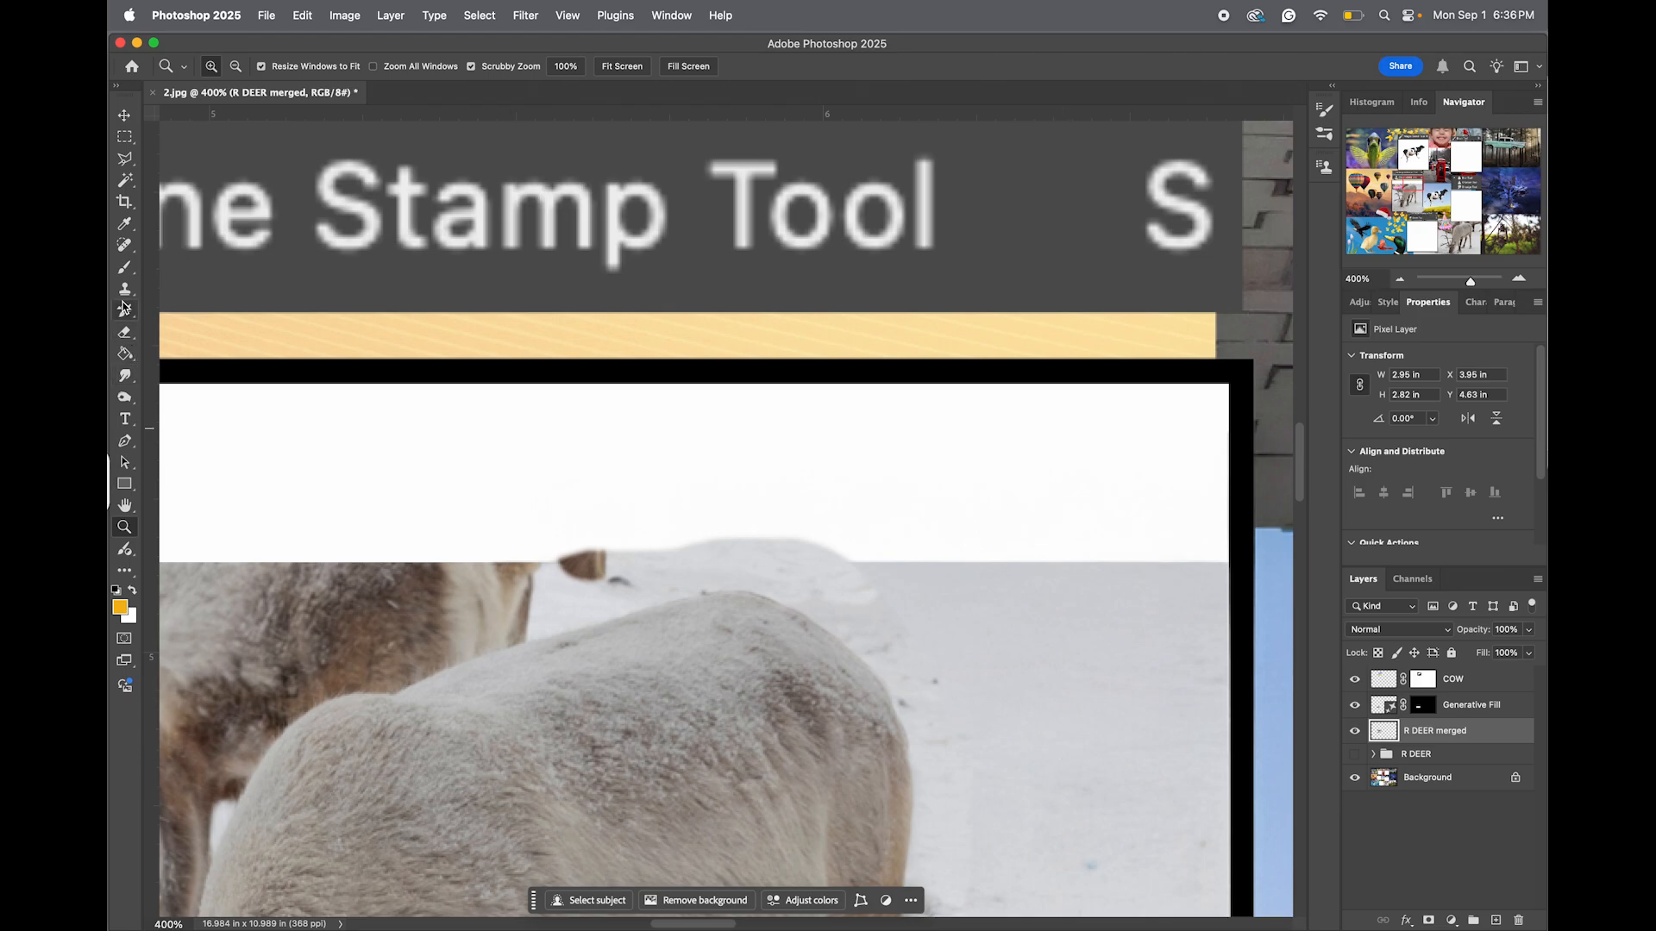
# Zoom into the top of the frame and adjust the Clone Stamp brush for extending the snow.
pyautogui.click(124, 288)
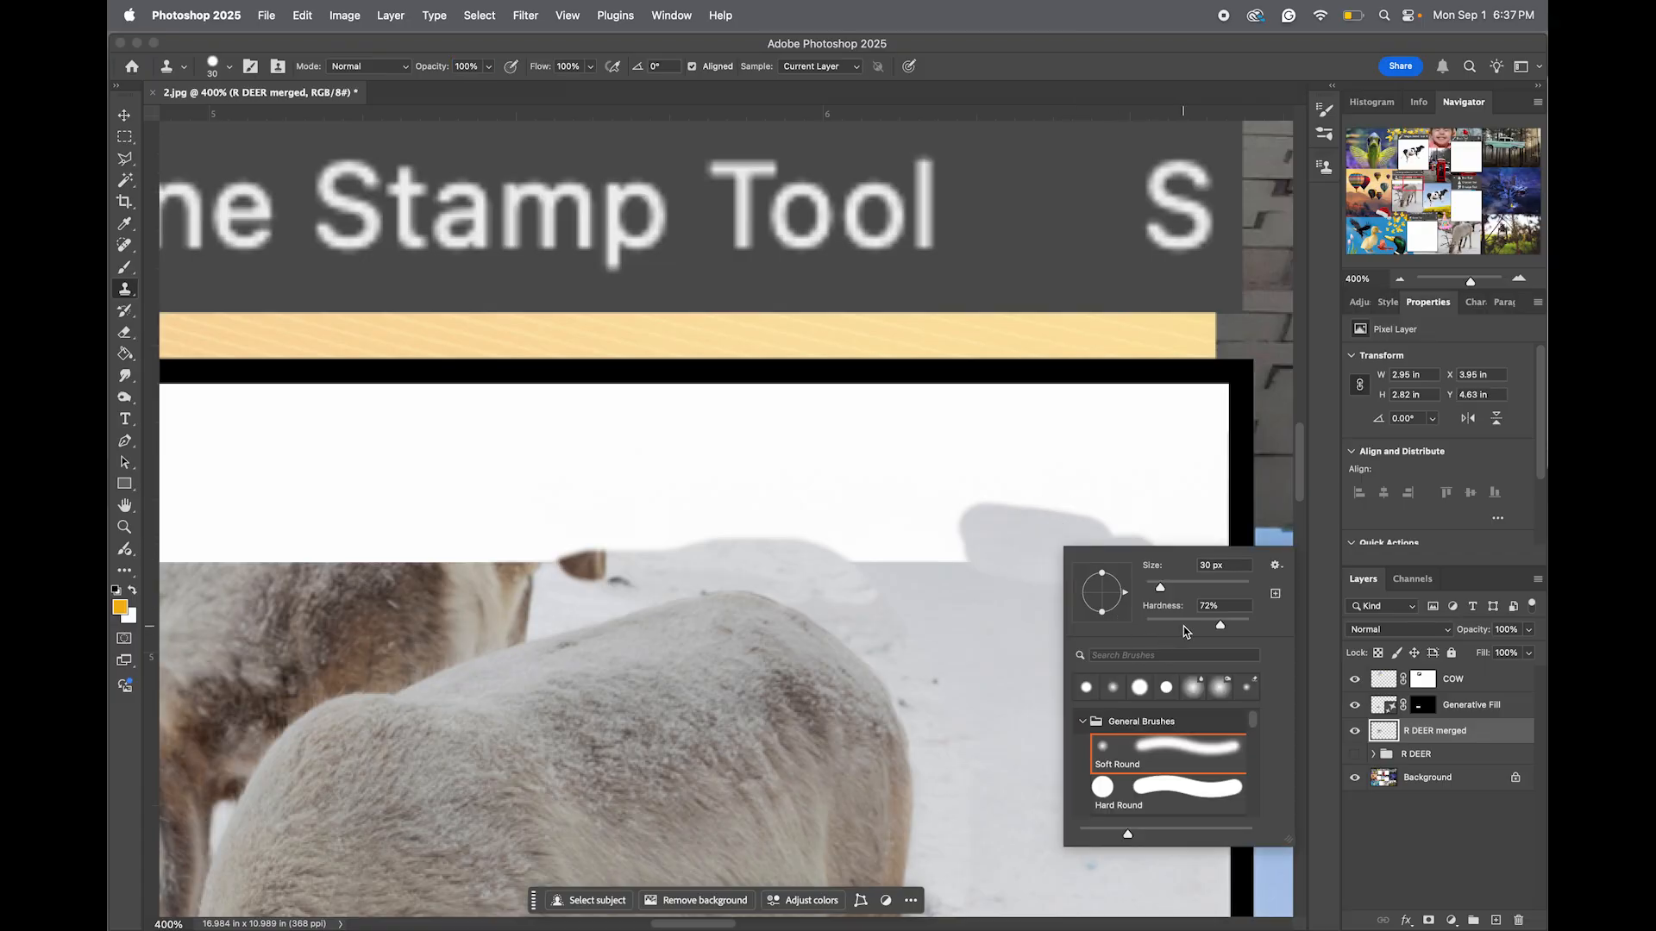
pyautogui.click(1112, 597)
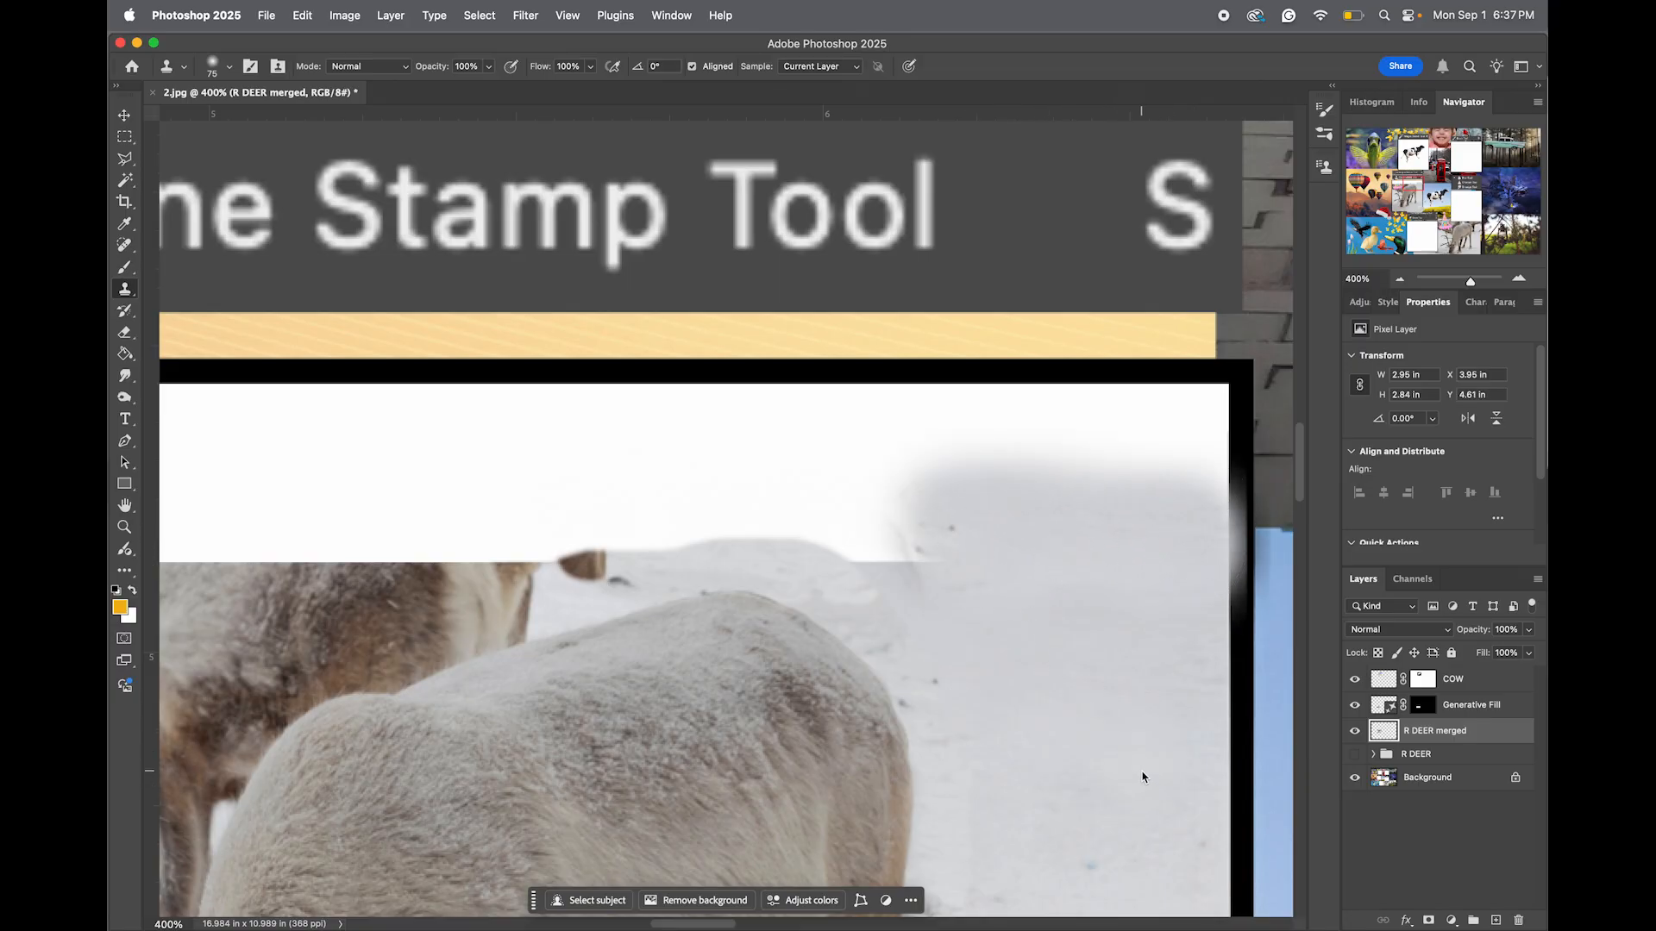
pyautogui.moveTo(928, 507)
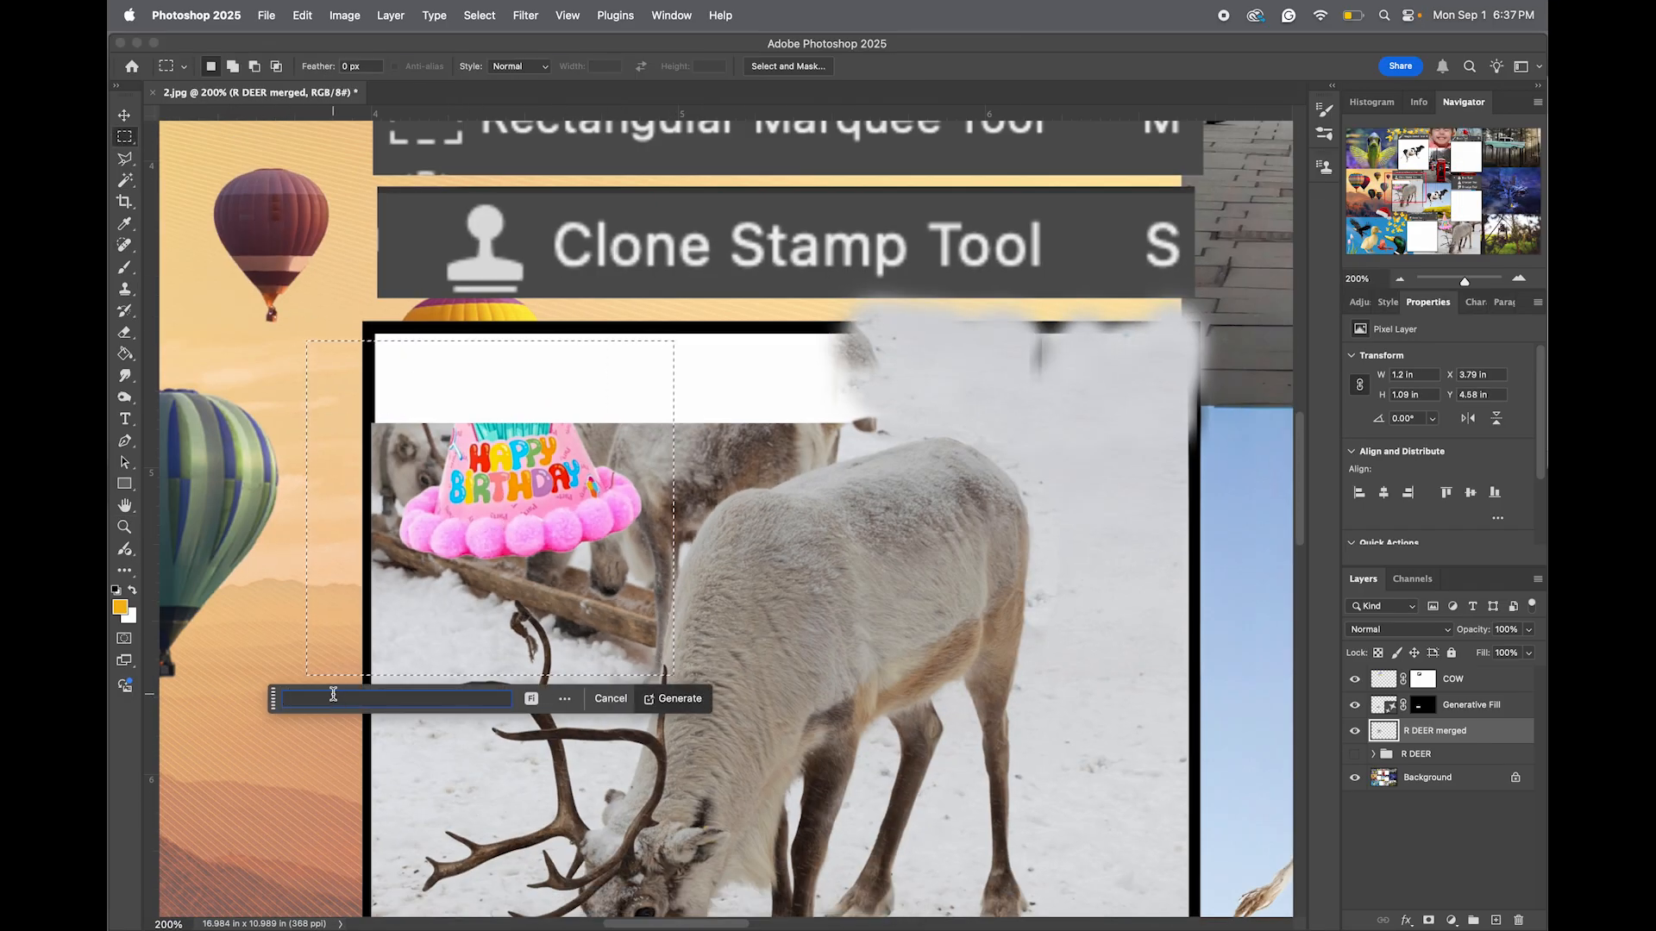
# Generate a 'remove back...' fill for the top-left selection and rasterize the resulting smart object.
pyautogui.write('remove')
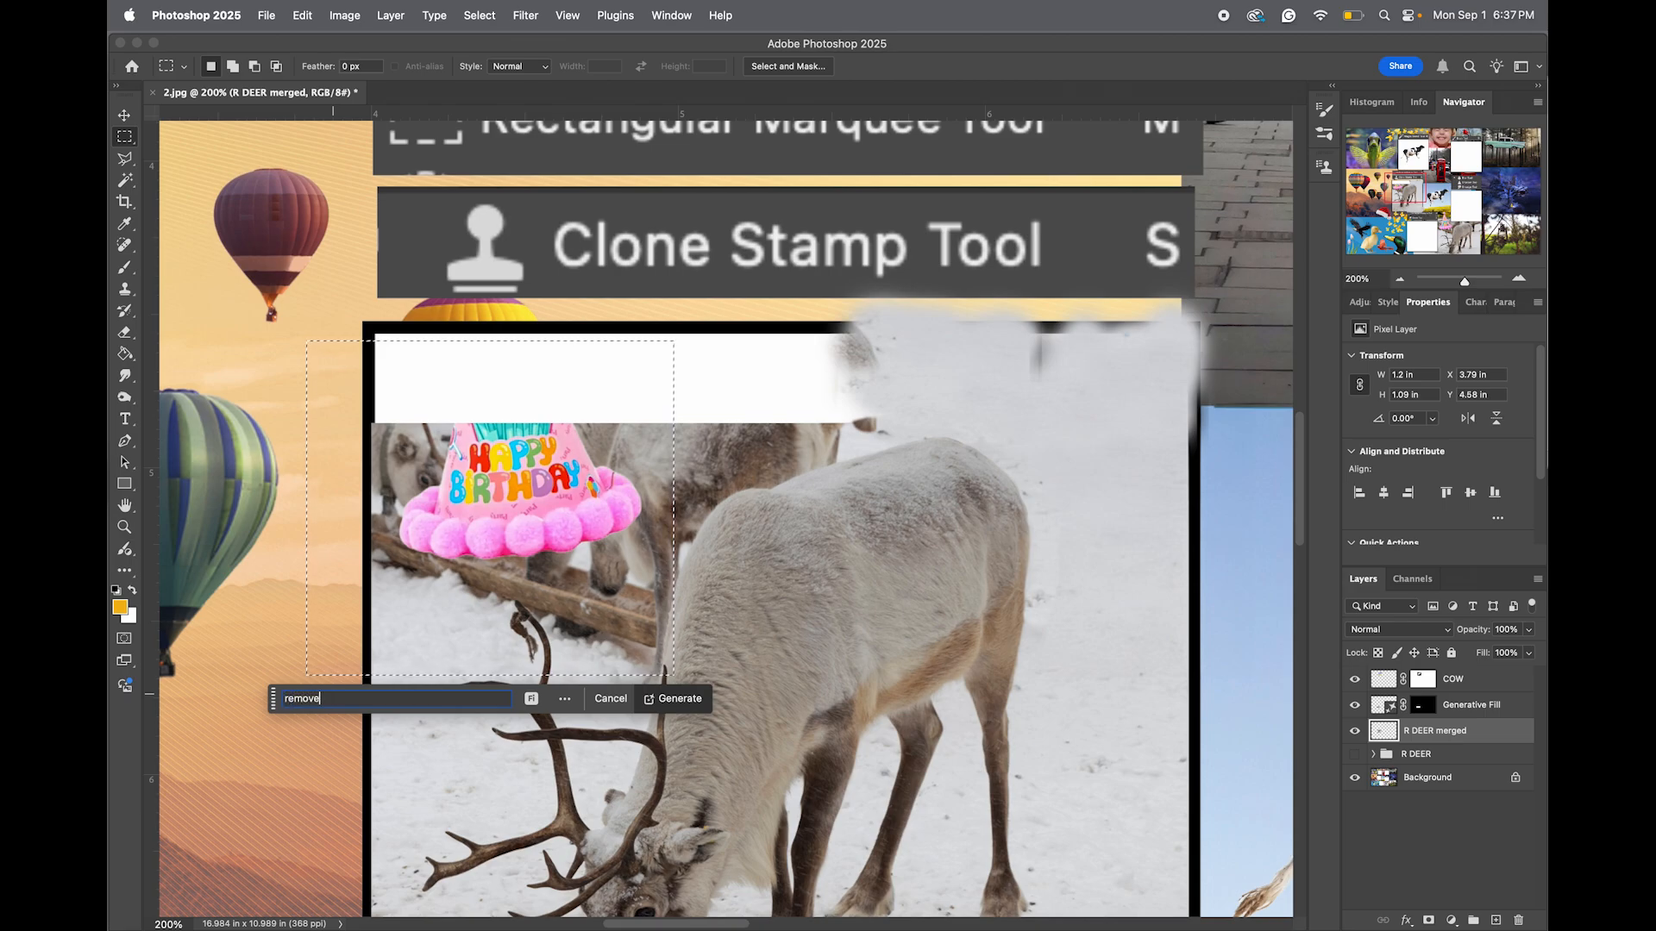
pyautogui.write('background and add c')
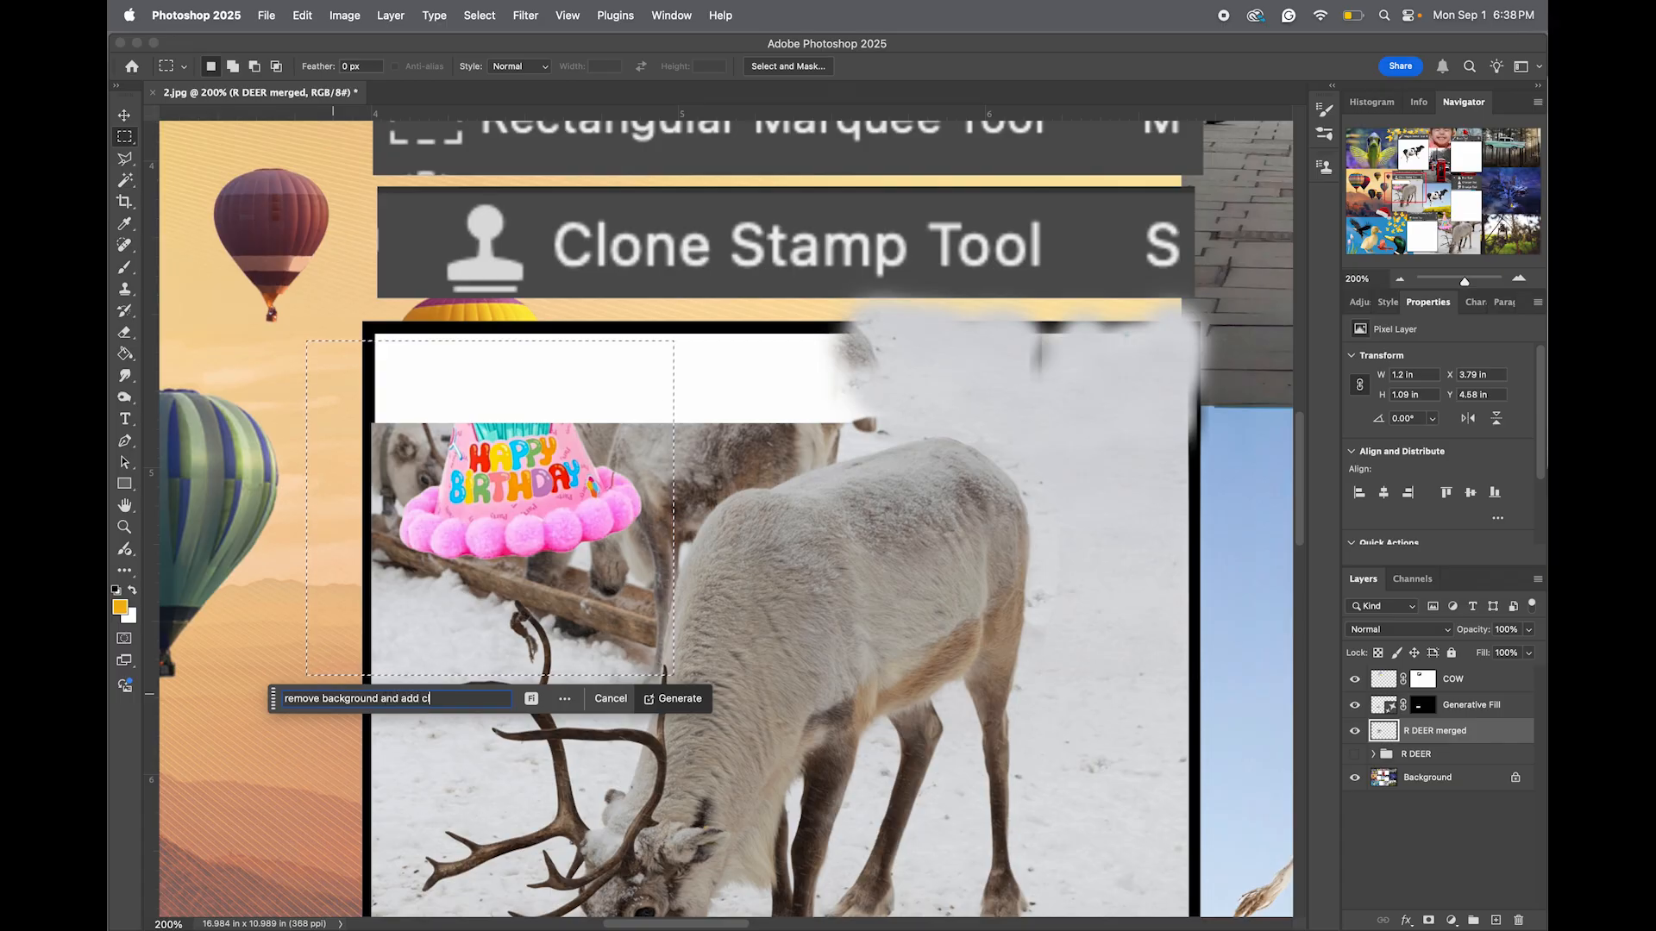
pyautogui.click(680, 698)
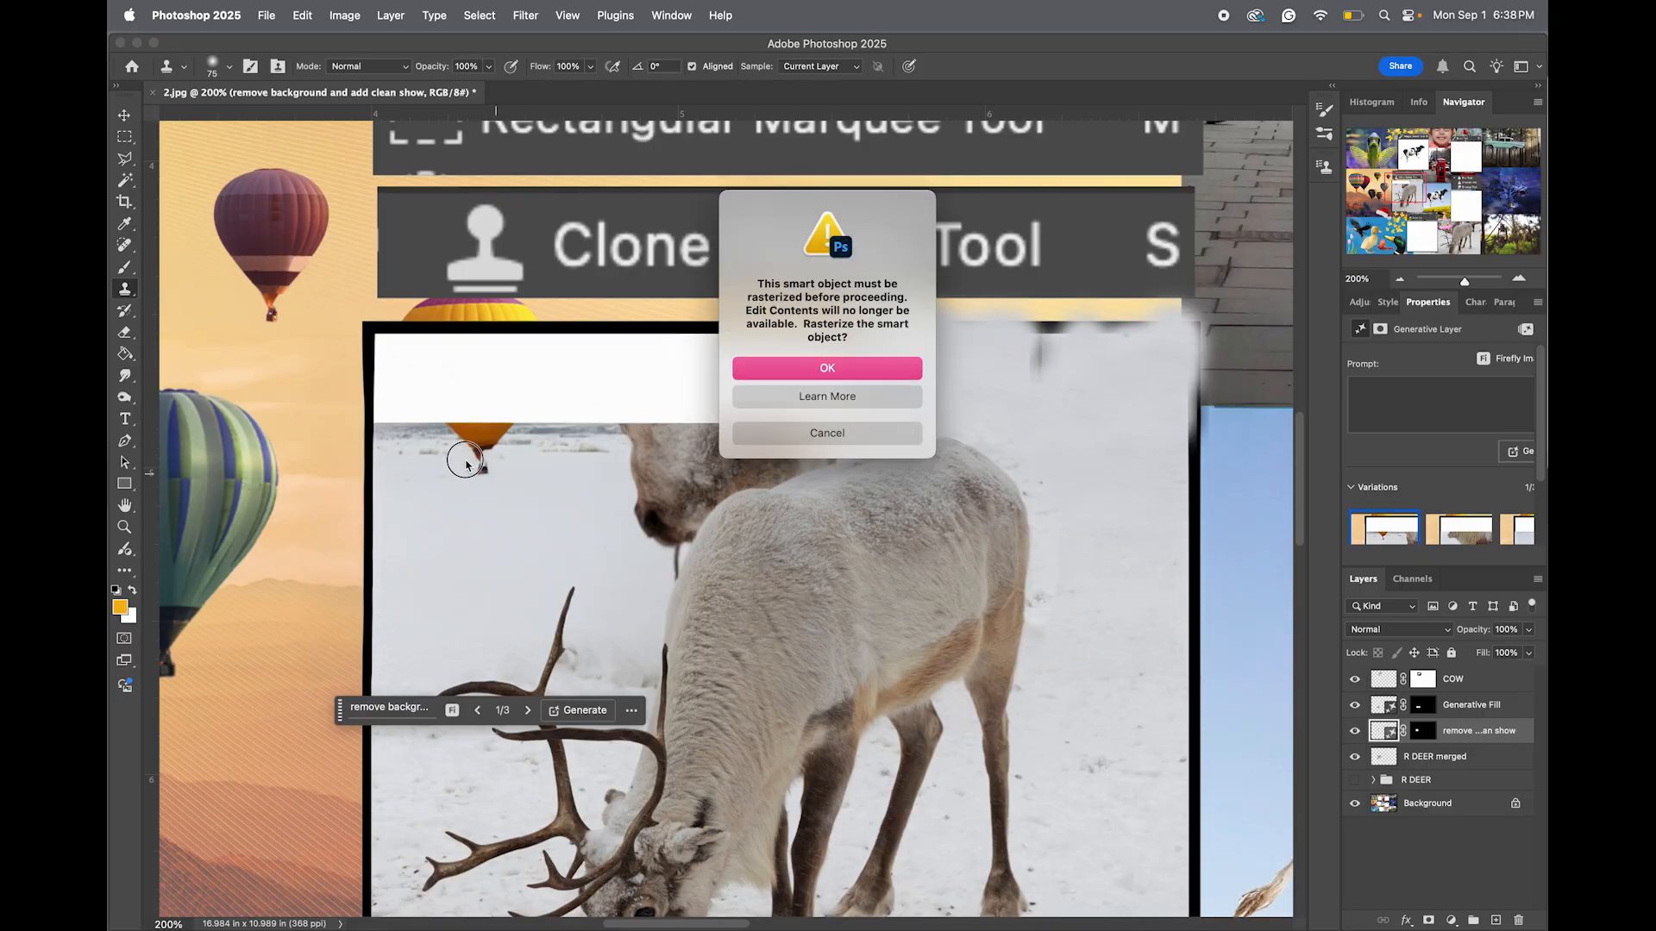
pyautogui.click(827, 367)
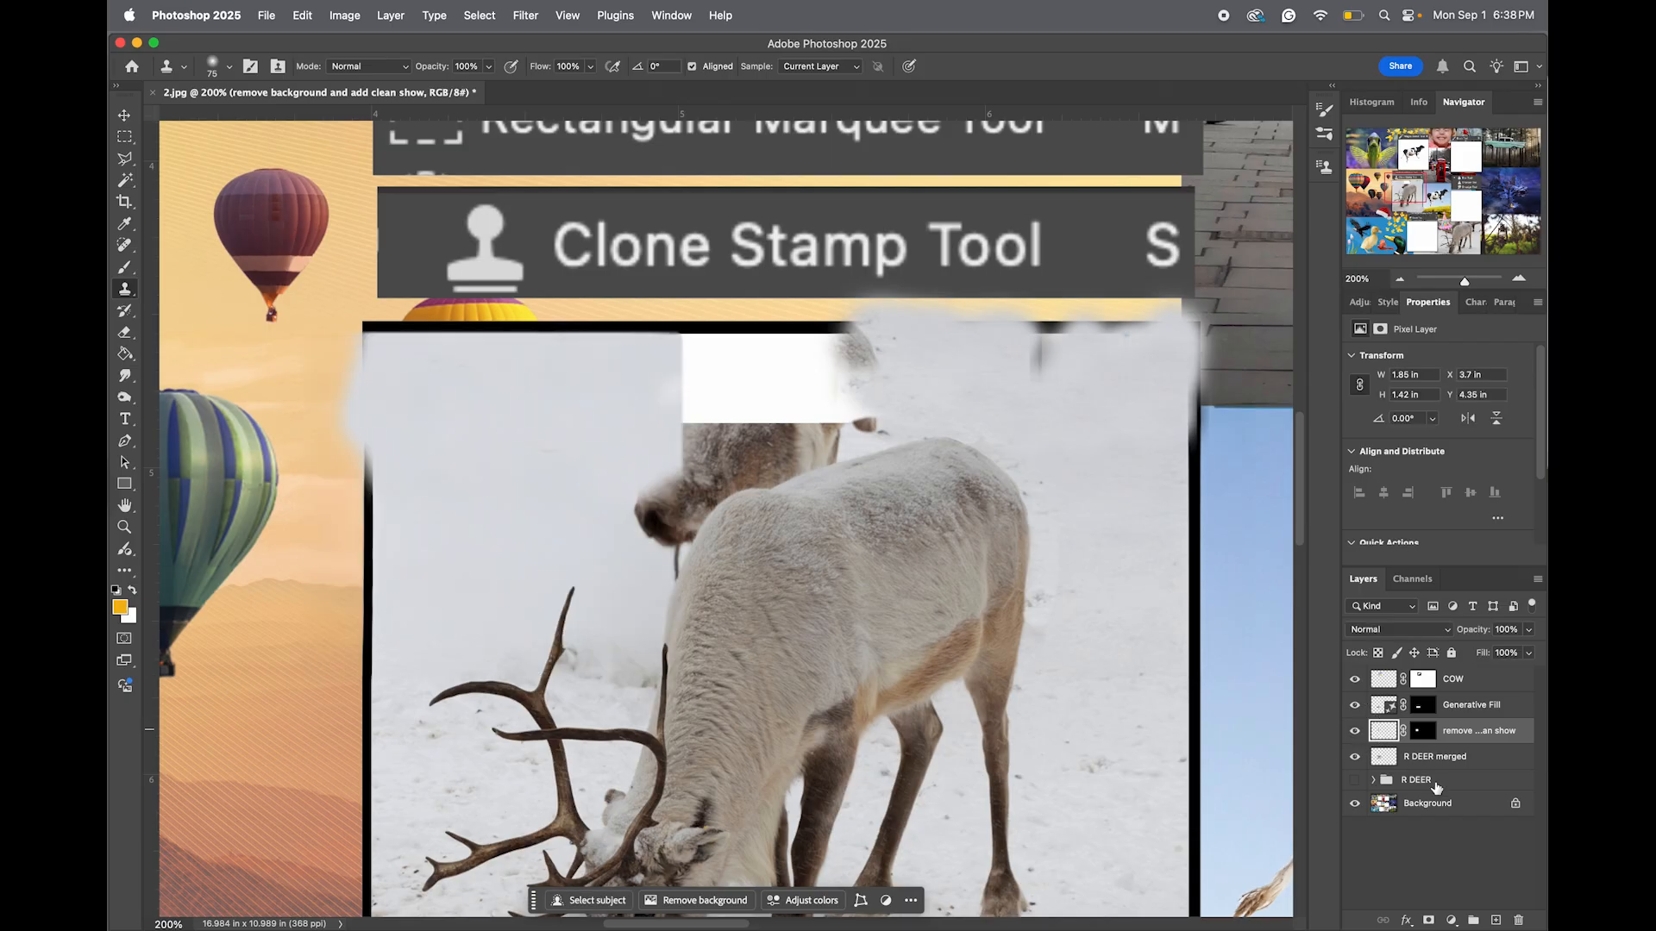
pyautogui.moveTo(112, 293)
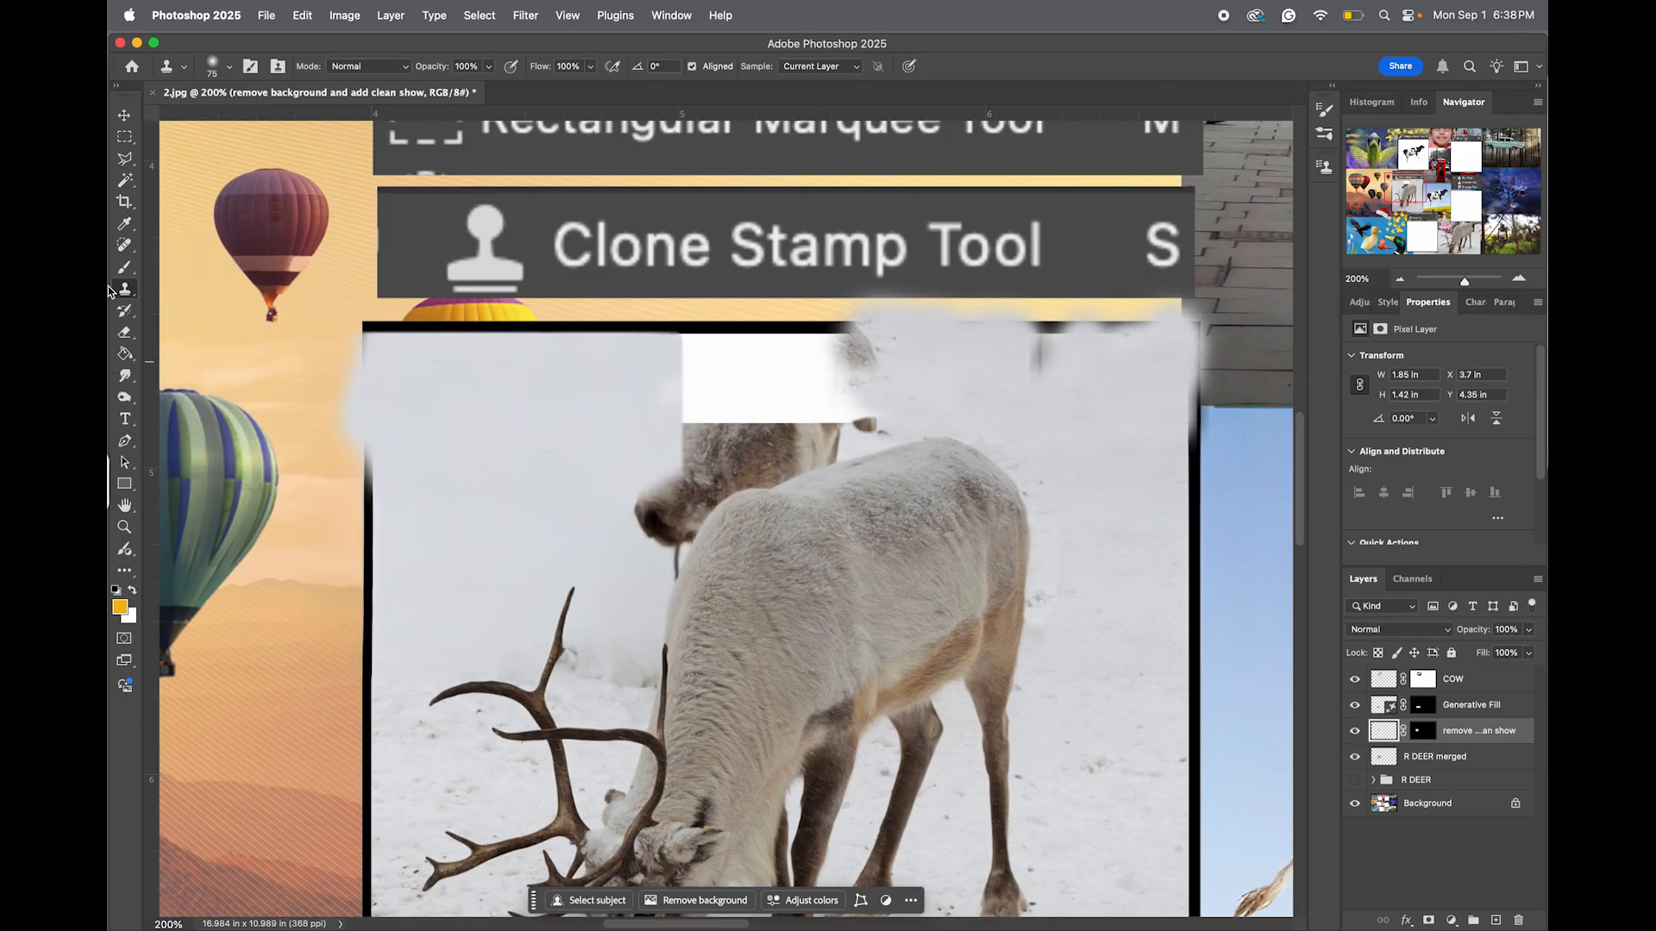
pyautogui.click(124, 136)
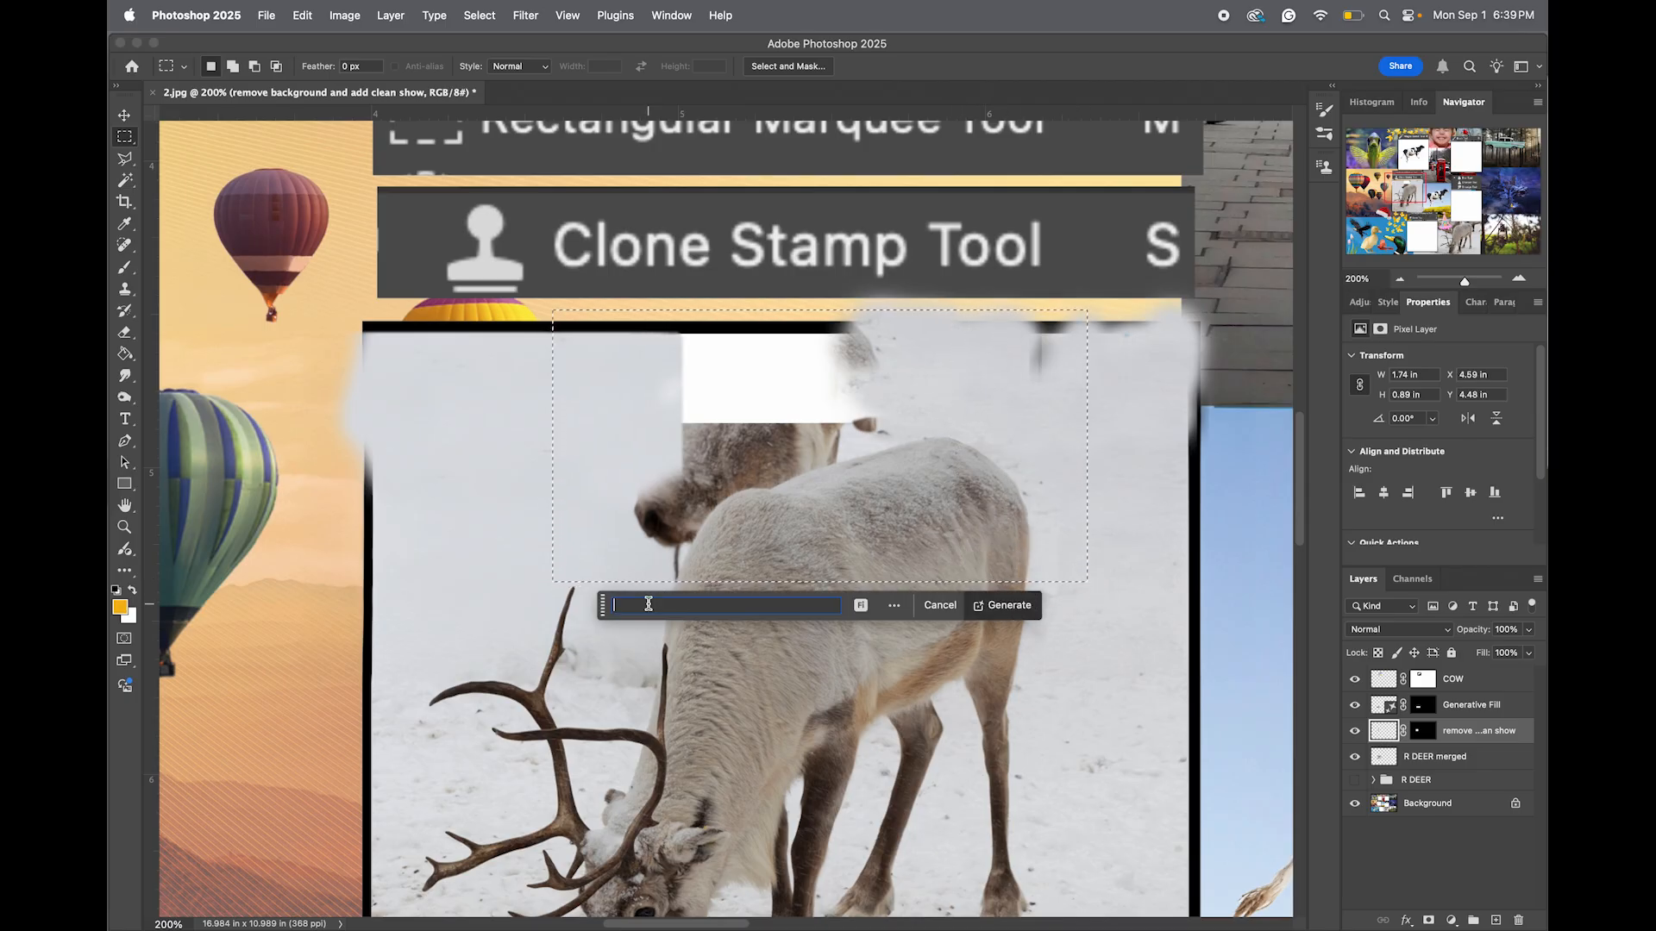
# Generate a 'replace background with snow' fill for the upper area and compare its three variations.
pyautogui.write('replace background w')
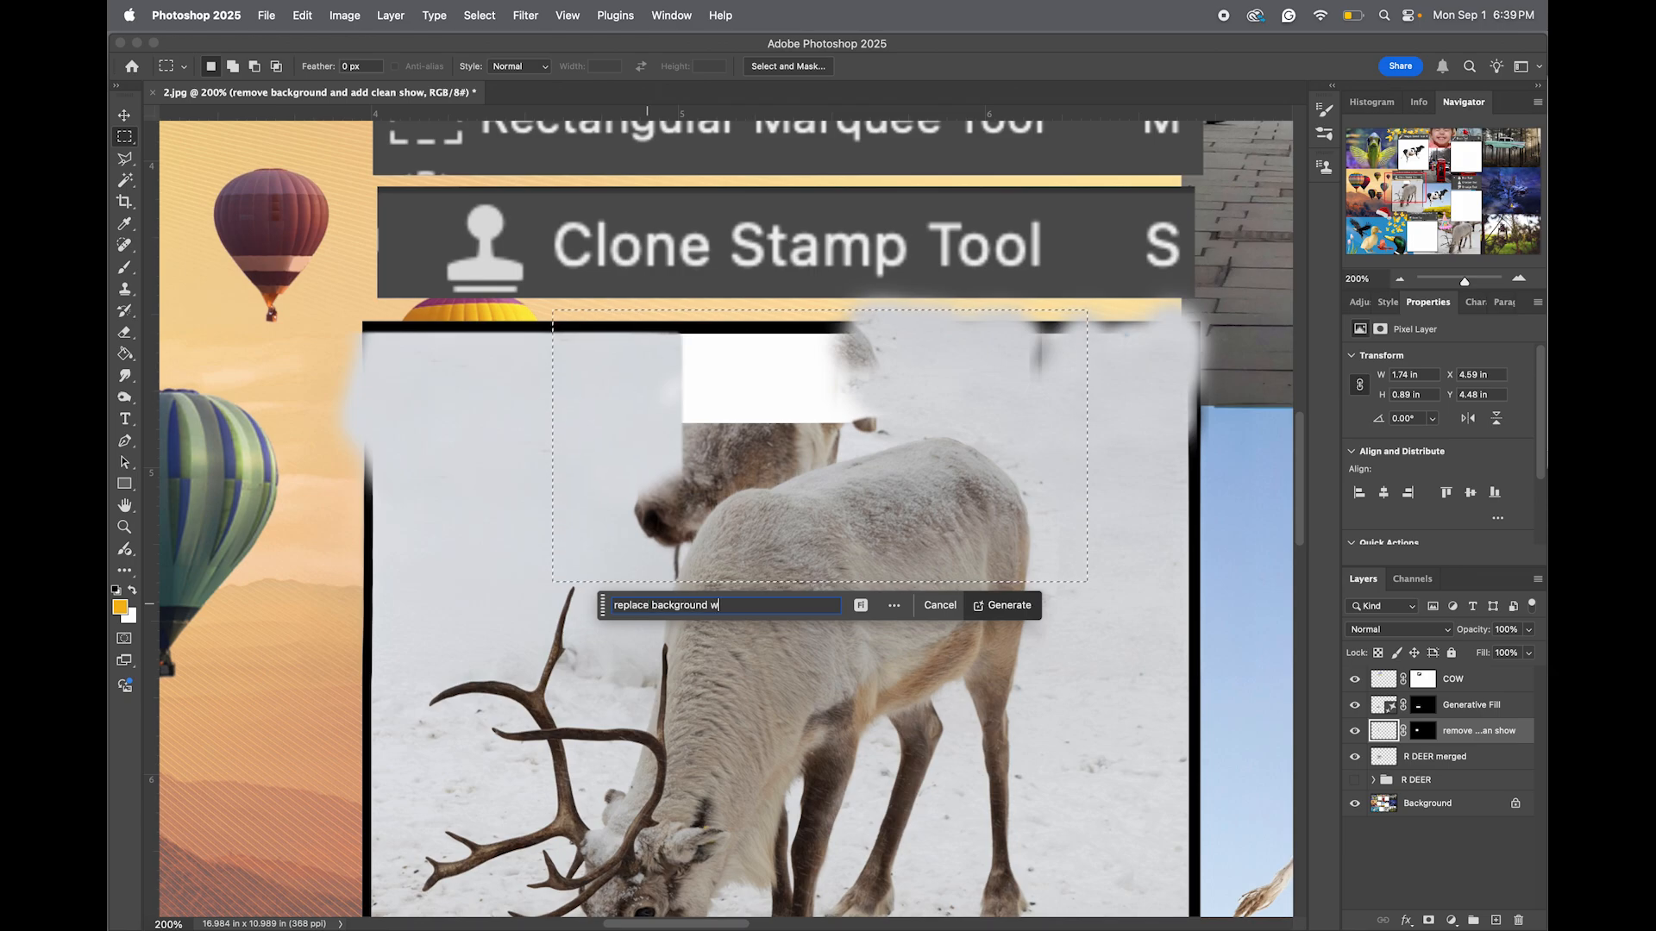
pyautogui.click(1002, 605)
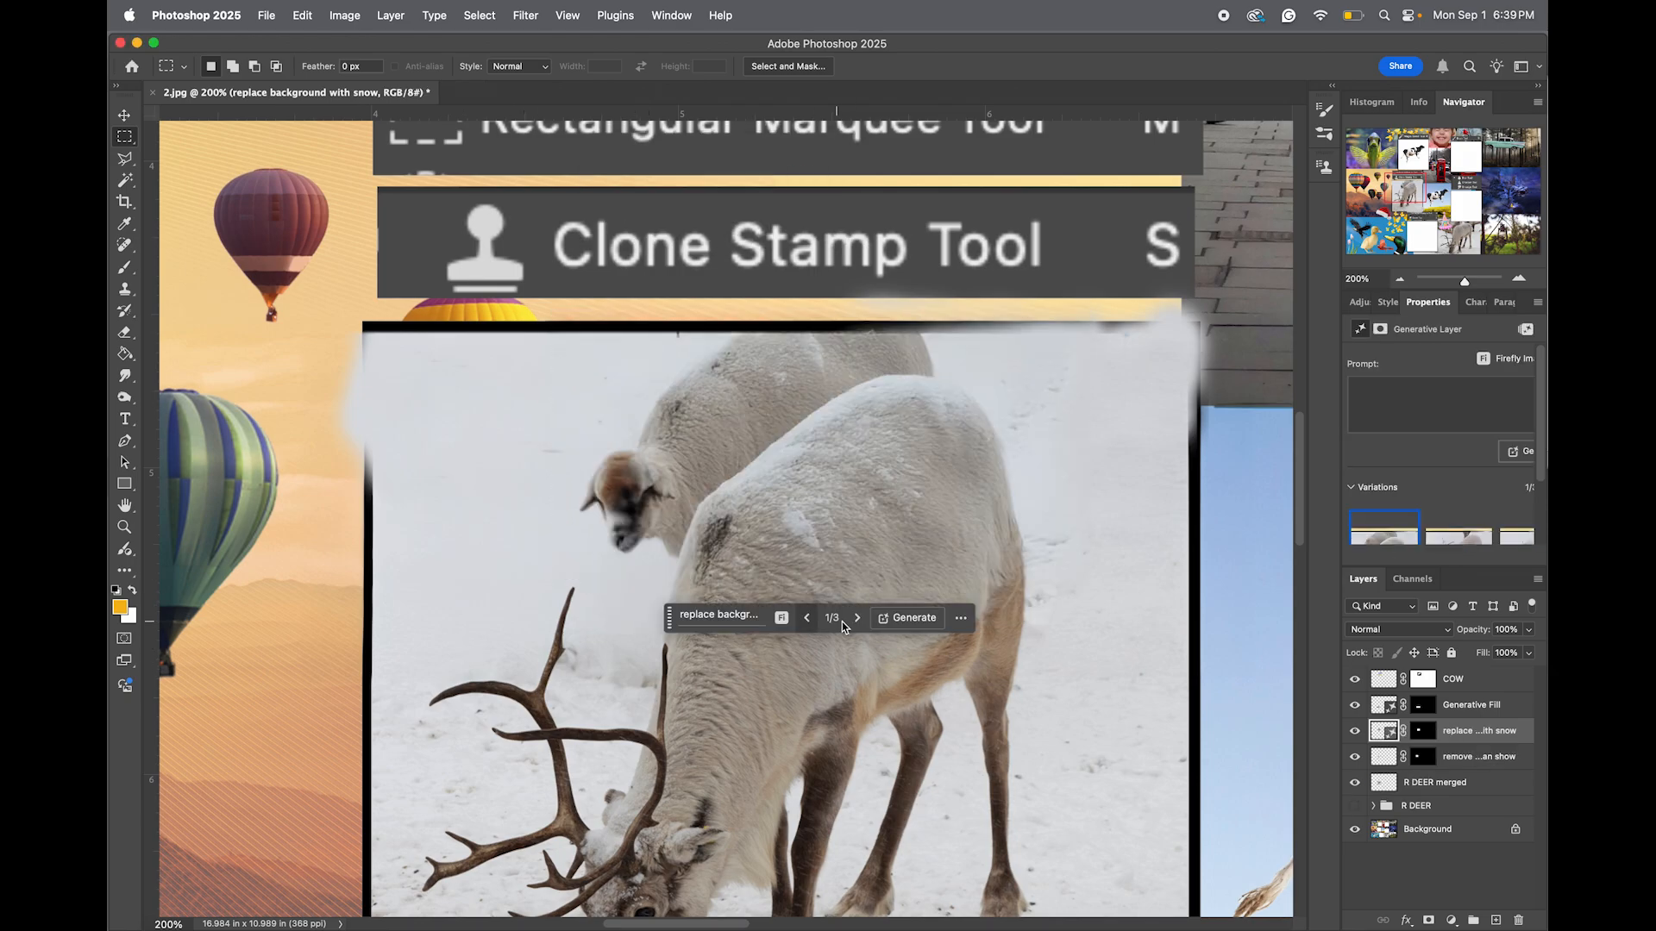
pyautogui.click(857, 617)
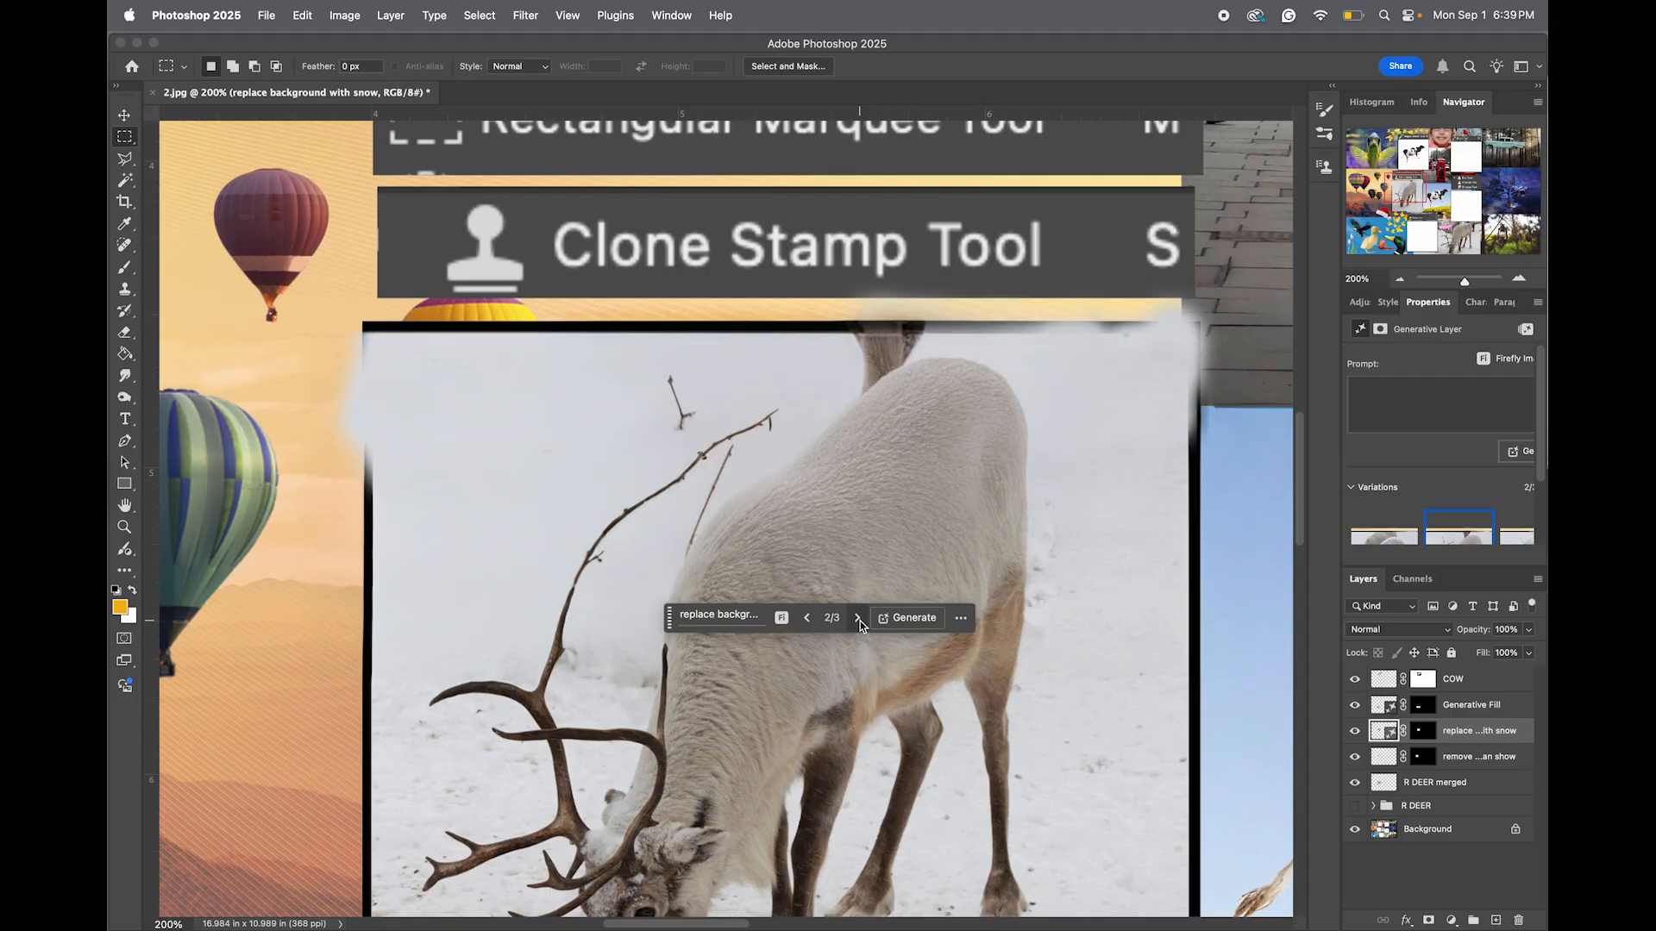
pyautogui.moveTo(857, 618)
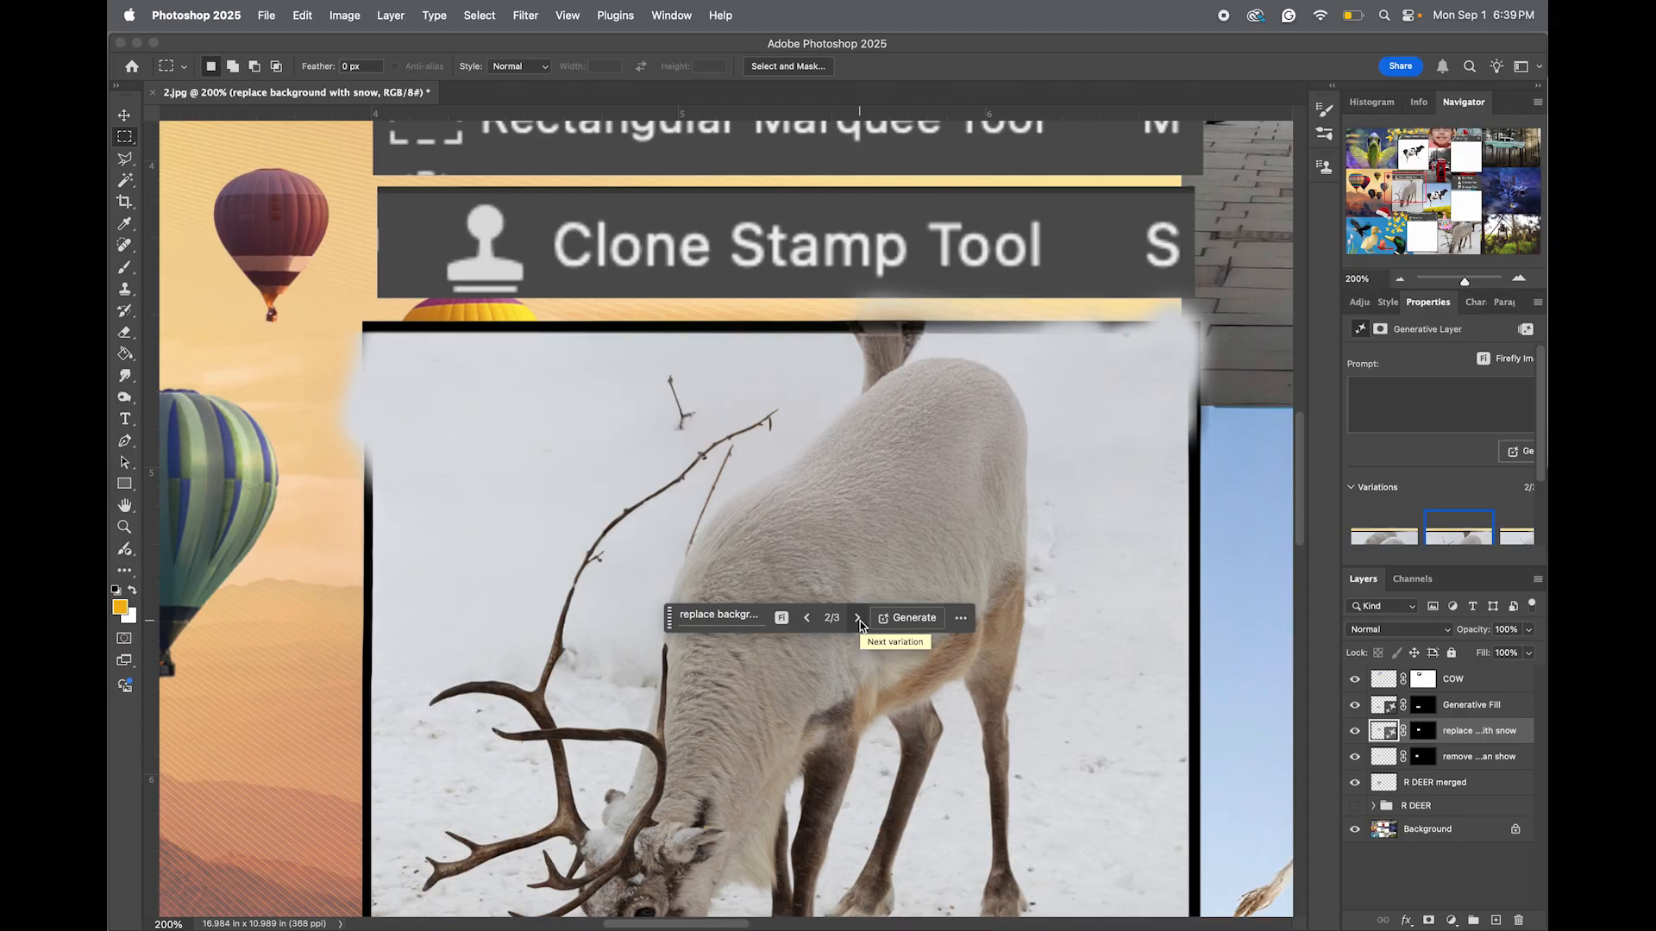
pyautogui.click(858, 617)
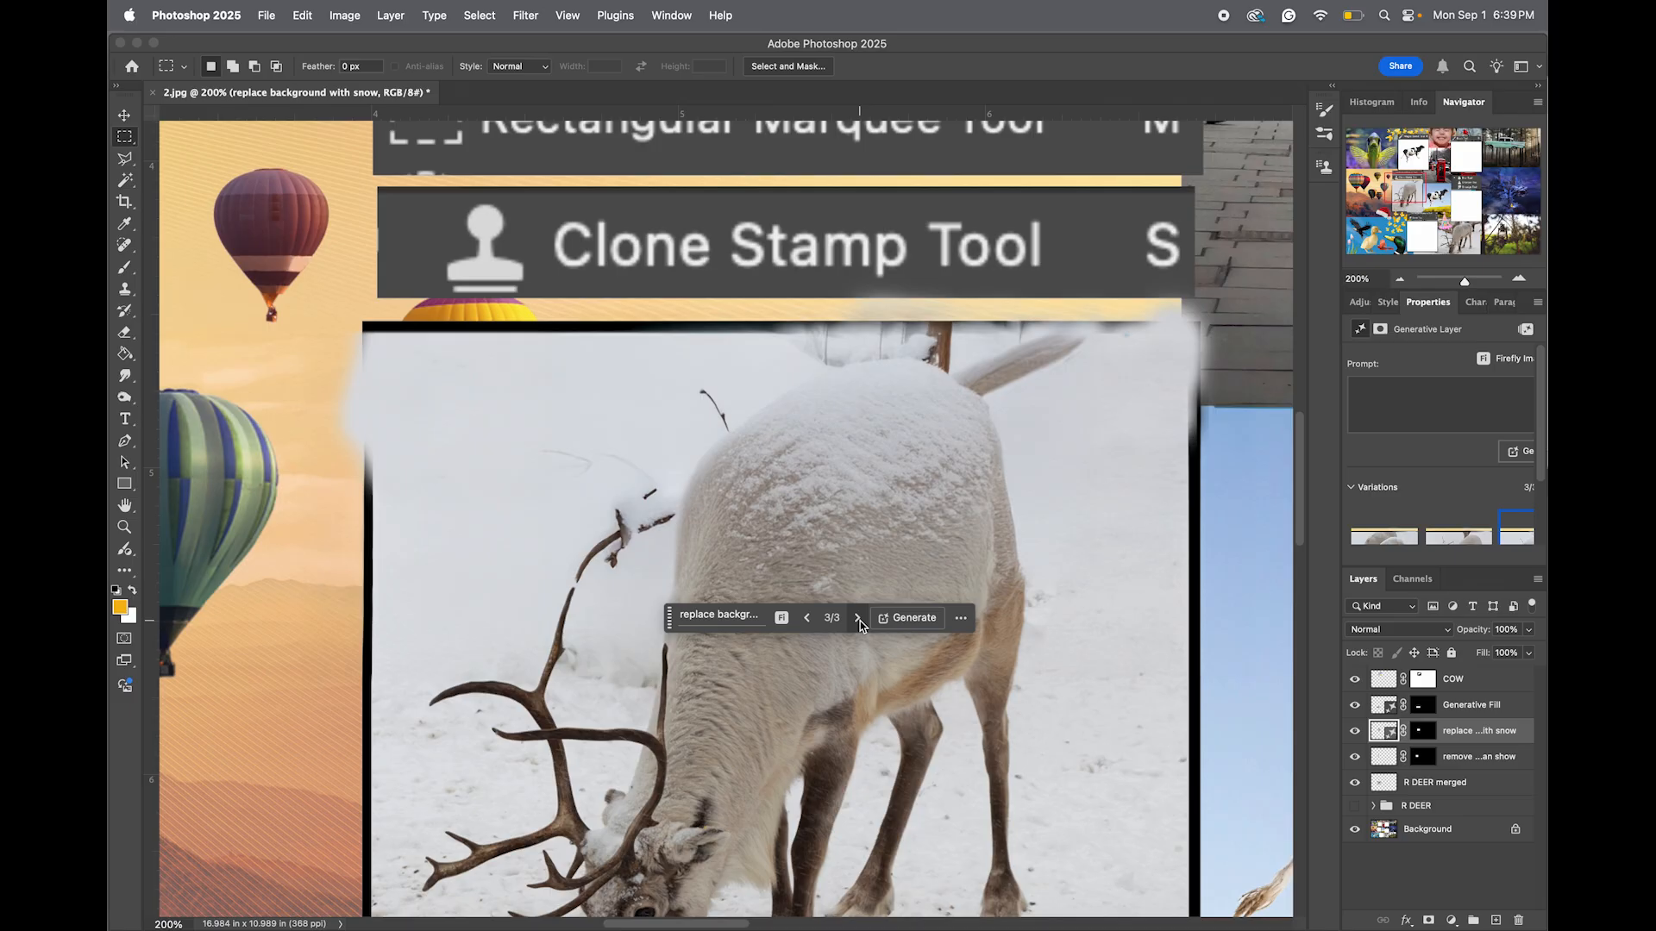
pyautogui.click(807, 618)
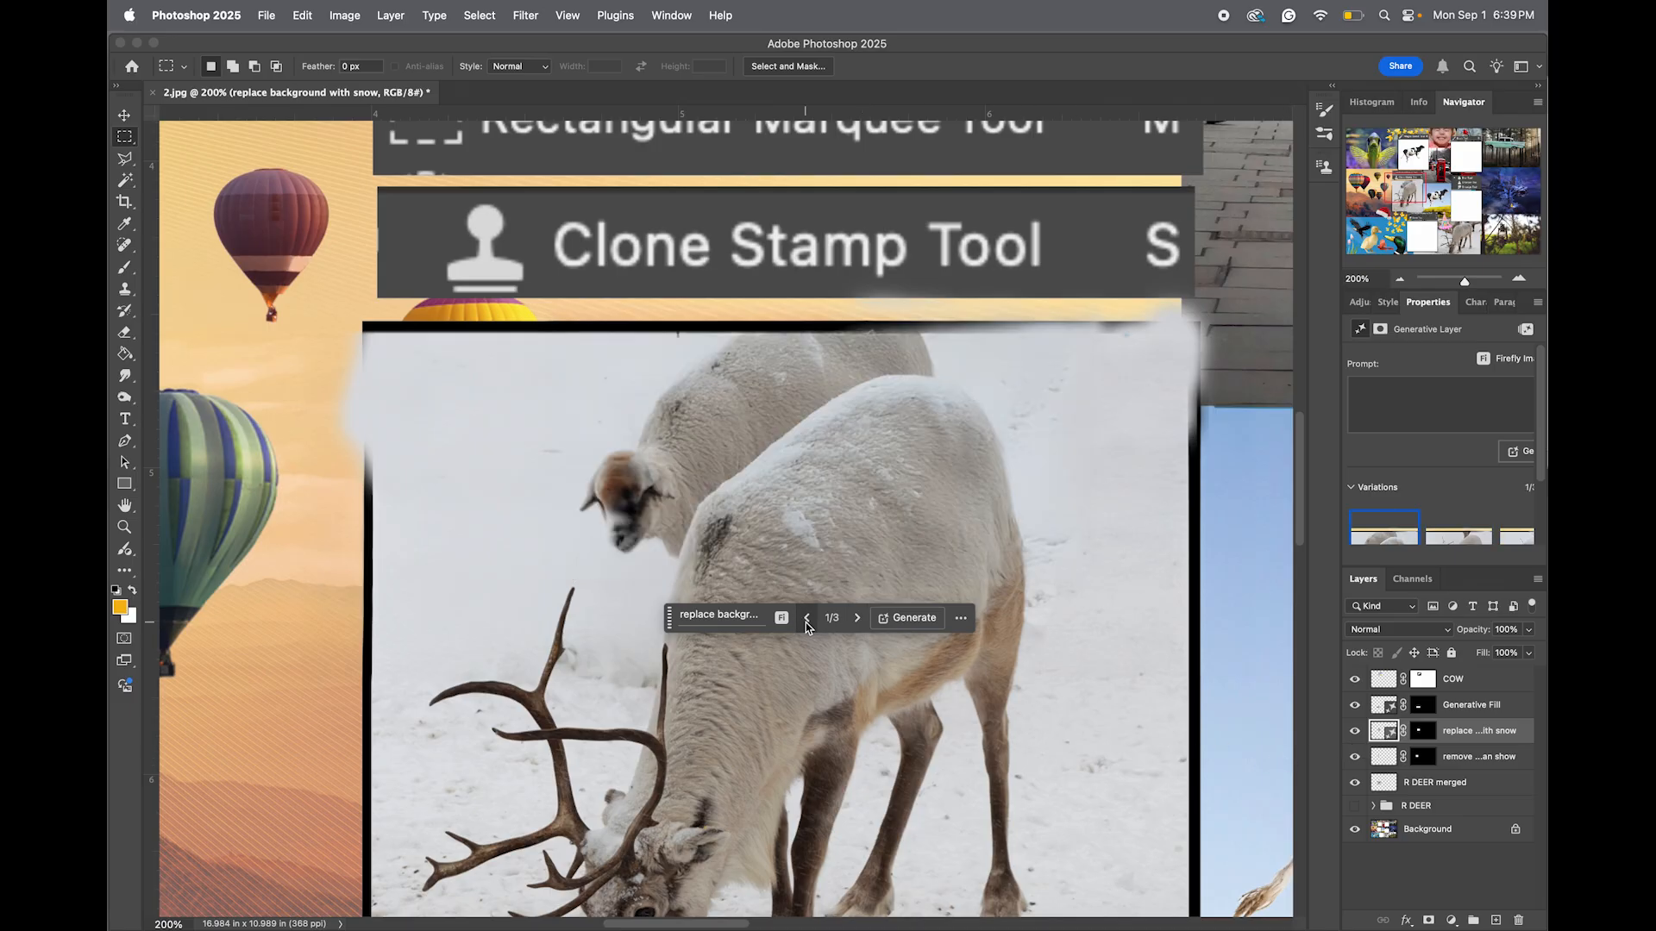
pyautogui.click(857, 617)
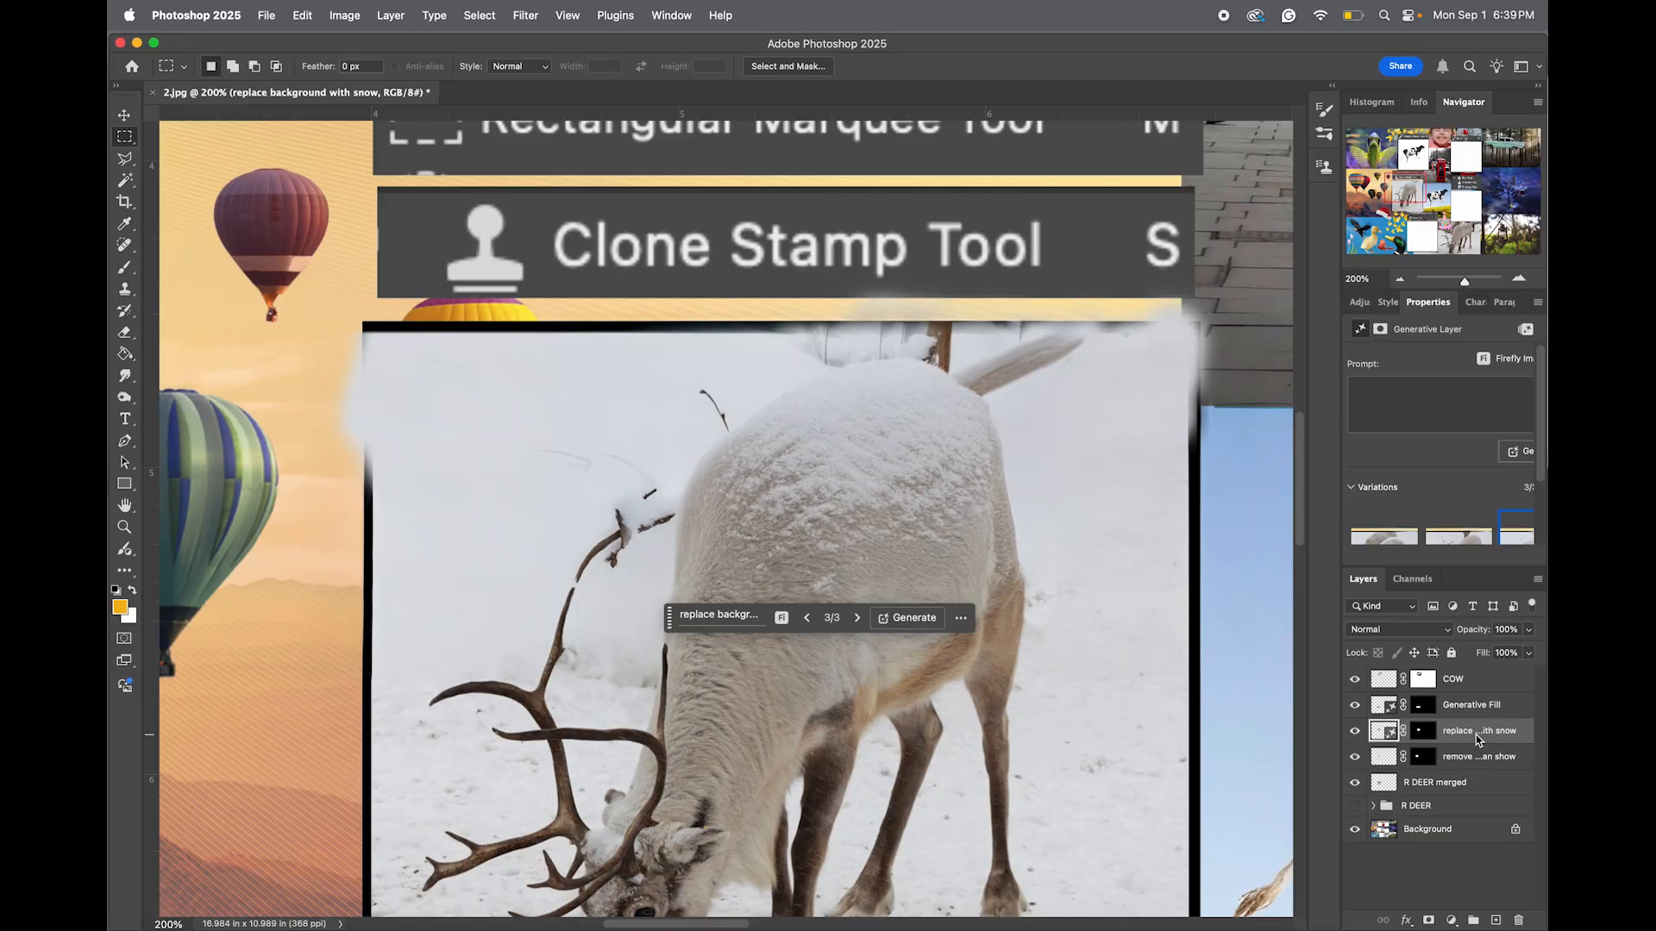
# Hide that generated layer and return to the clean-snow layer with the Clone Stamp Tool.
pyautogui.doubleClick(1467, 730)
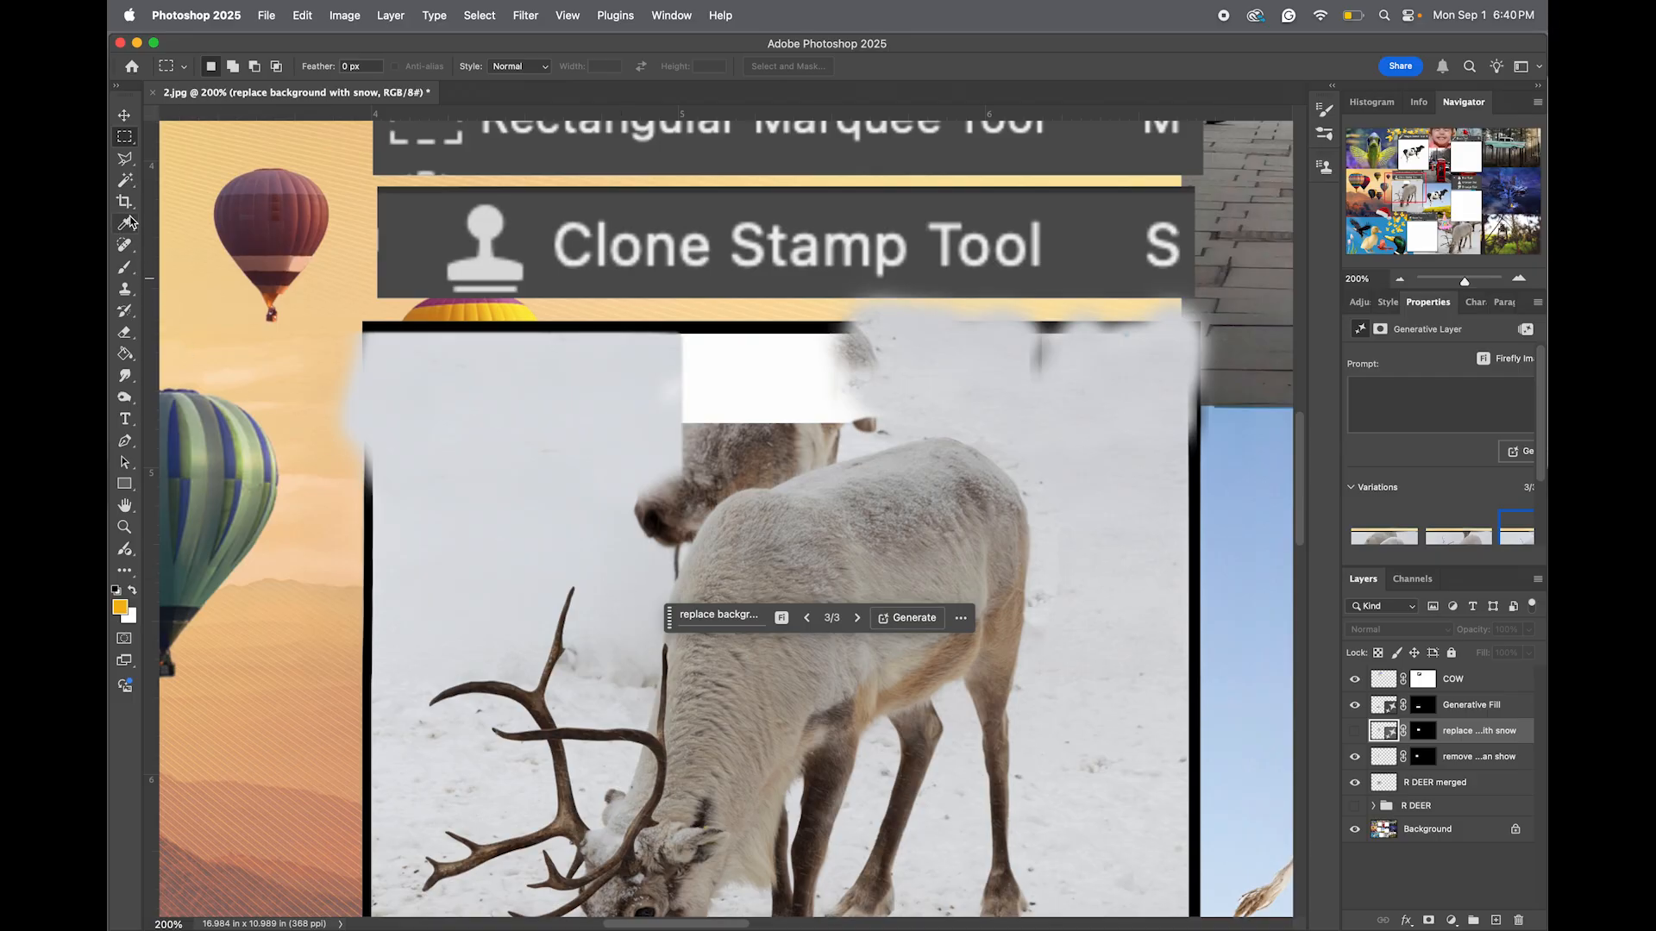
pyautogui.moveTo(123, 292)
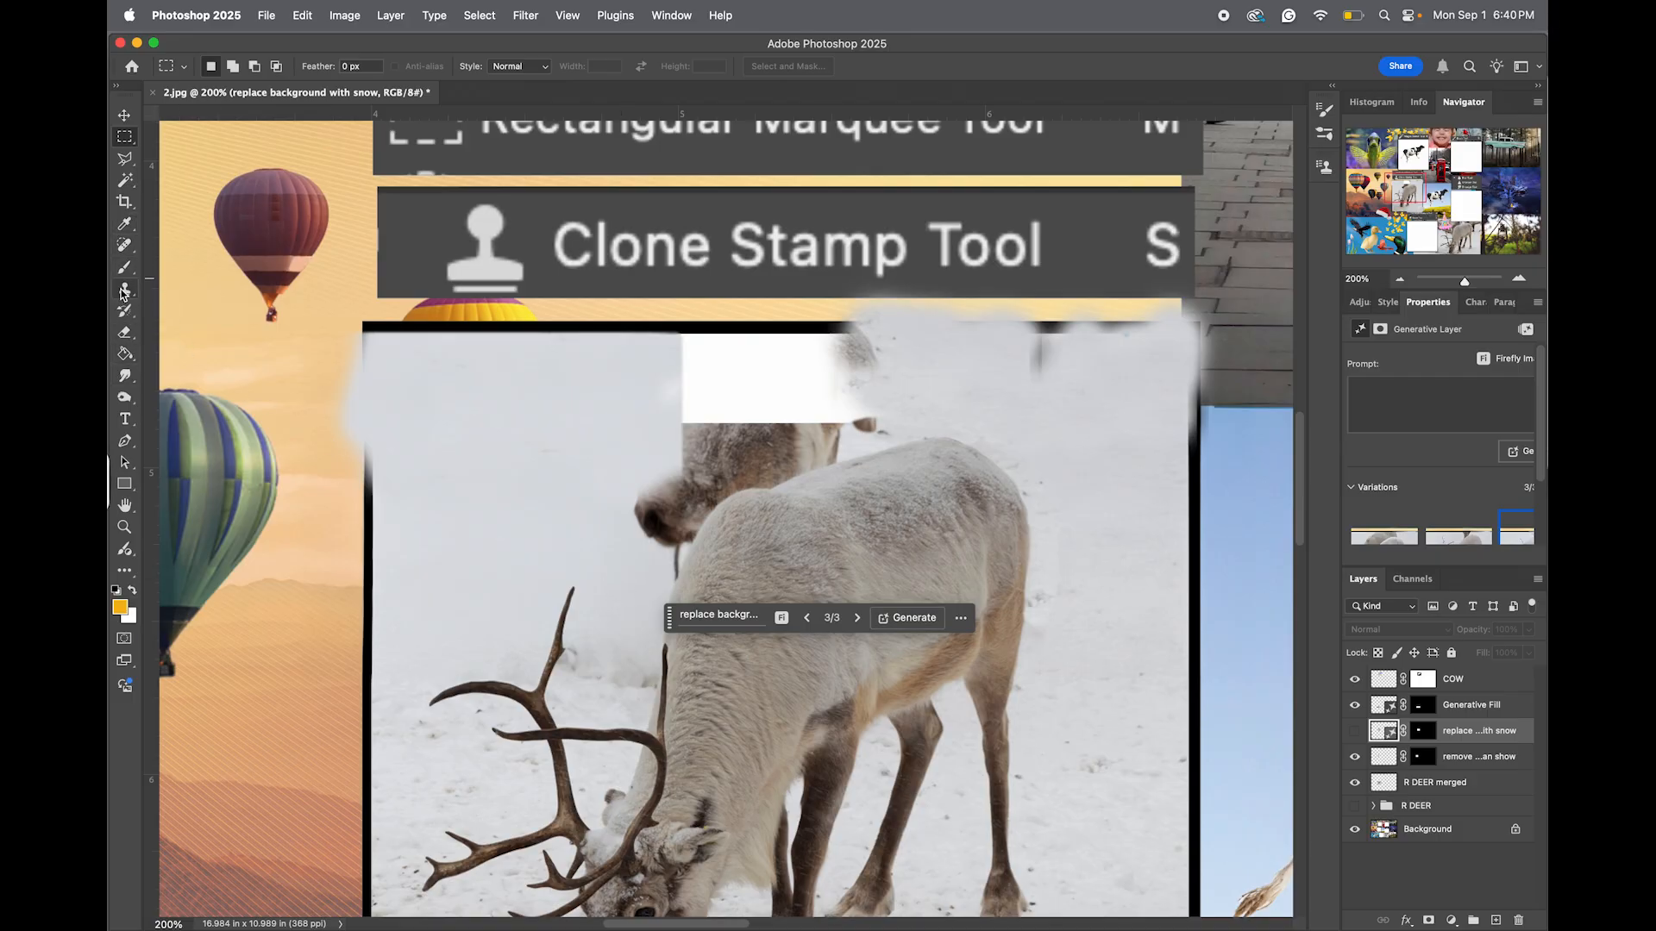
pyautogui.click(1436, 783)
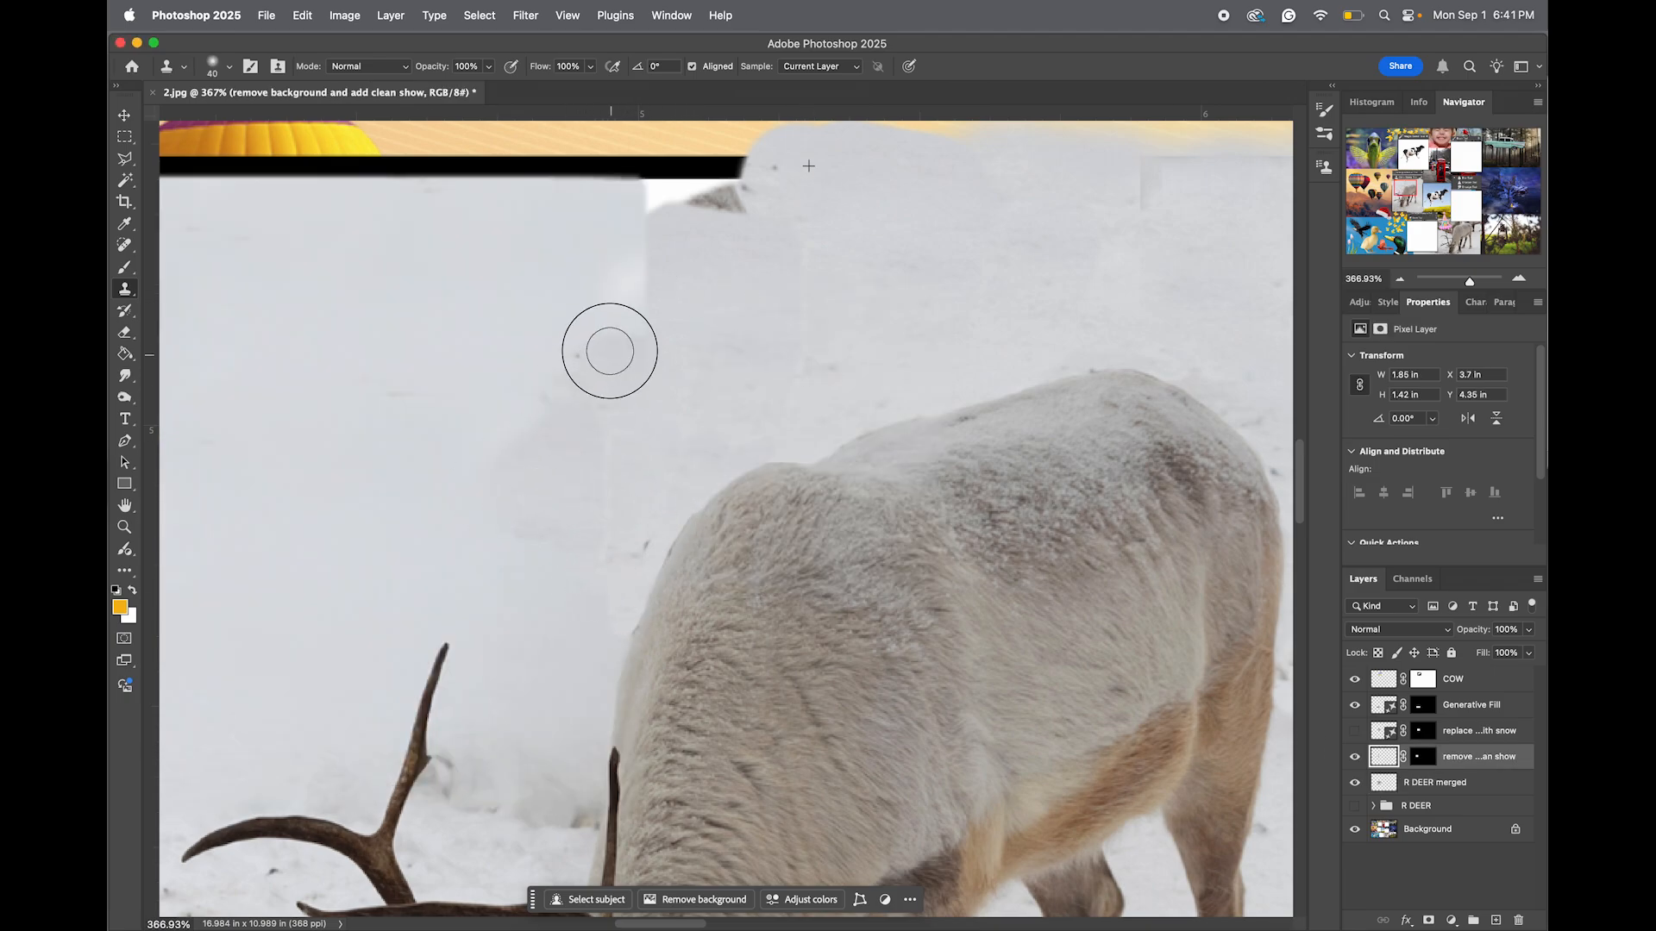
# Clone nearby snow over the white patch's hard edge above the reindeer.
pyautogui.click(1356, 783)
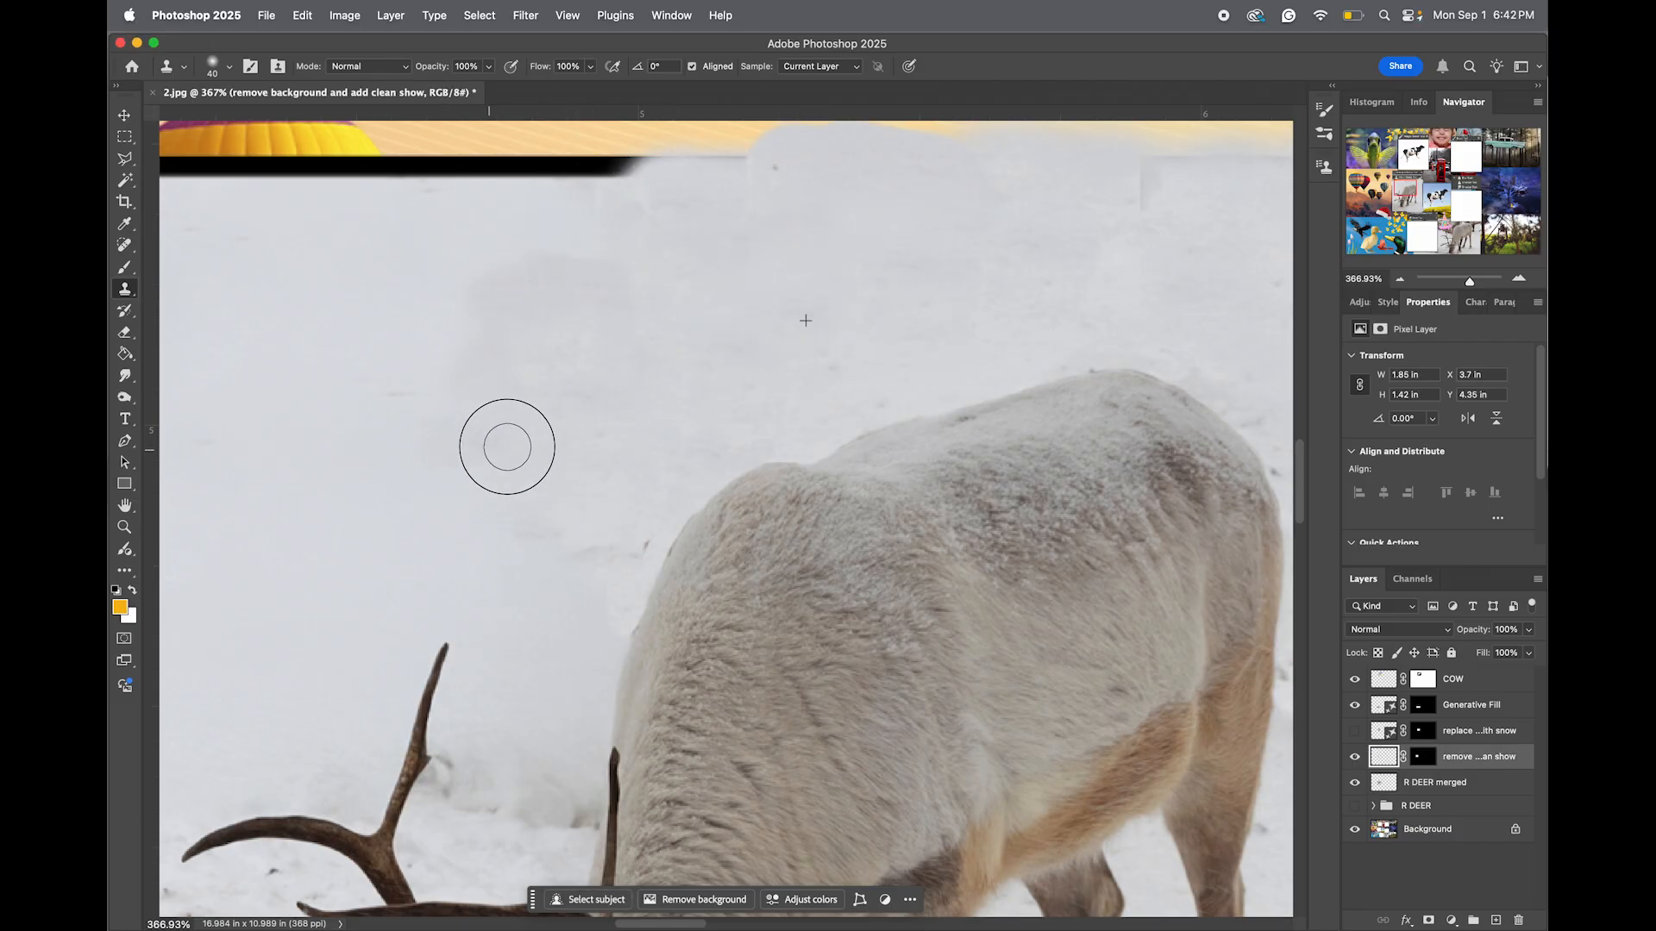
pyautogui.moveTo(542, 423)
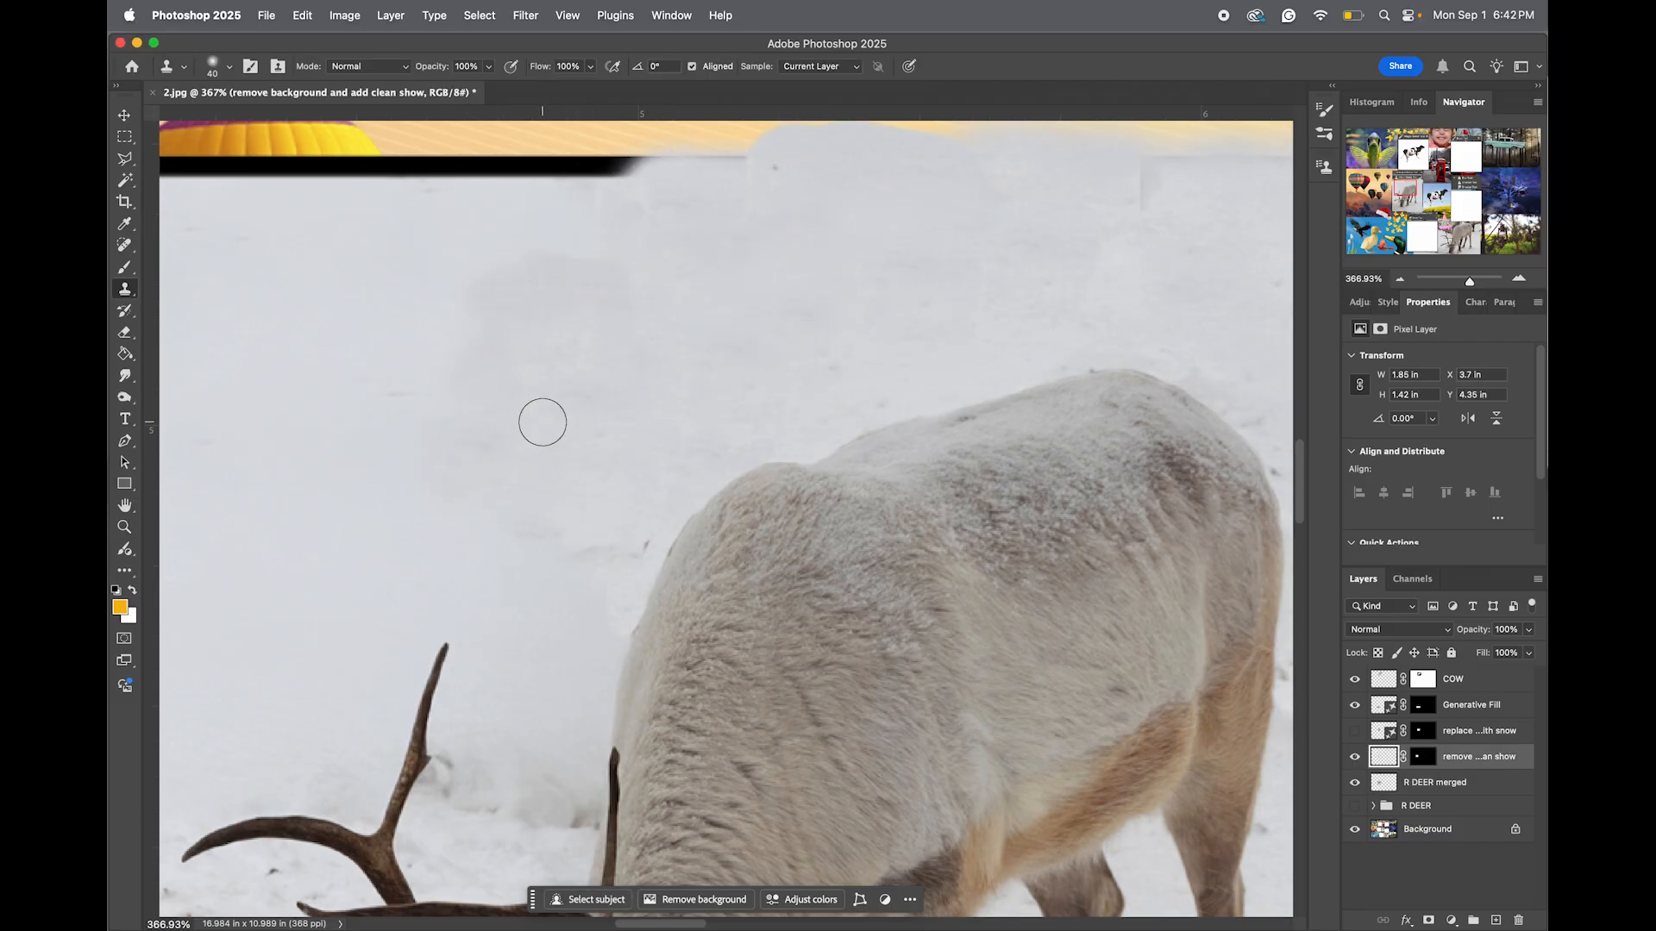
pyautogui.moveTo(543, 428)
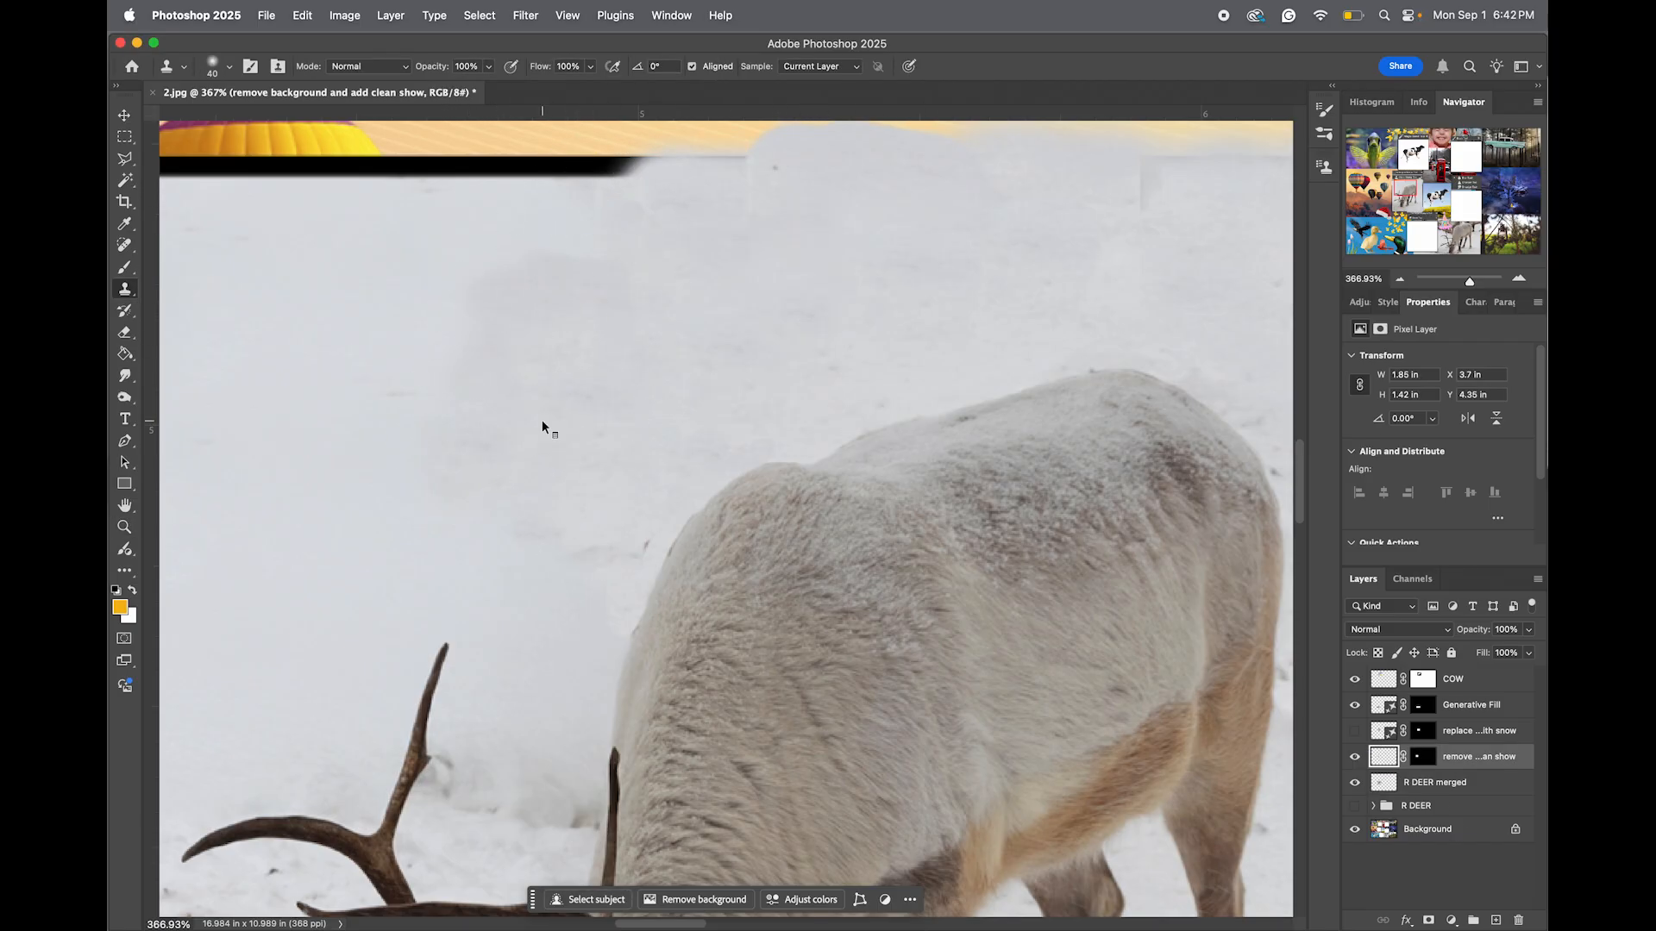
pyautogui.click(124, 526)
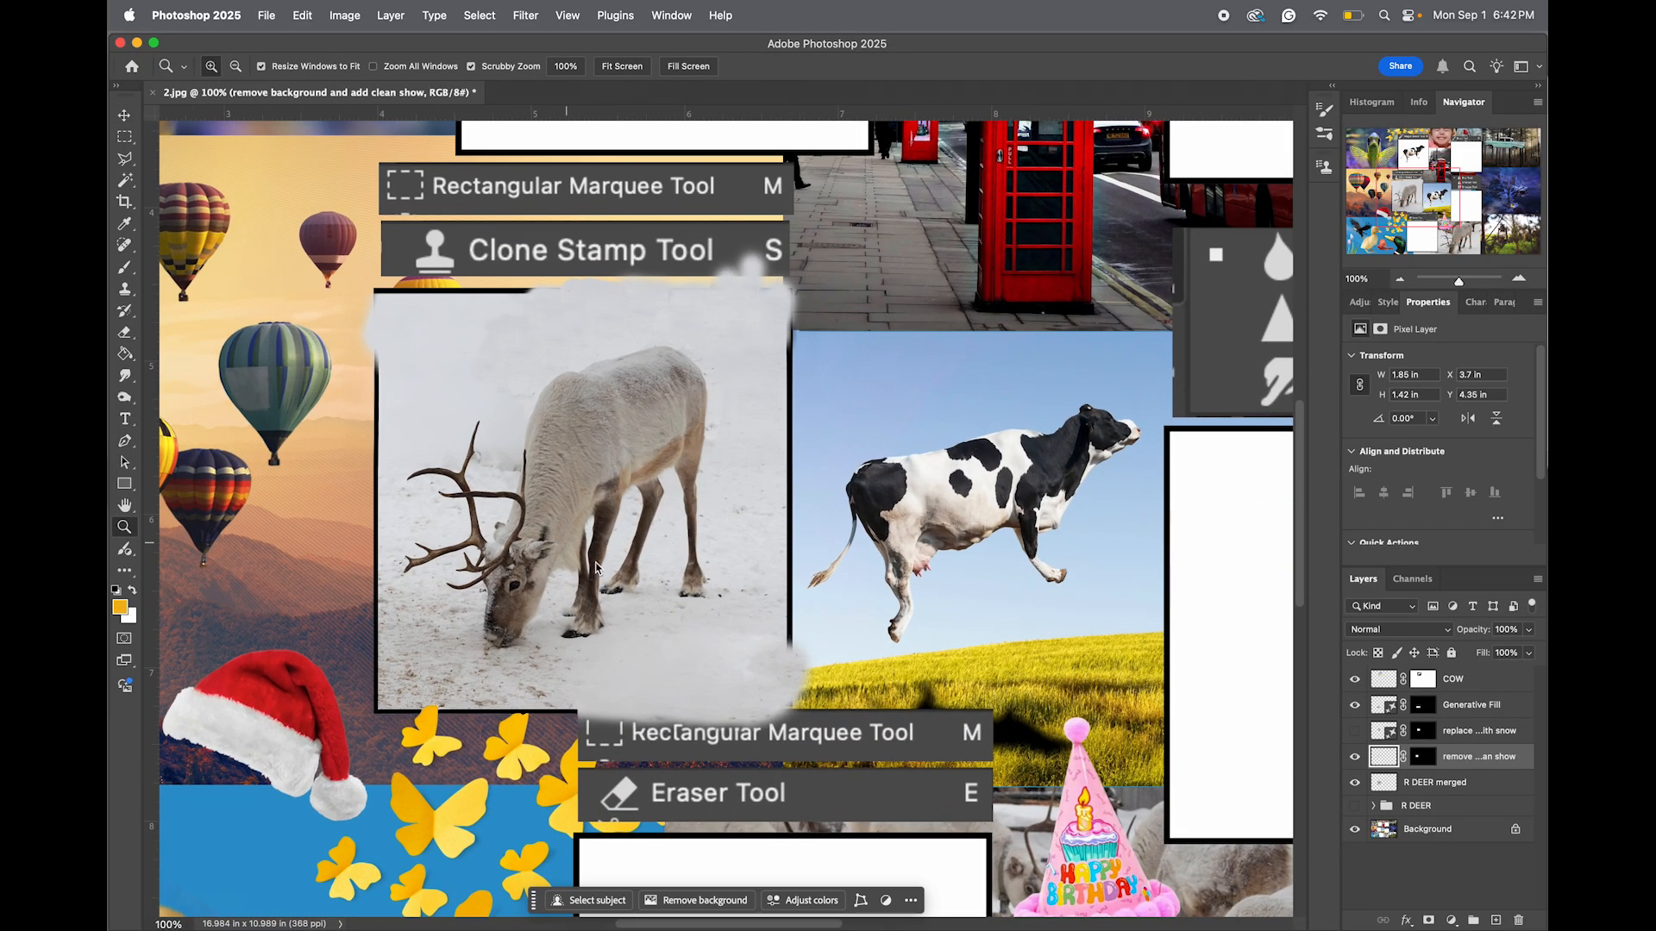
pyautogui.moveTo(692, 431)
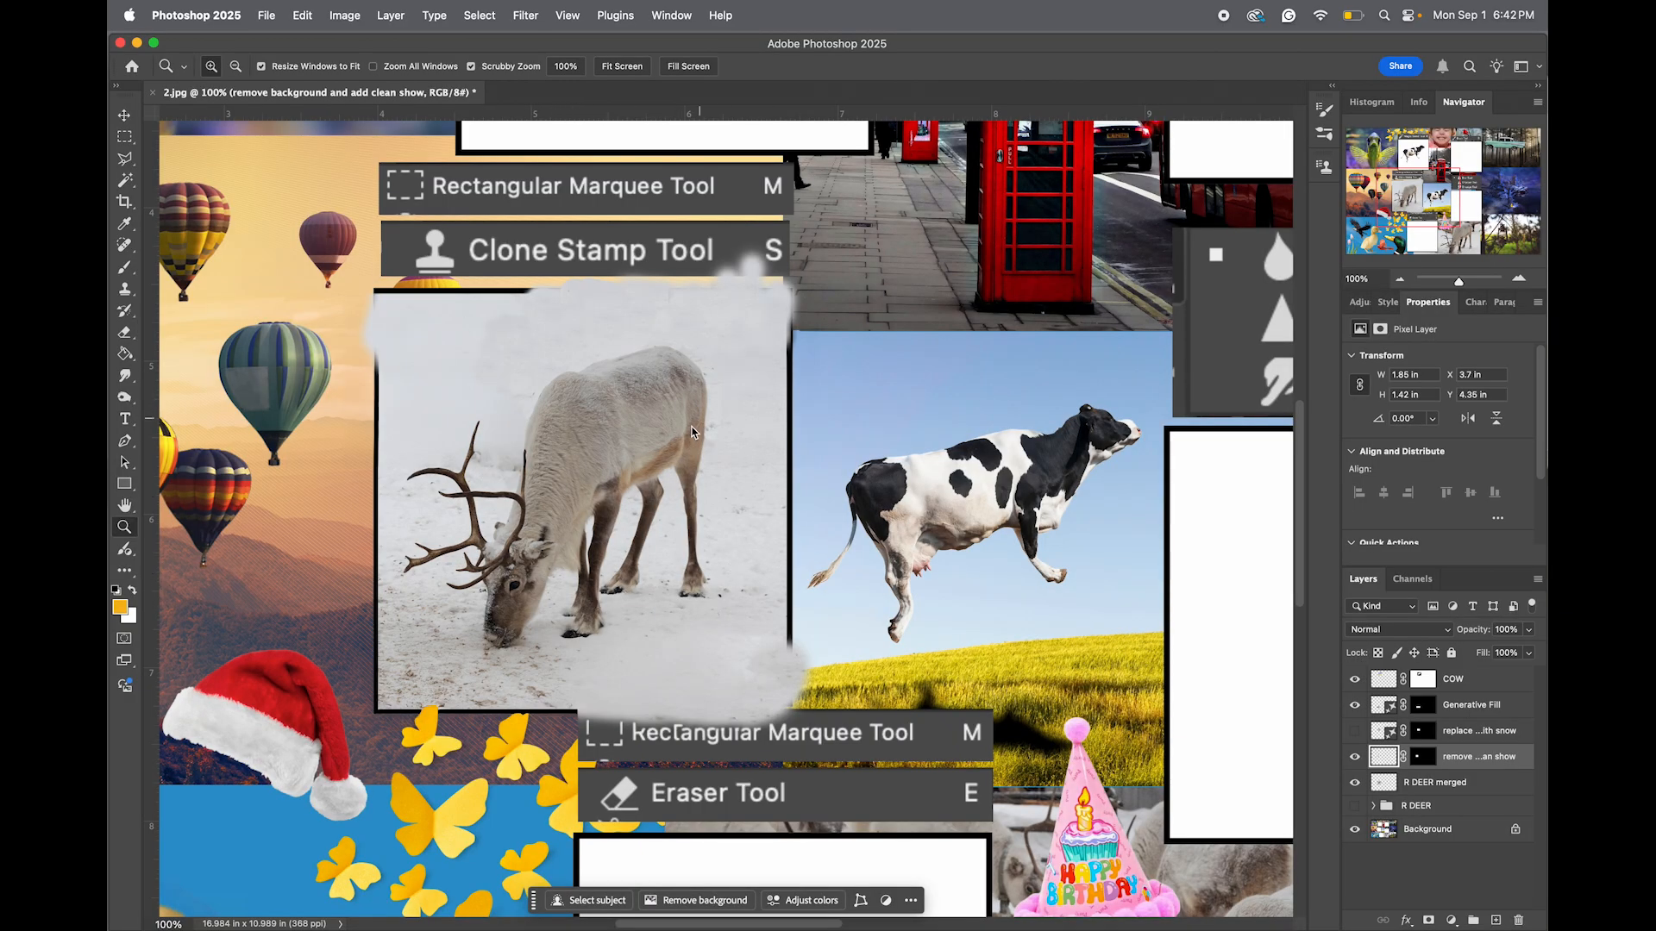
pyautogui.moveTo(110, 217)
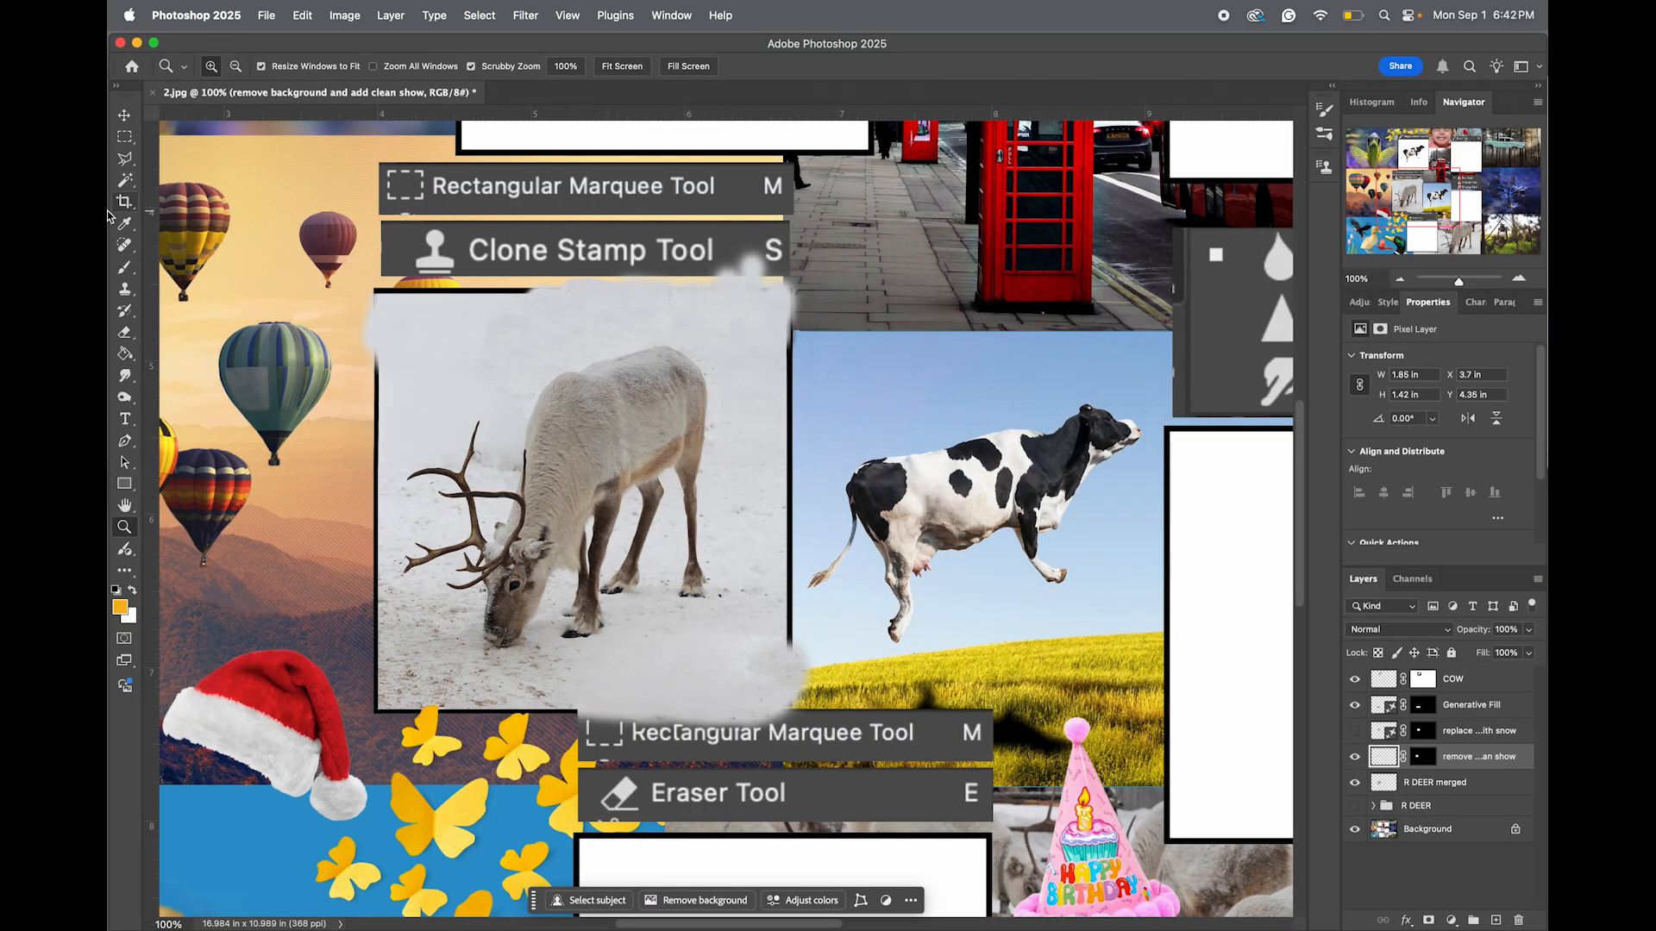
# Marquee a rectangular selection matching the reindeer's picture frame.
pyautogui.click(124, 138)
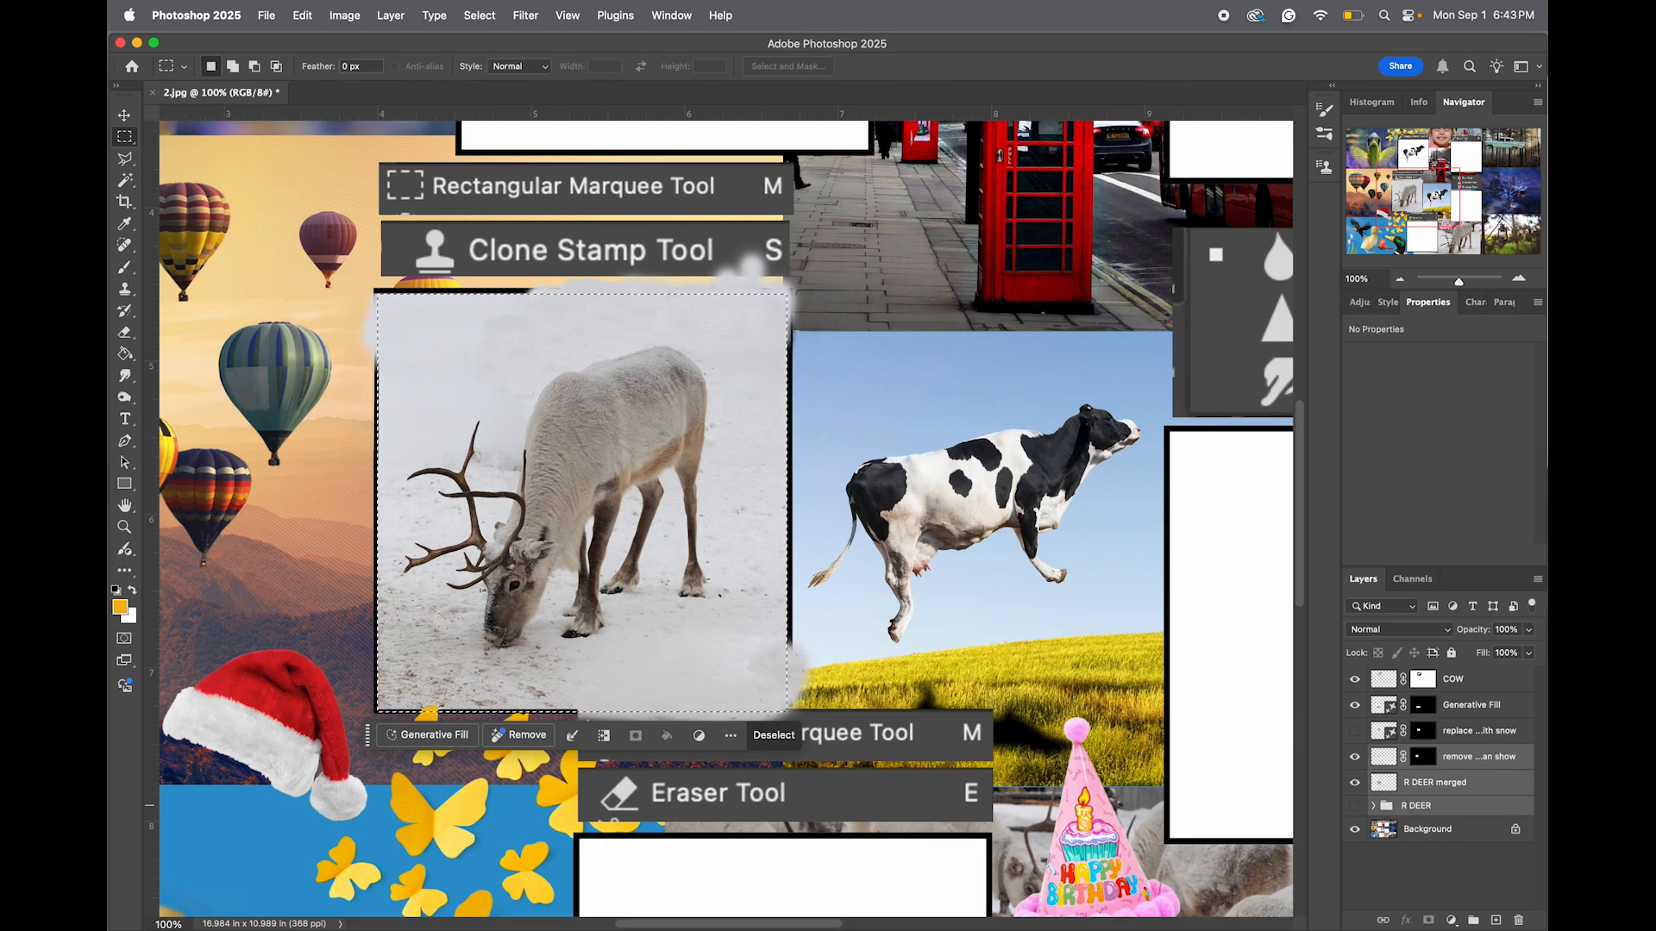
pyautogui.click(1475, 920)
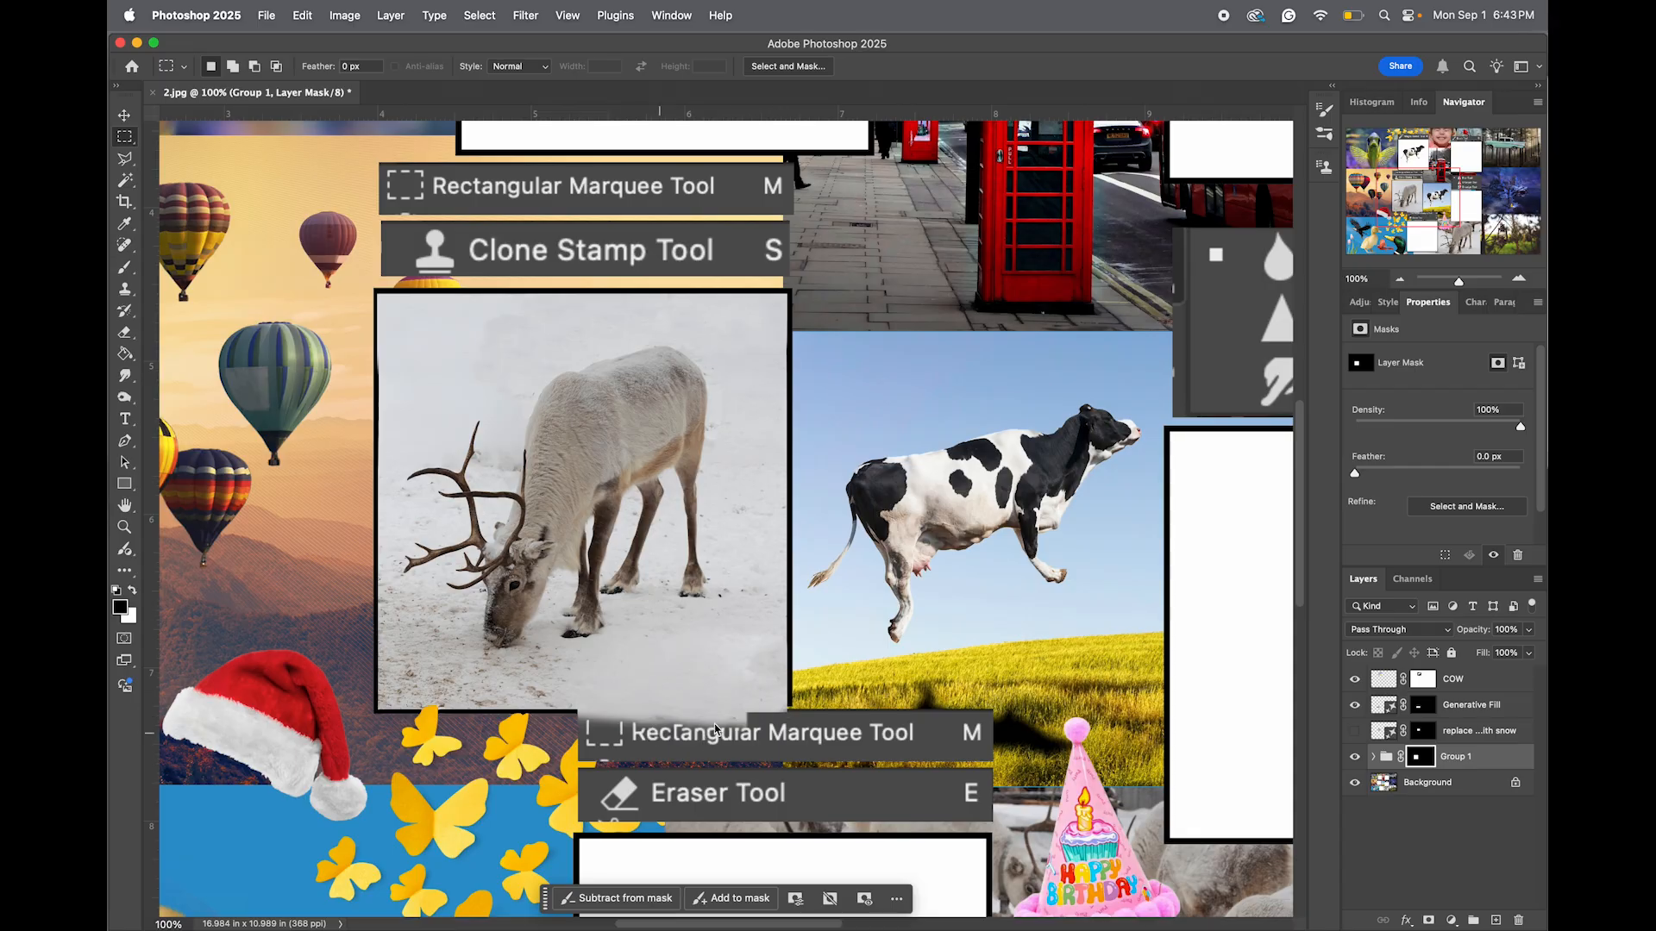
pyautogui.moveTo(1177, 766)
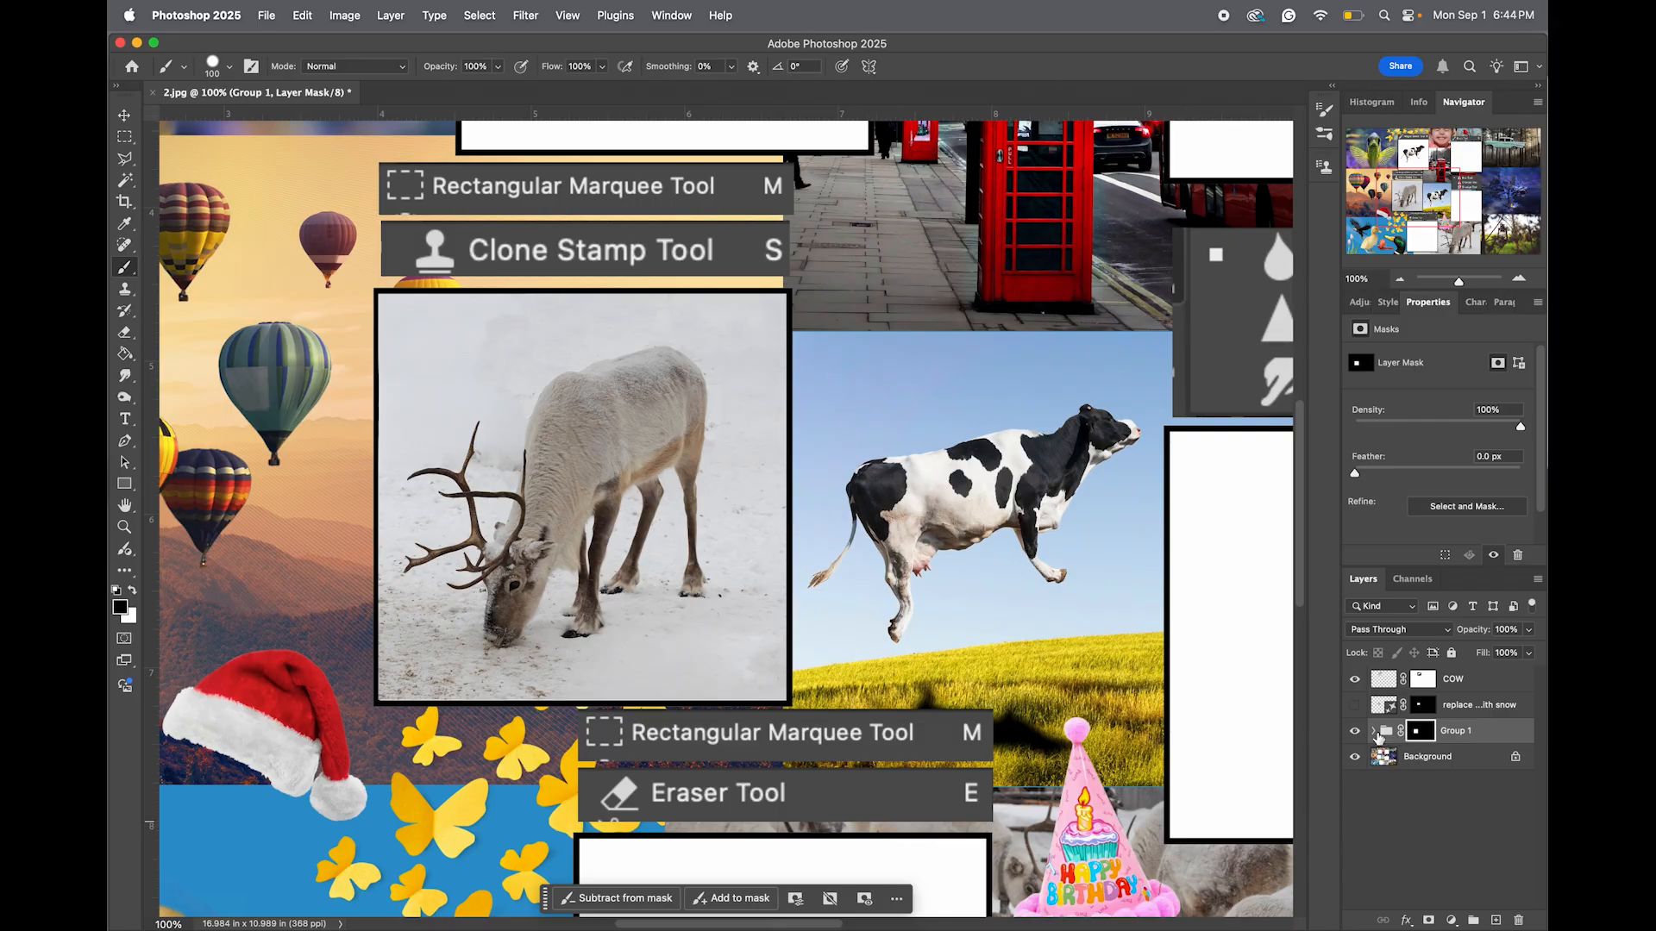
# Expand and collapse the masked reindeer group to check its layers.
pyautogui.click(1372, 731)
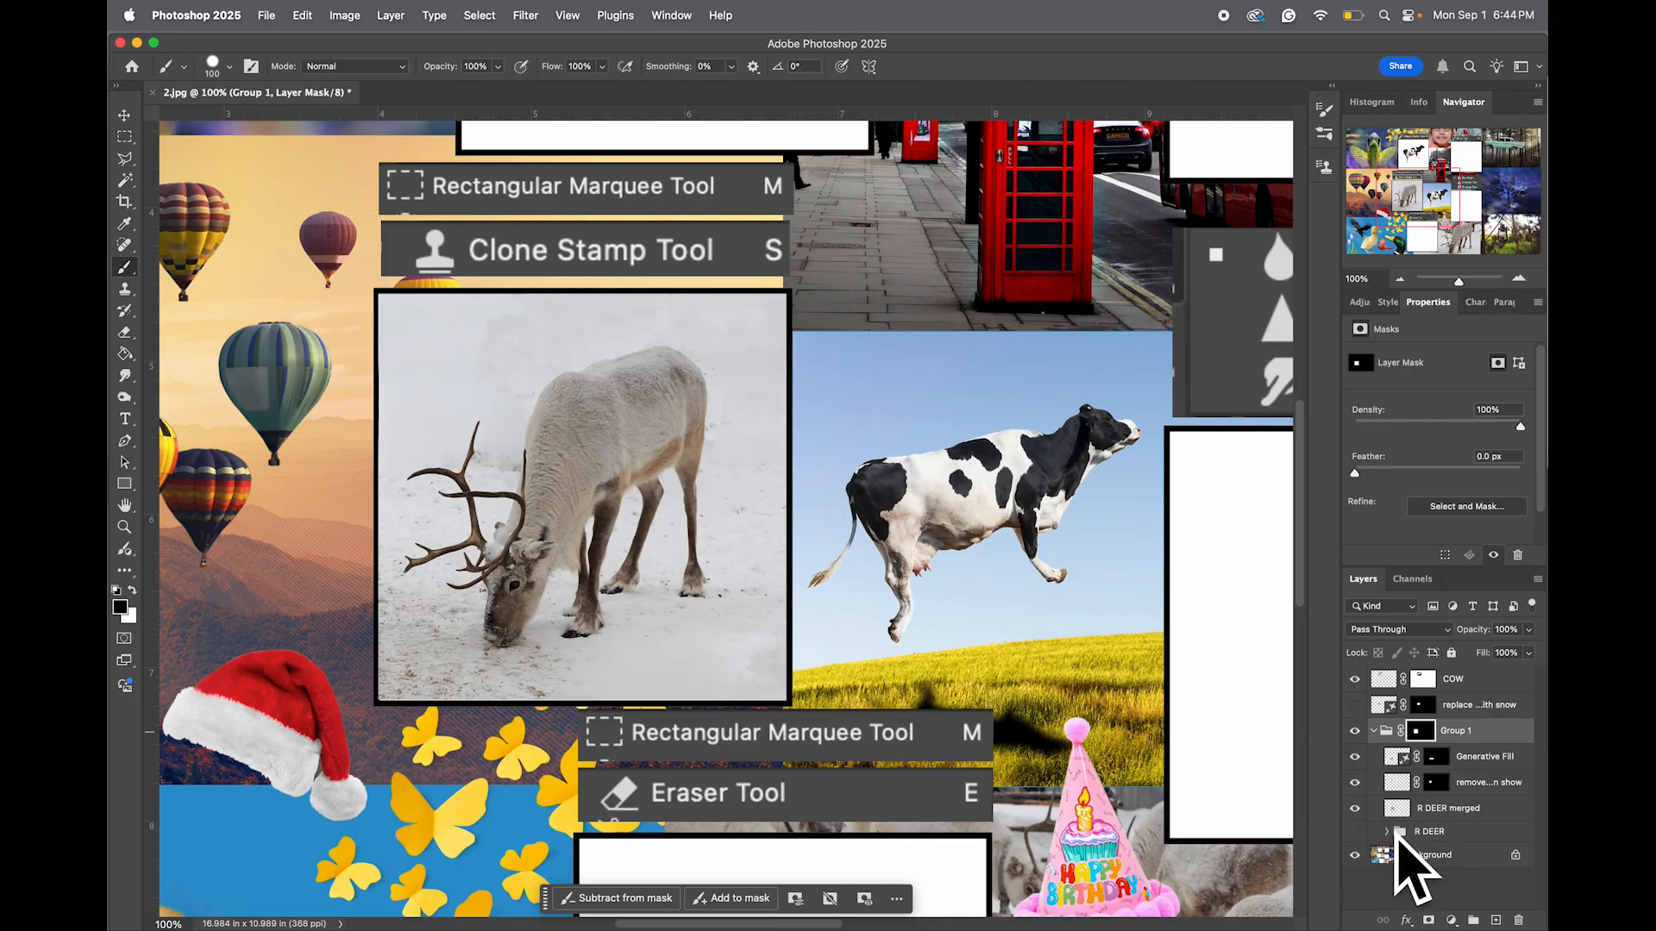
pyautogui.click(1375, 730)
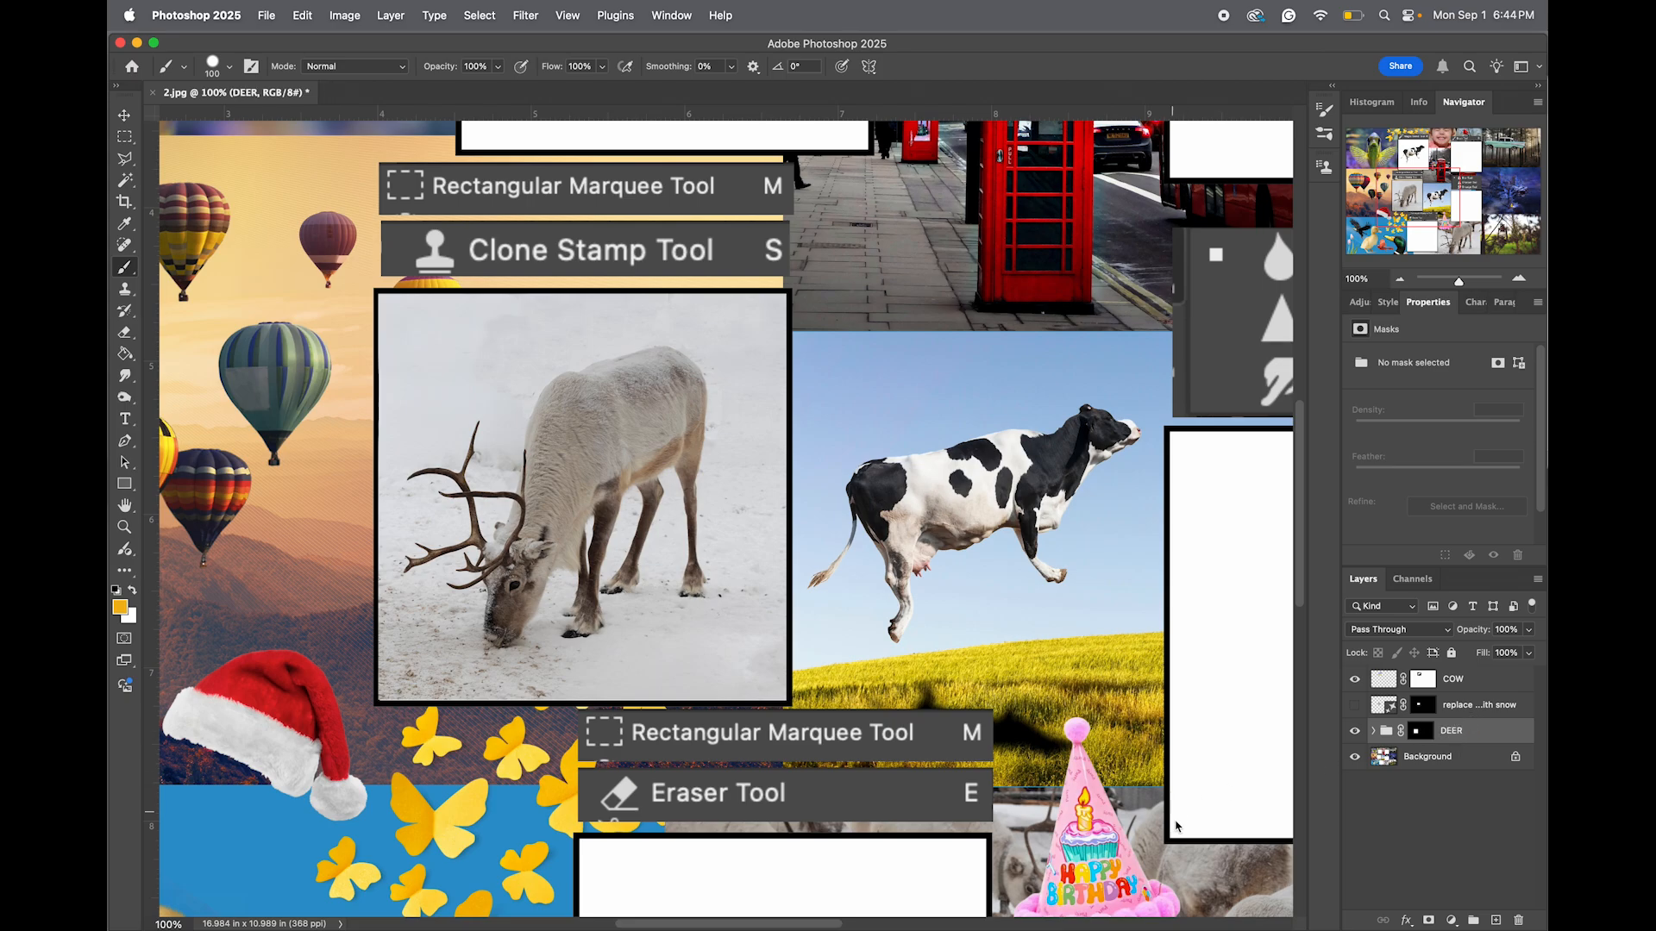
pyautogui.moveTo(1170, 843)
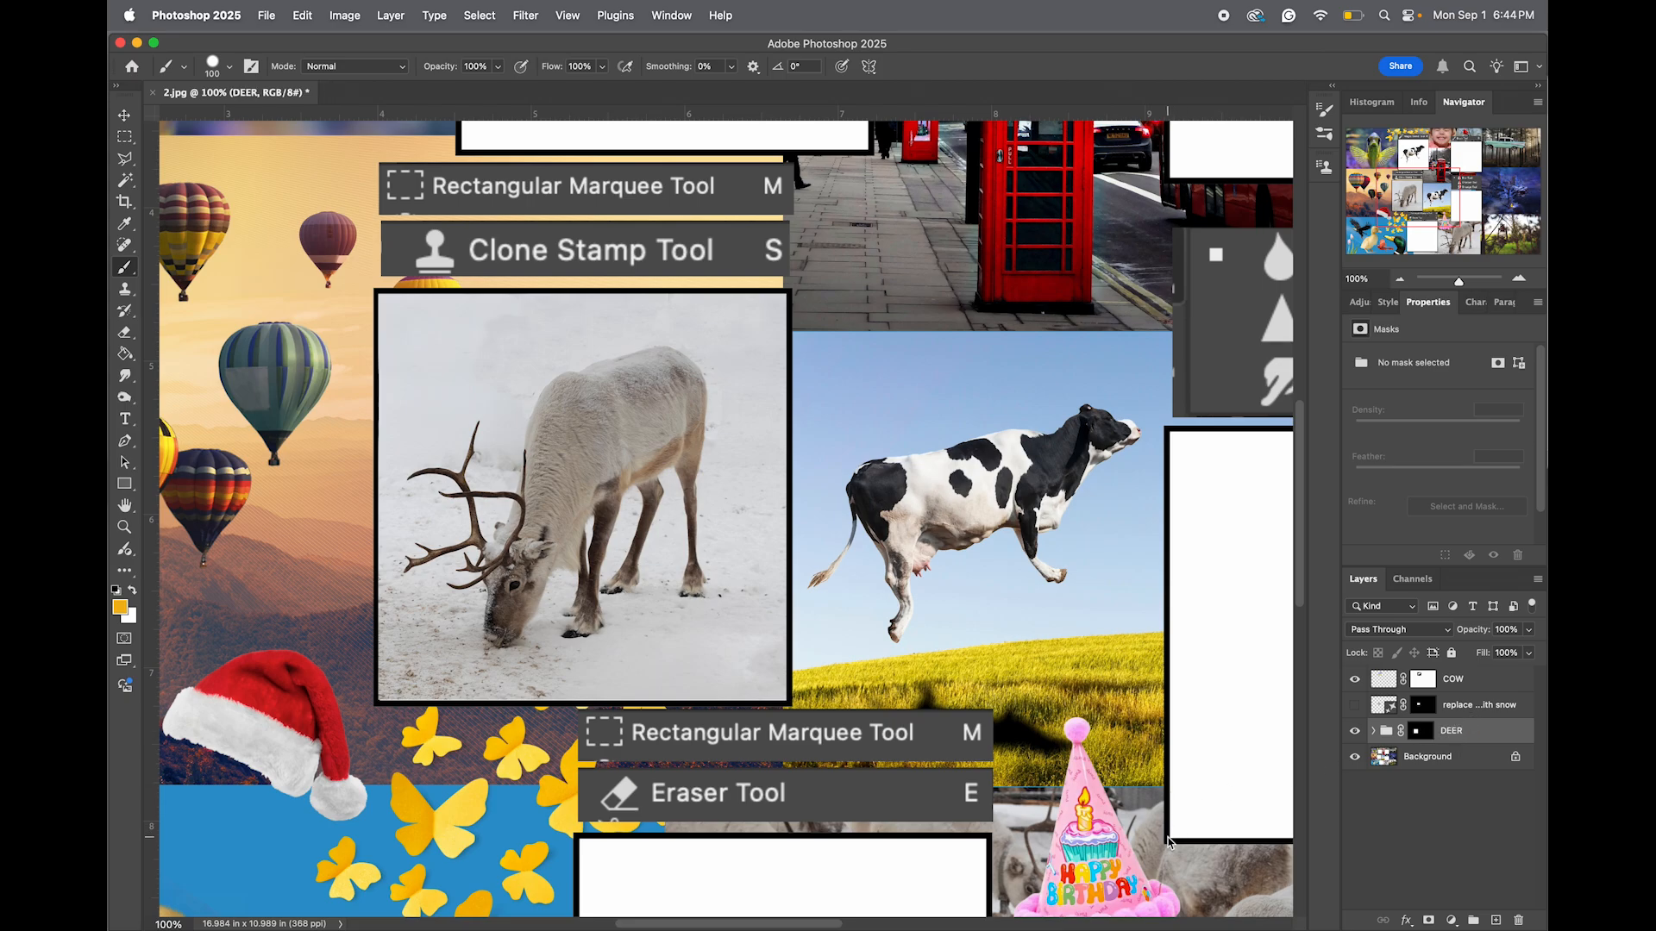
pyautogui.moveTo(1169, 842)
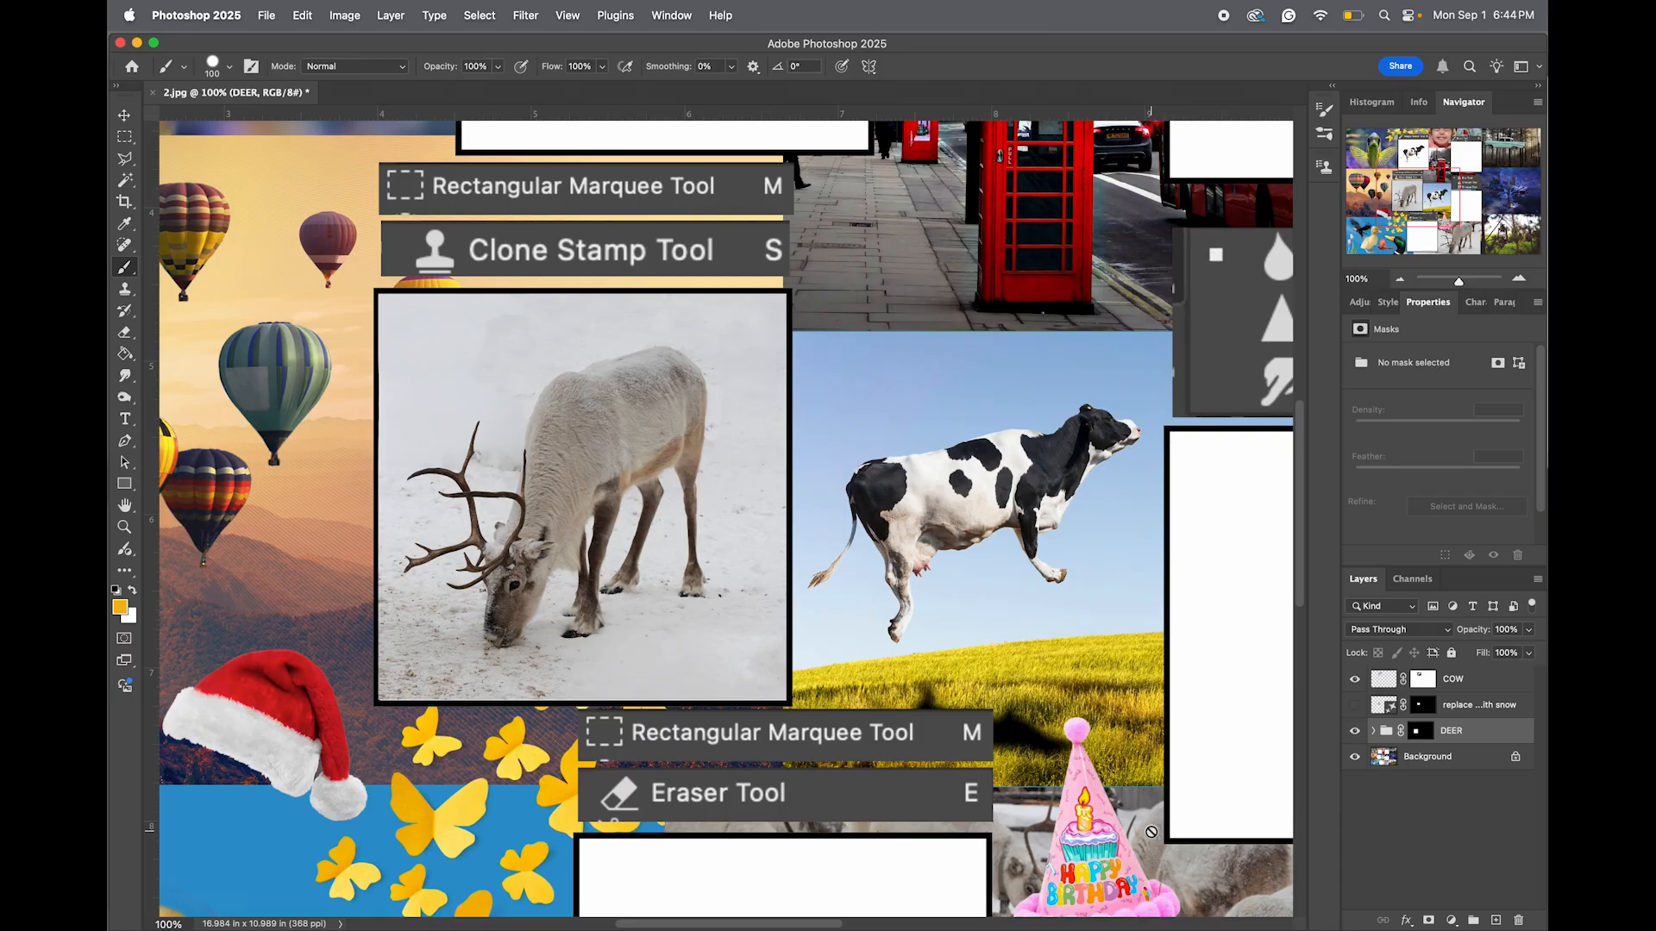
# Capture a screenshot region of the finished DEER group collage.
pyautogui.press('shift+cmd+4')
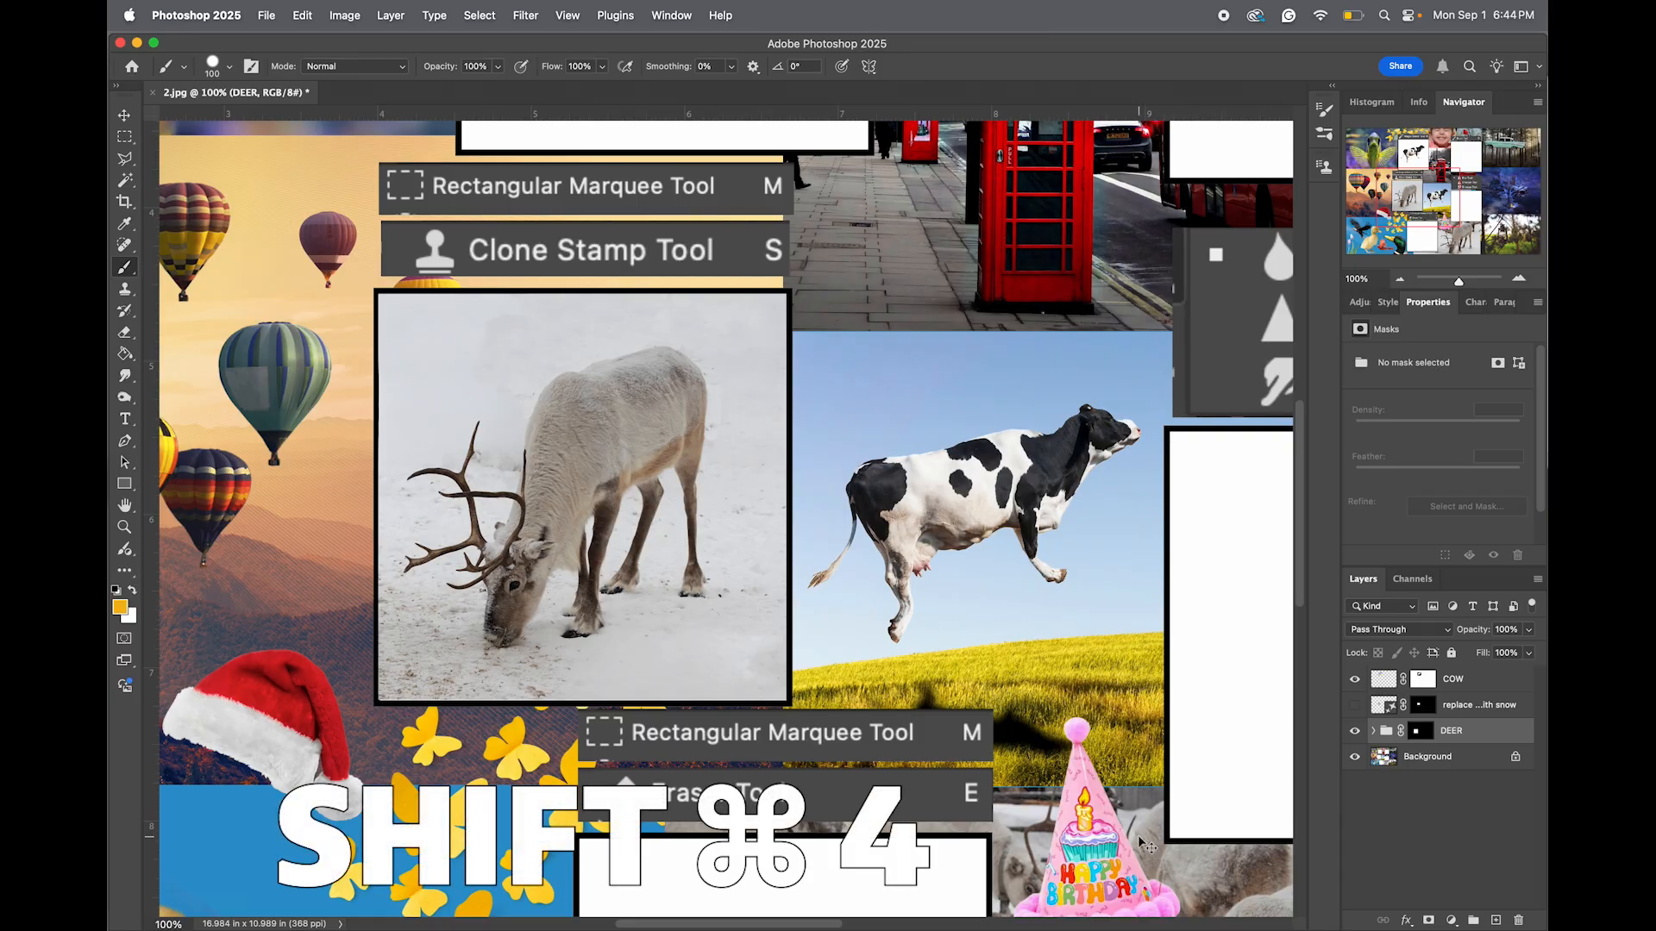